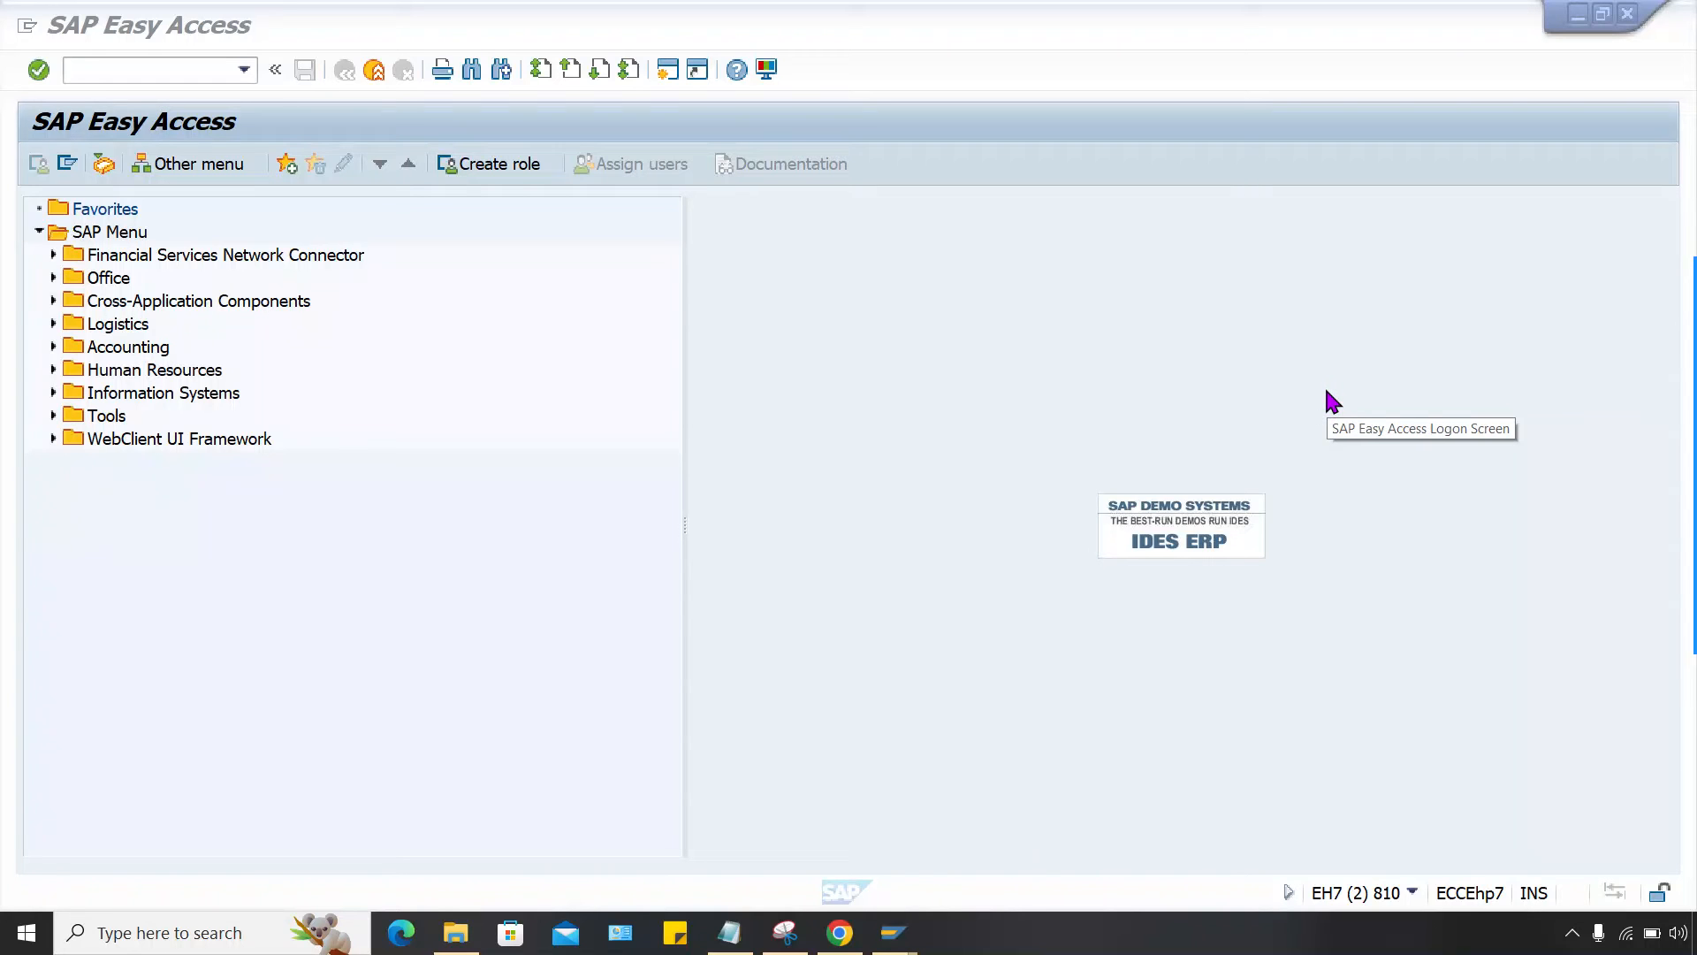
{"action": "mouse_move", "coordinate": [1360, 443]}
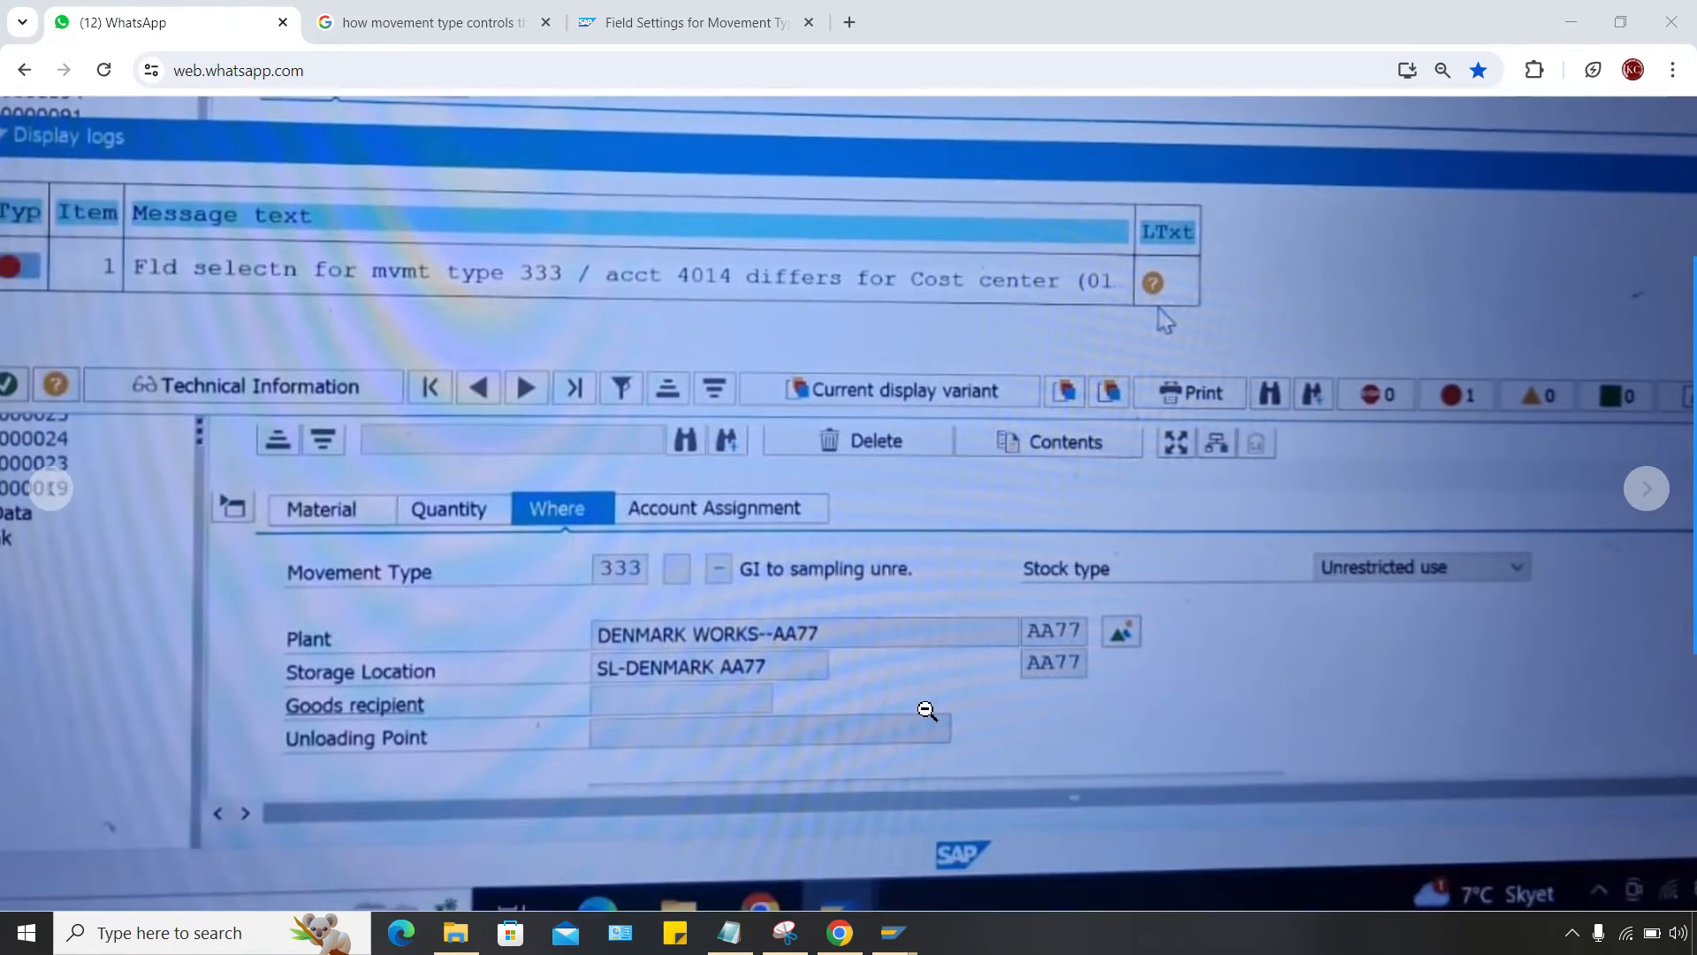
Start a MIGO Goods Issue / Other document with movement type 333.
{"action": "left_click", "coordinate": [1012, 839]}
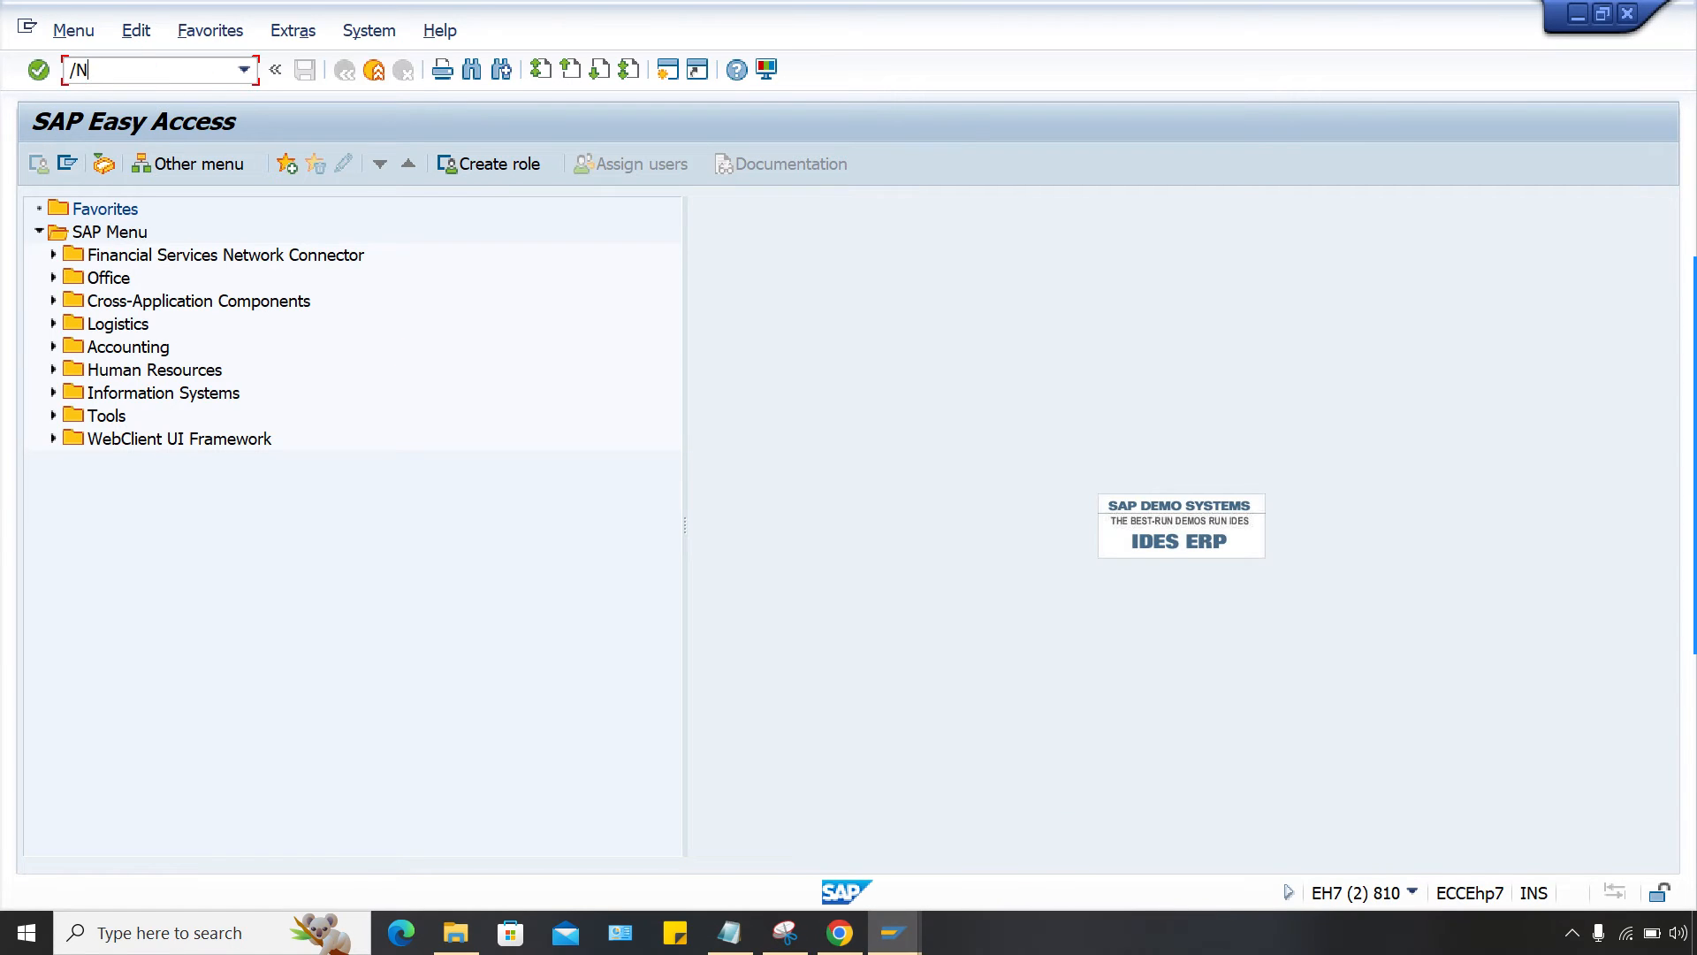
{"action": "type", "text": "MIG"}
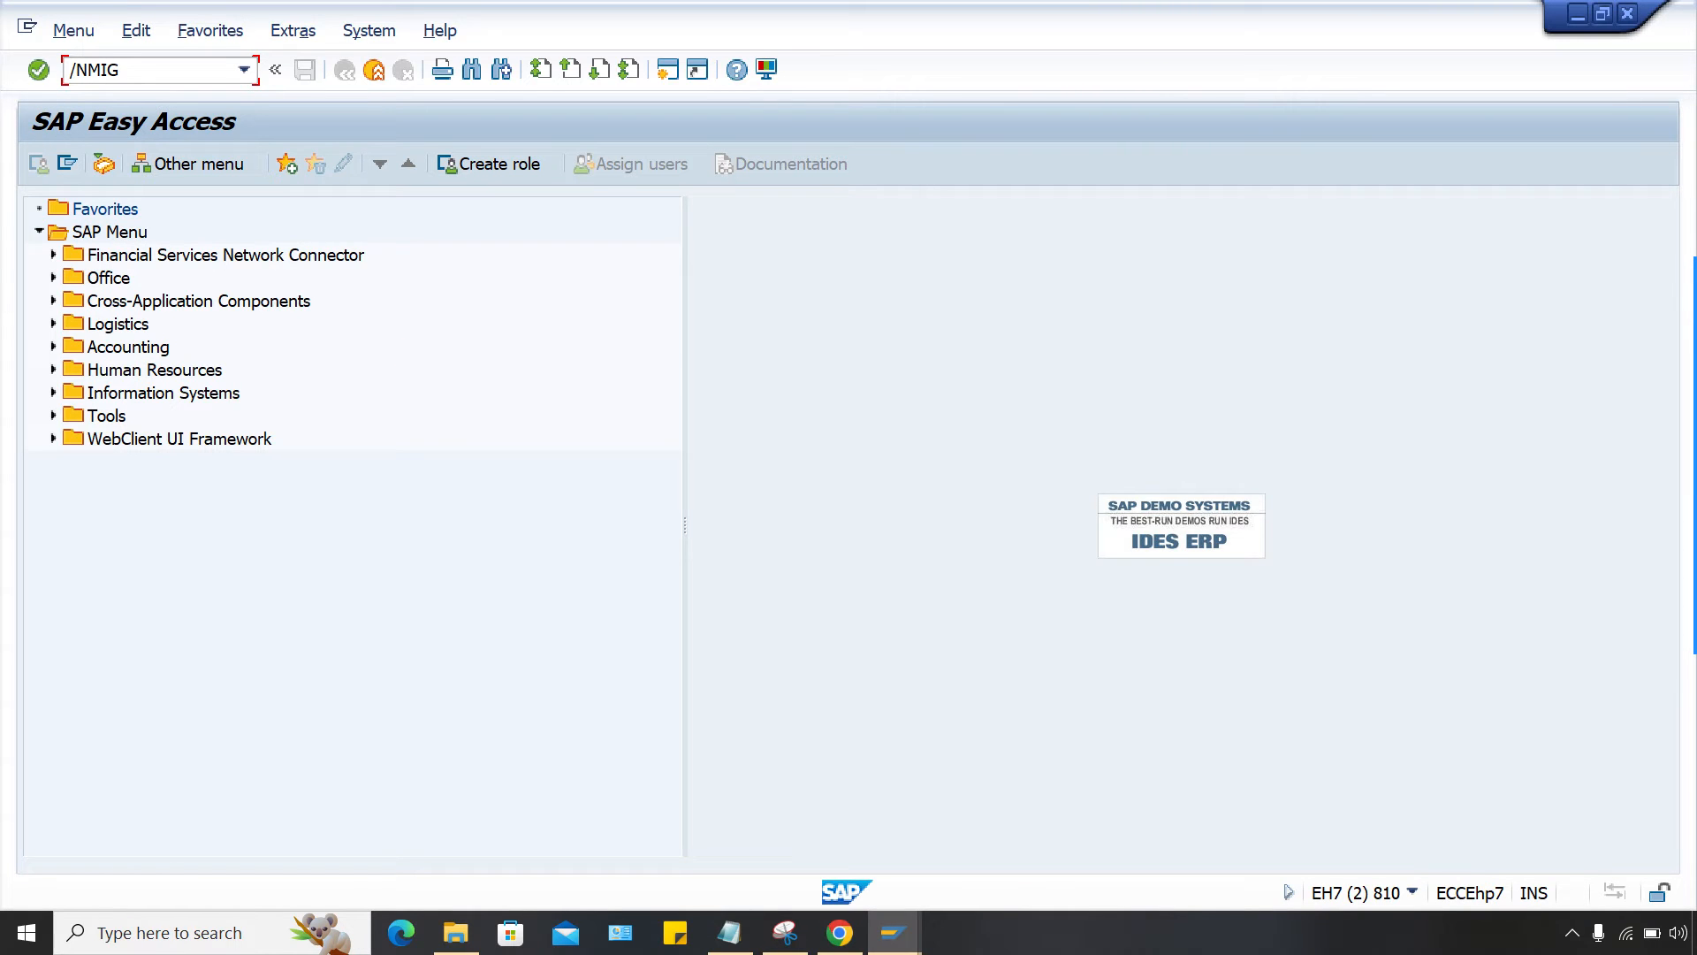
{"action": "type", "text": "O"}
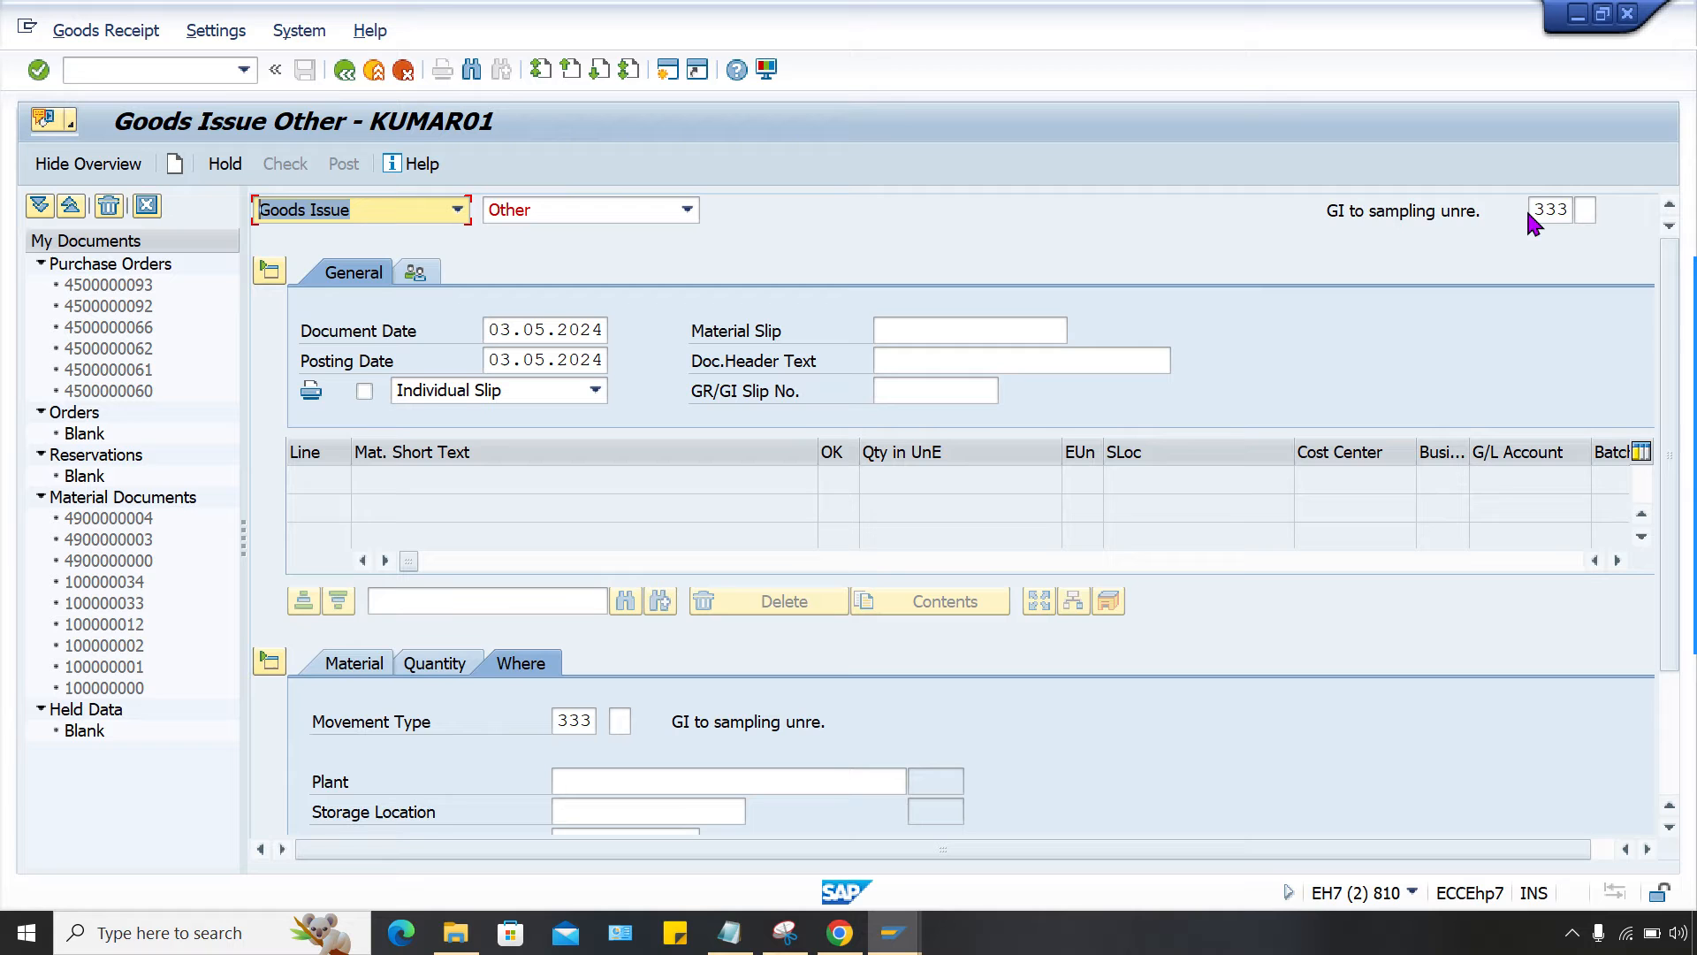
{"action": "left_click", "coordinate": [1548, 211]}
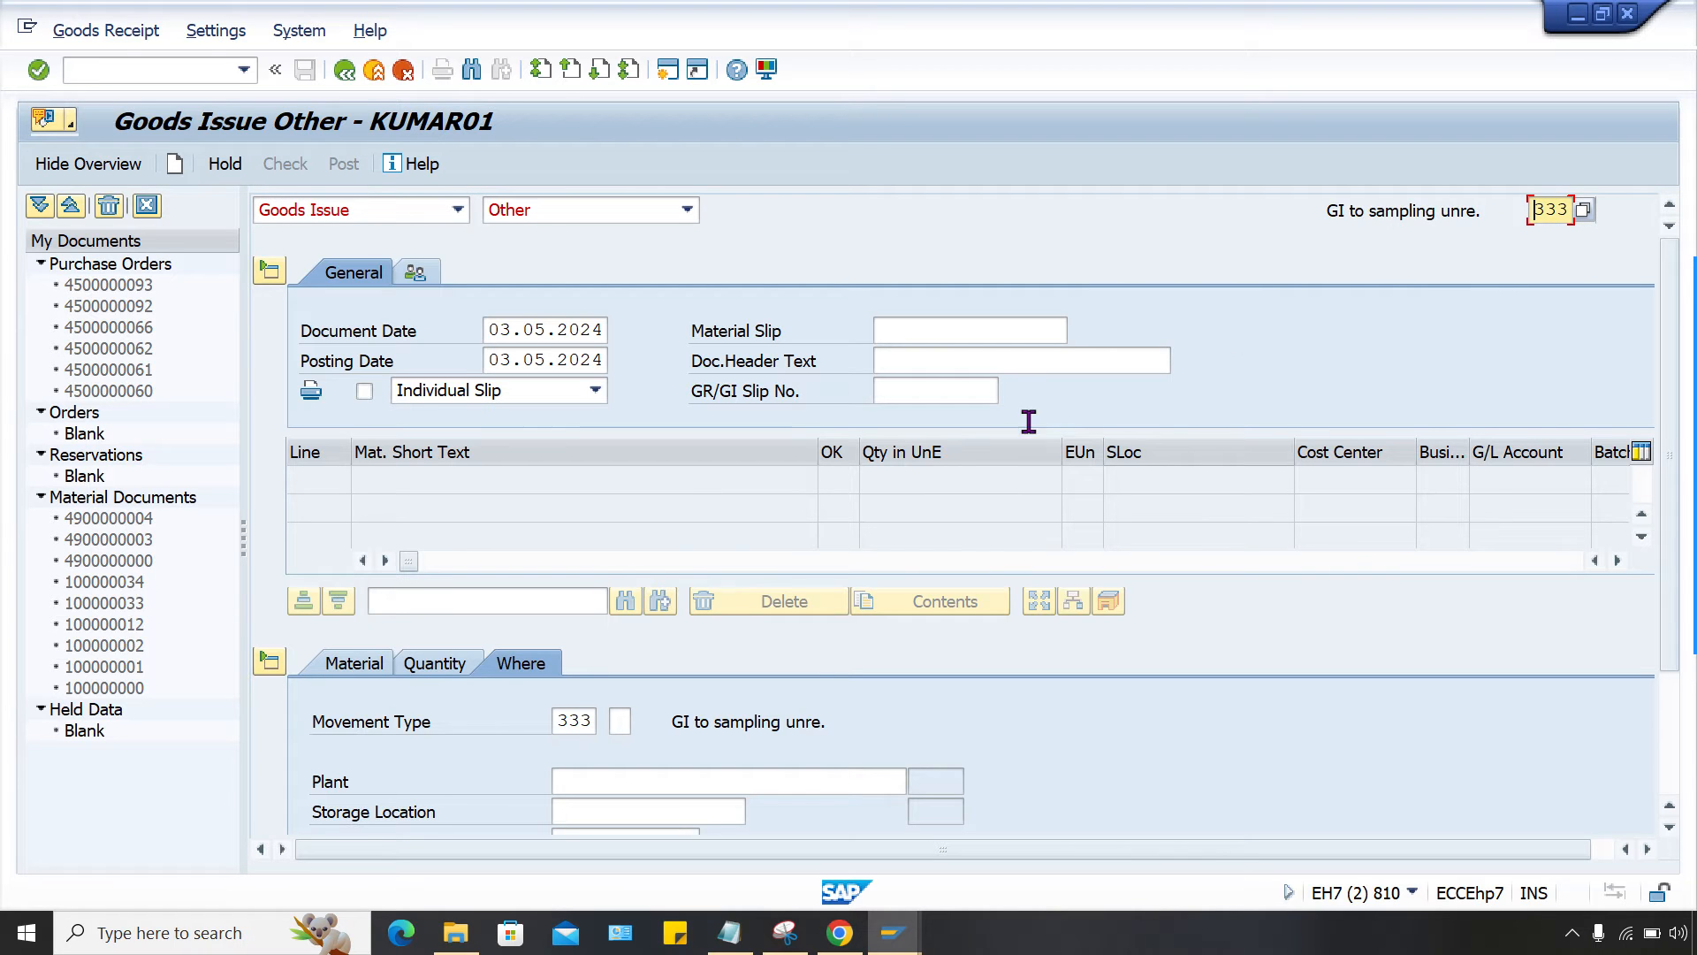
{"action": "mouse_move", "coordinate": [1358, 236]}
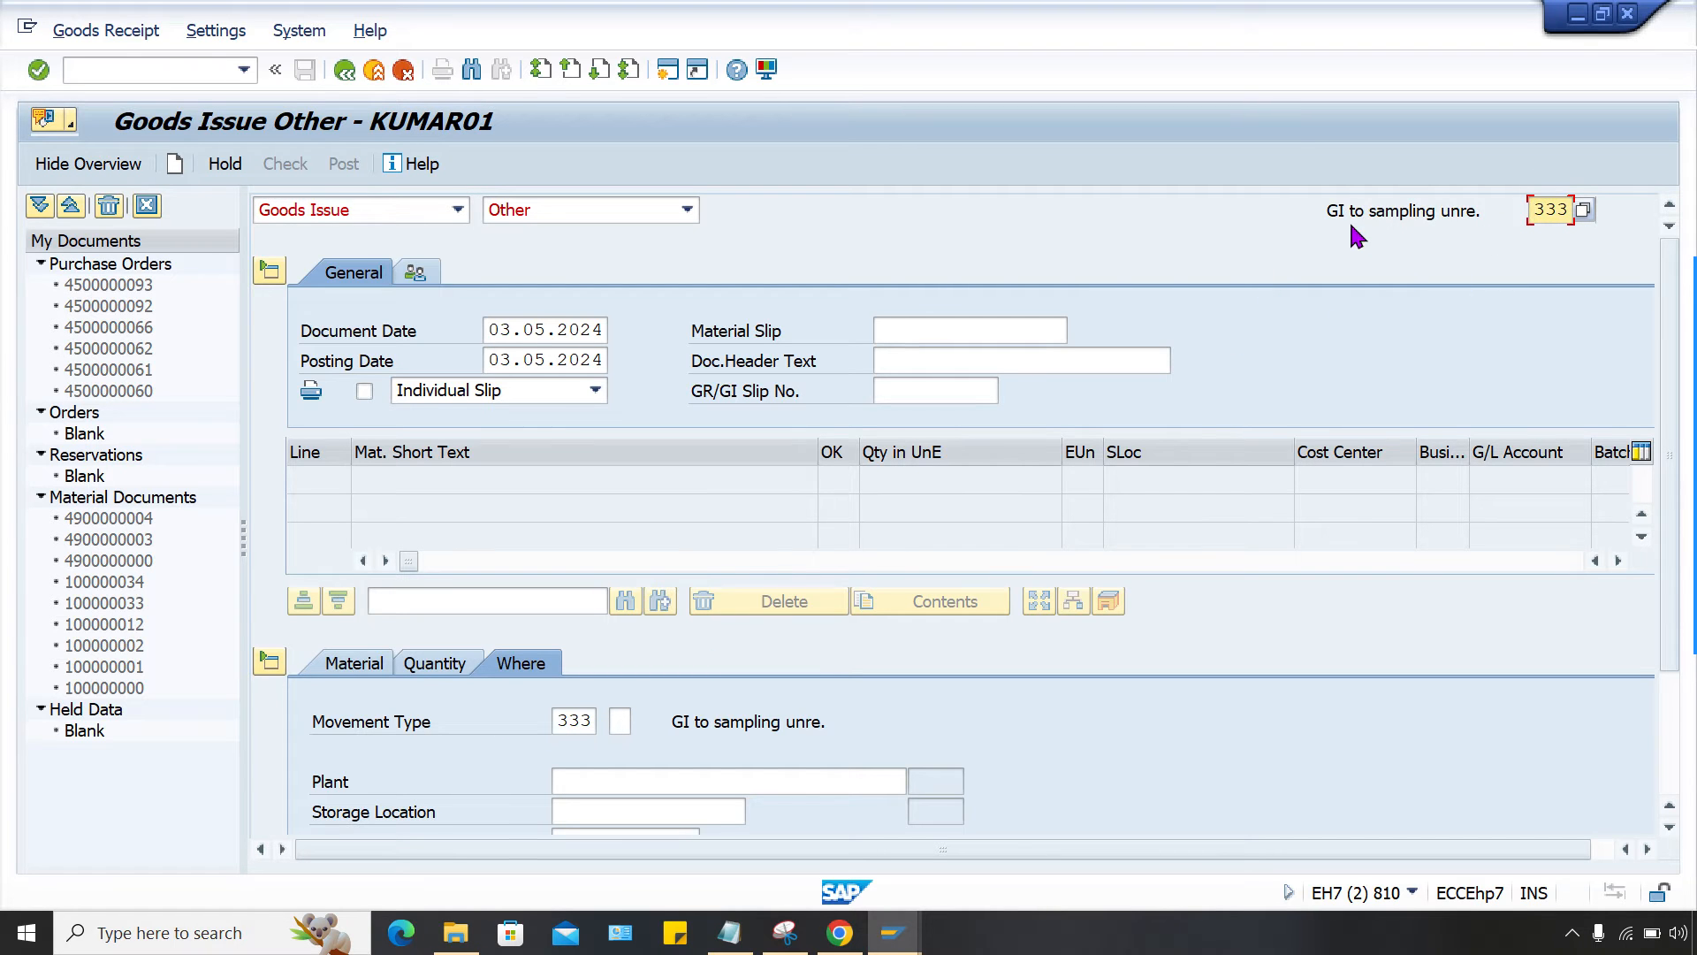
{"action": "mouse_move", "coordinate": [329, 694]}
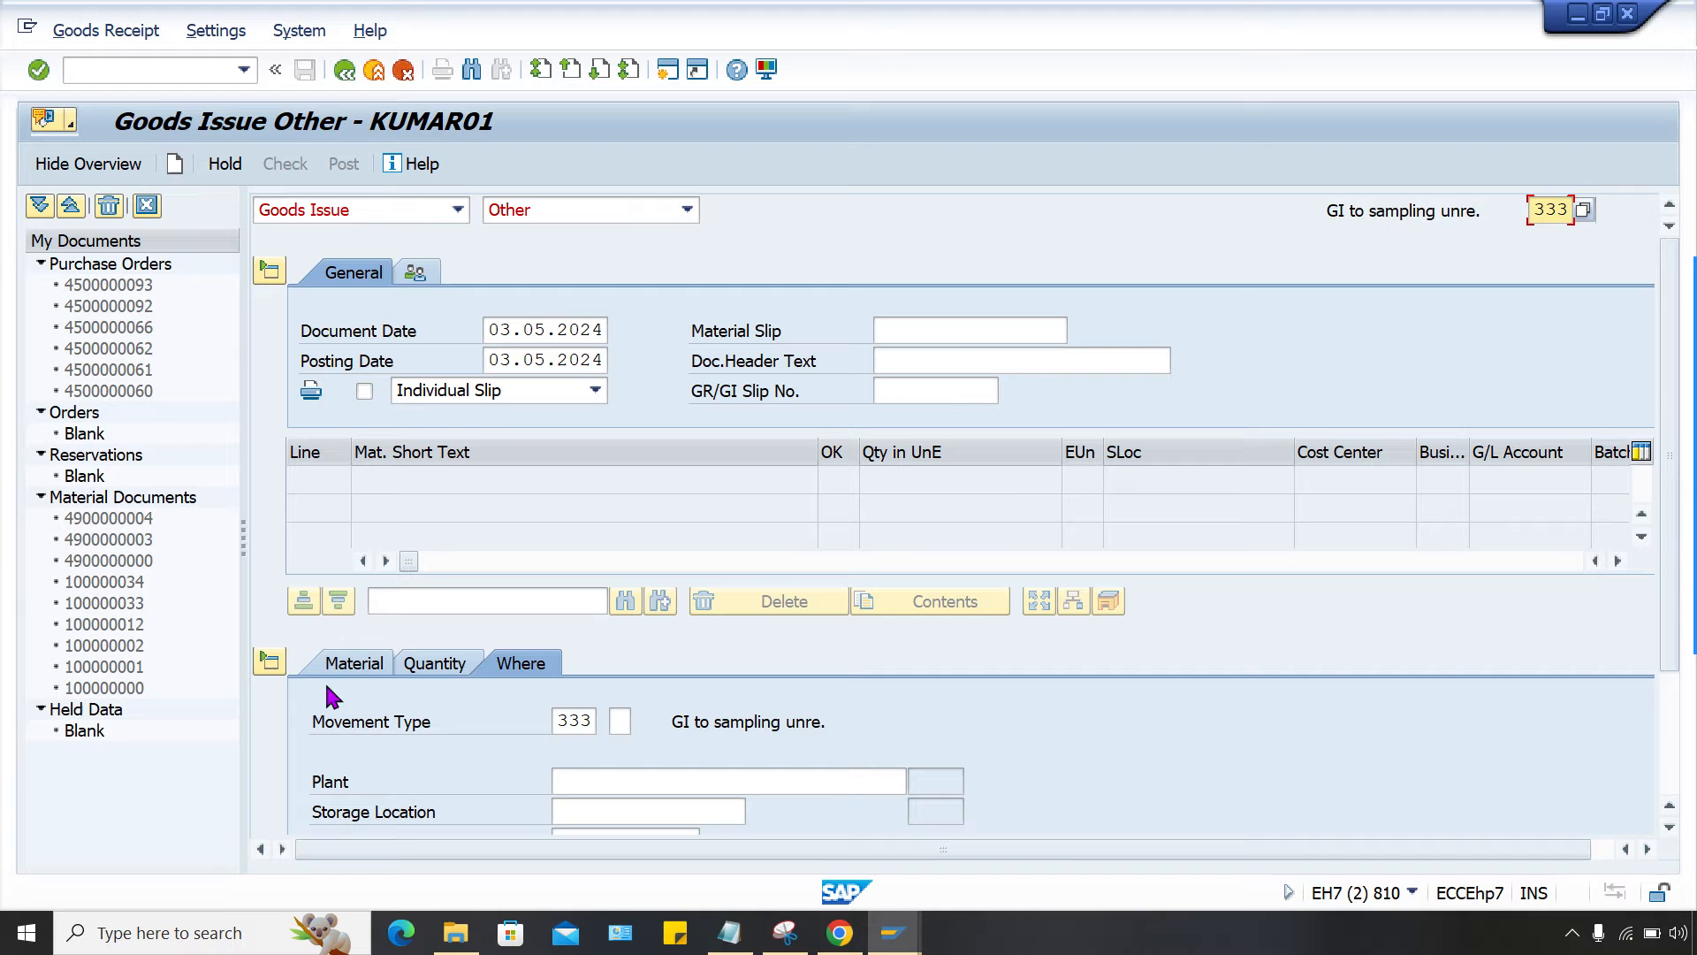
Enter item quantity 1 and plant and storage location AA77.
{"action": "left_click", "coordinate": [352, 662]}
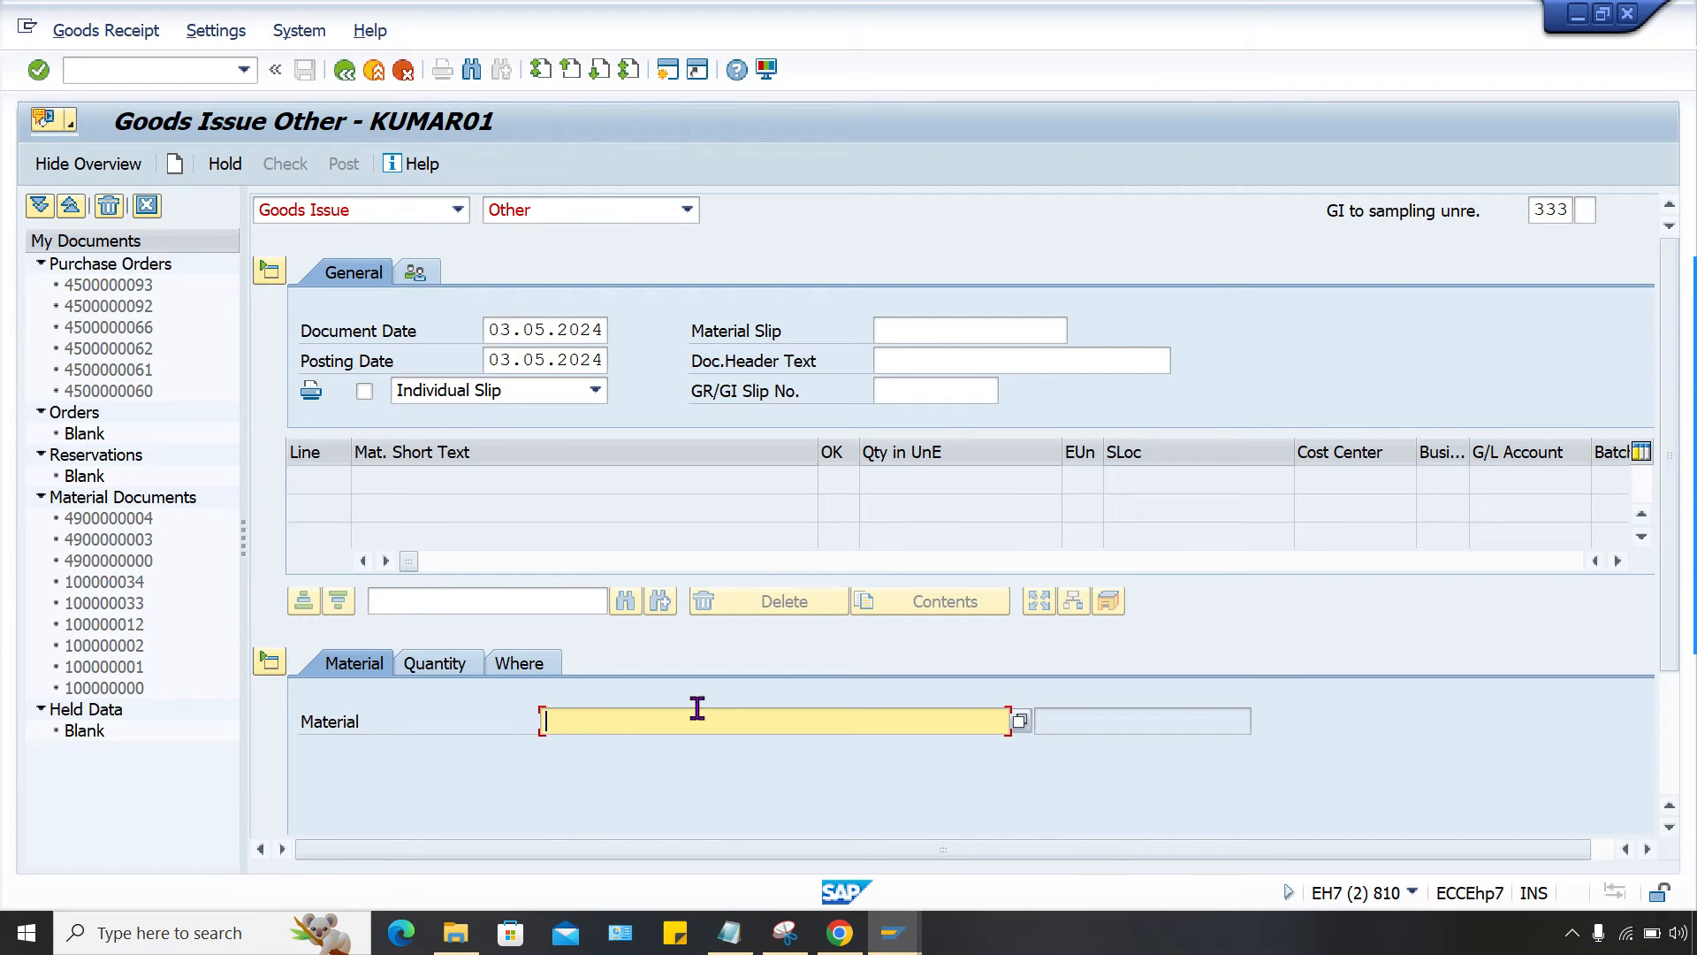
{"action": "left_click", "coordinate": [438, 662]}
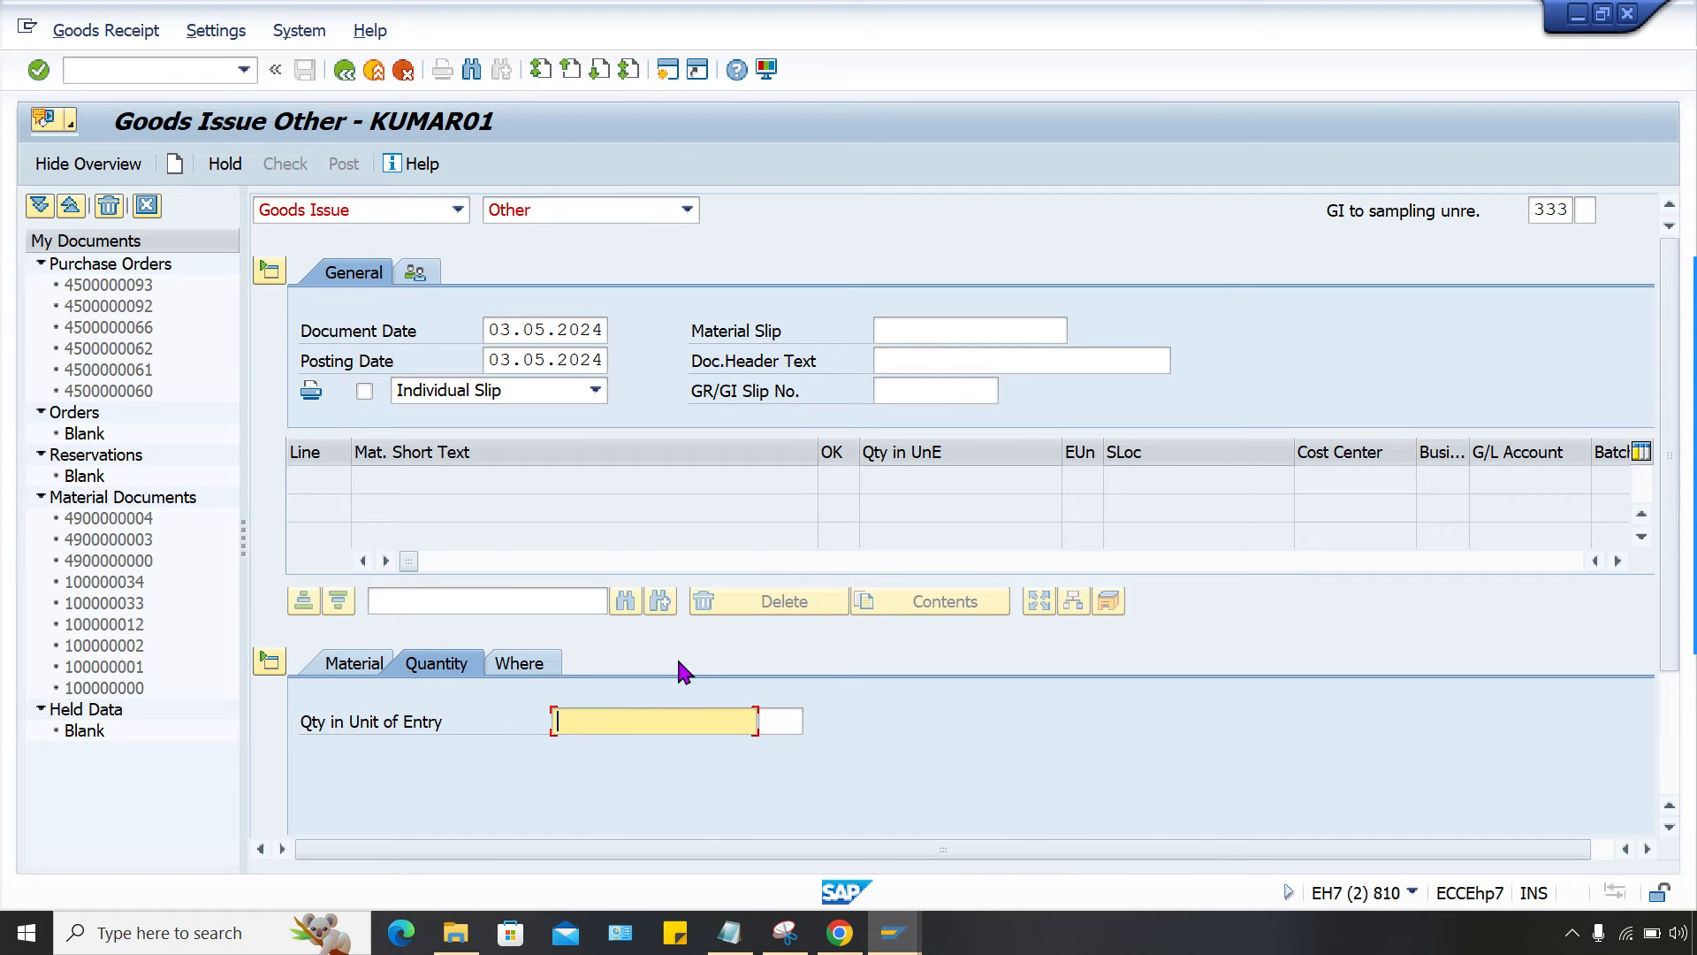
{"action": "type", "text": "1"}
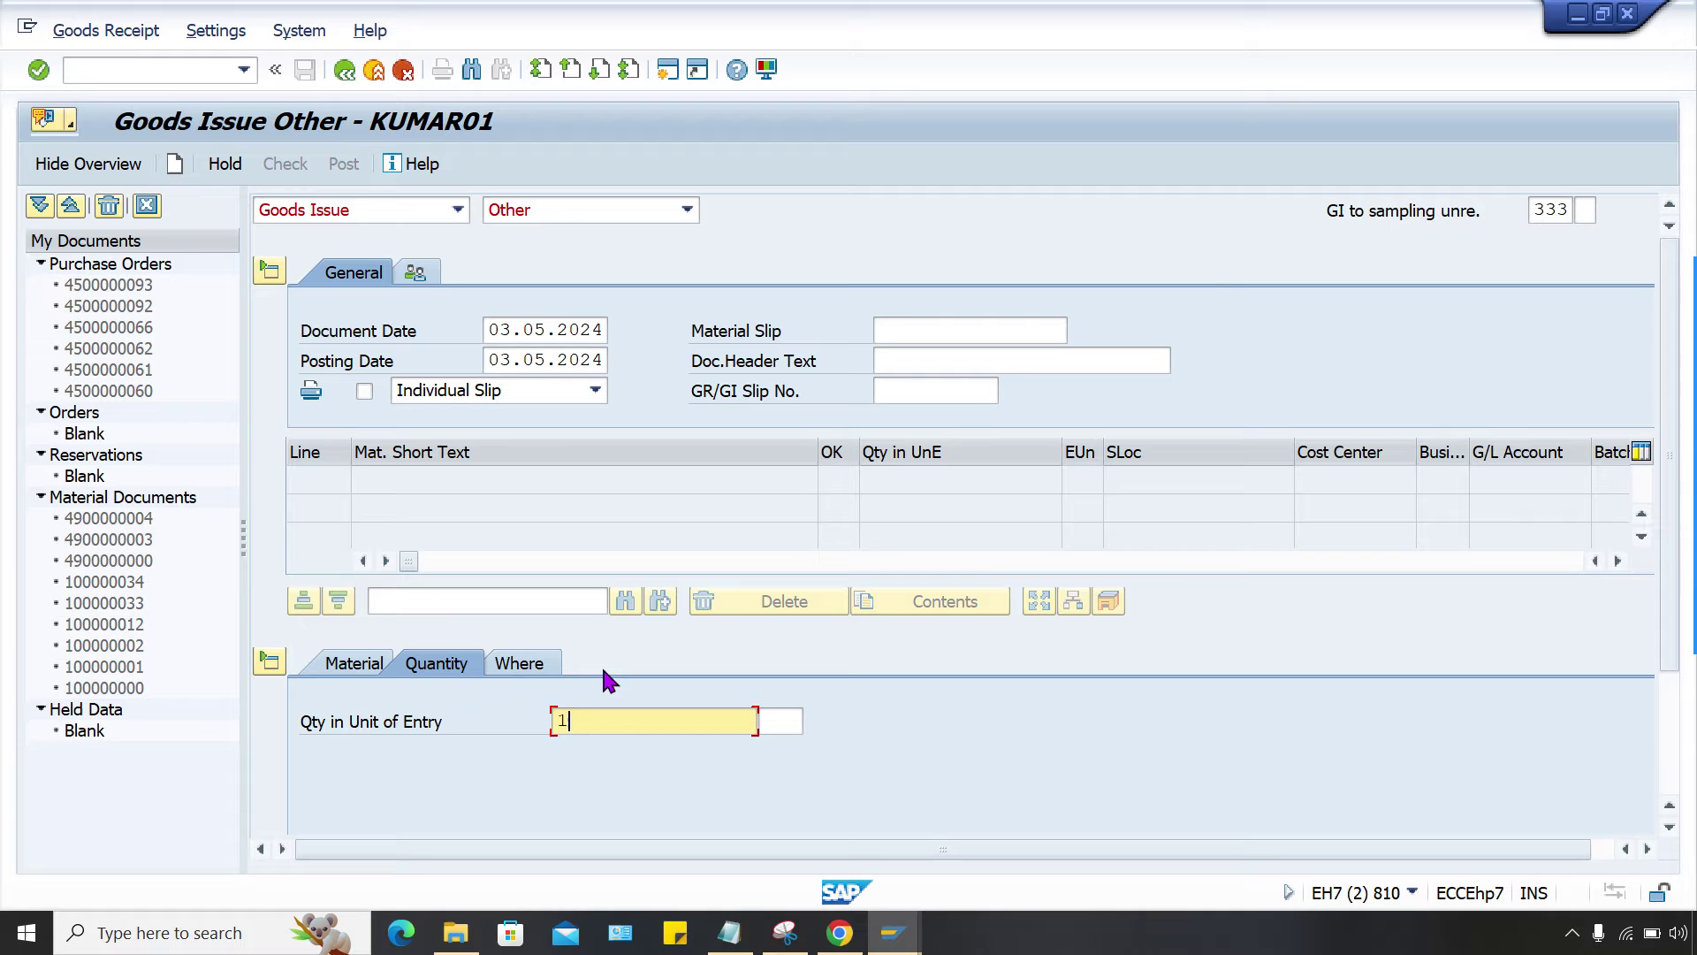
{"action": "left_click", "coordinate": [521, 662]}
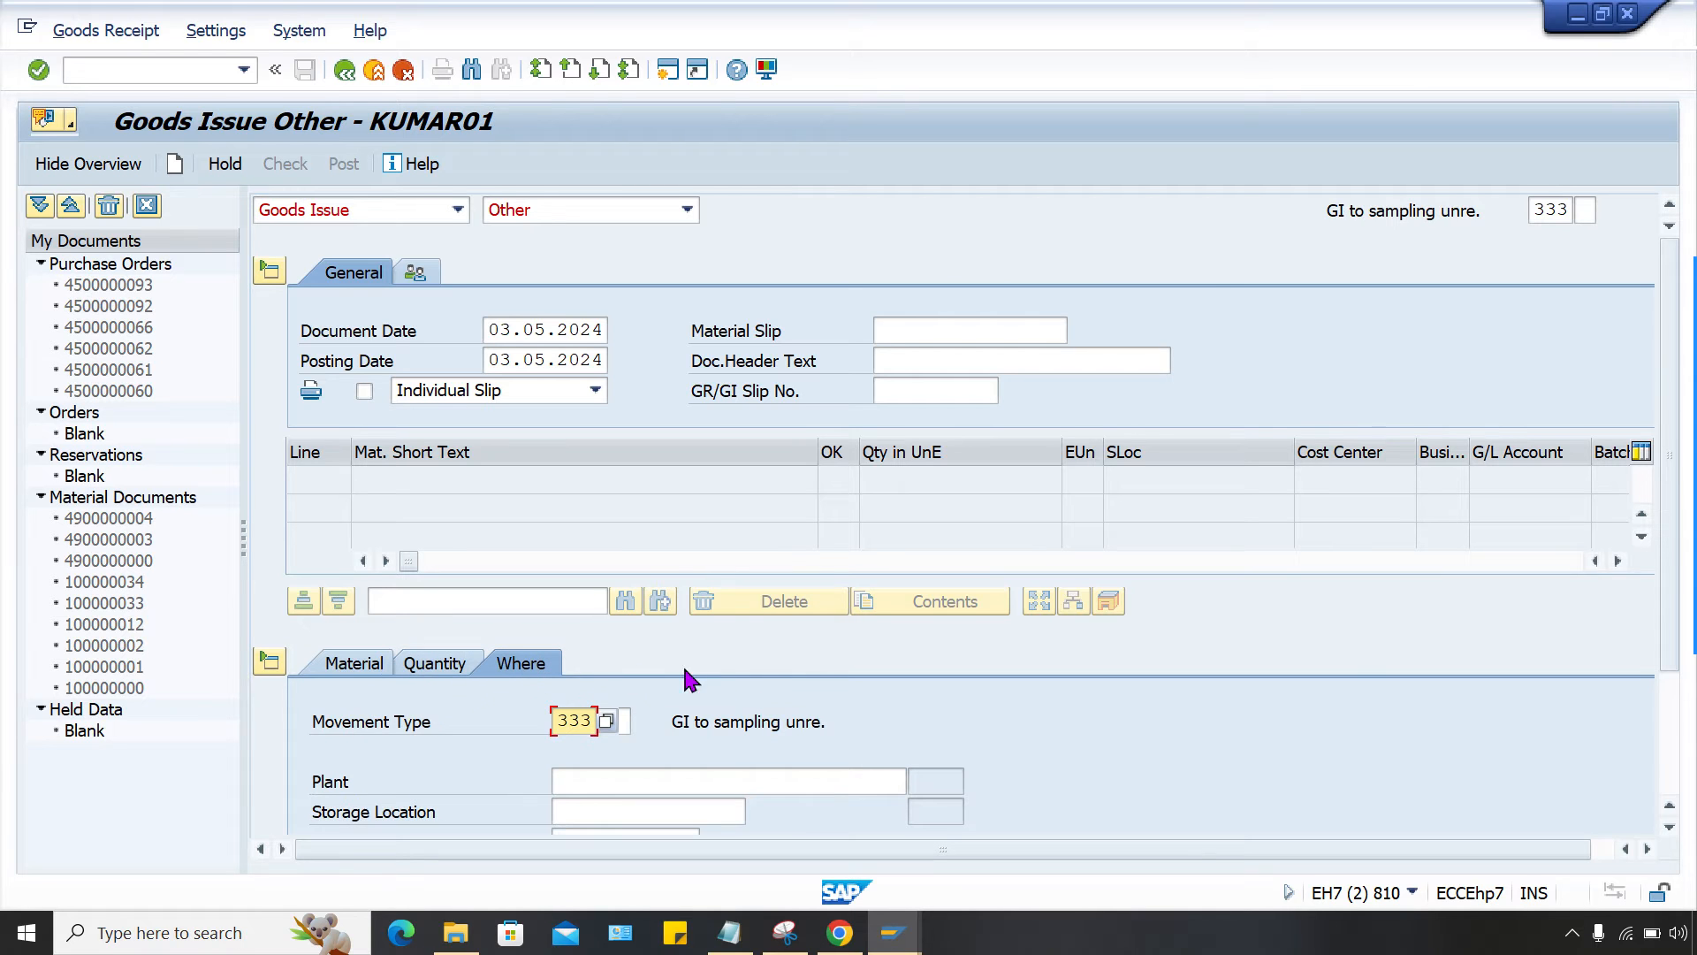
{"action": "left_click", "coordinate": [727, 780]}
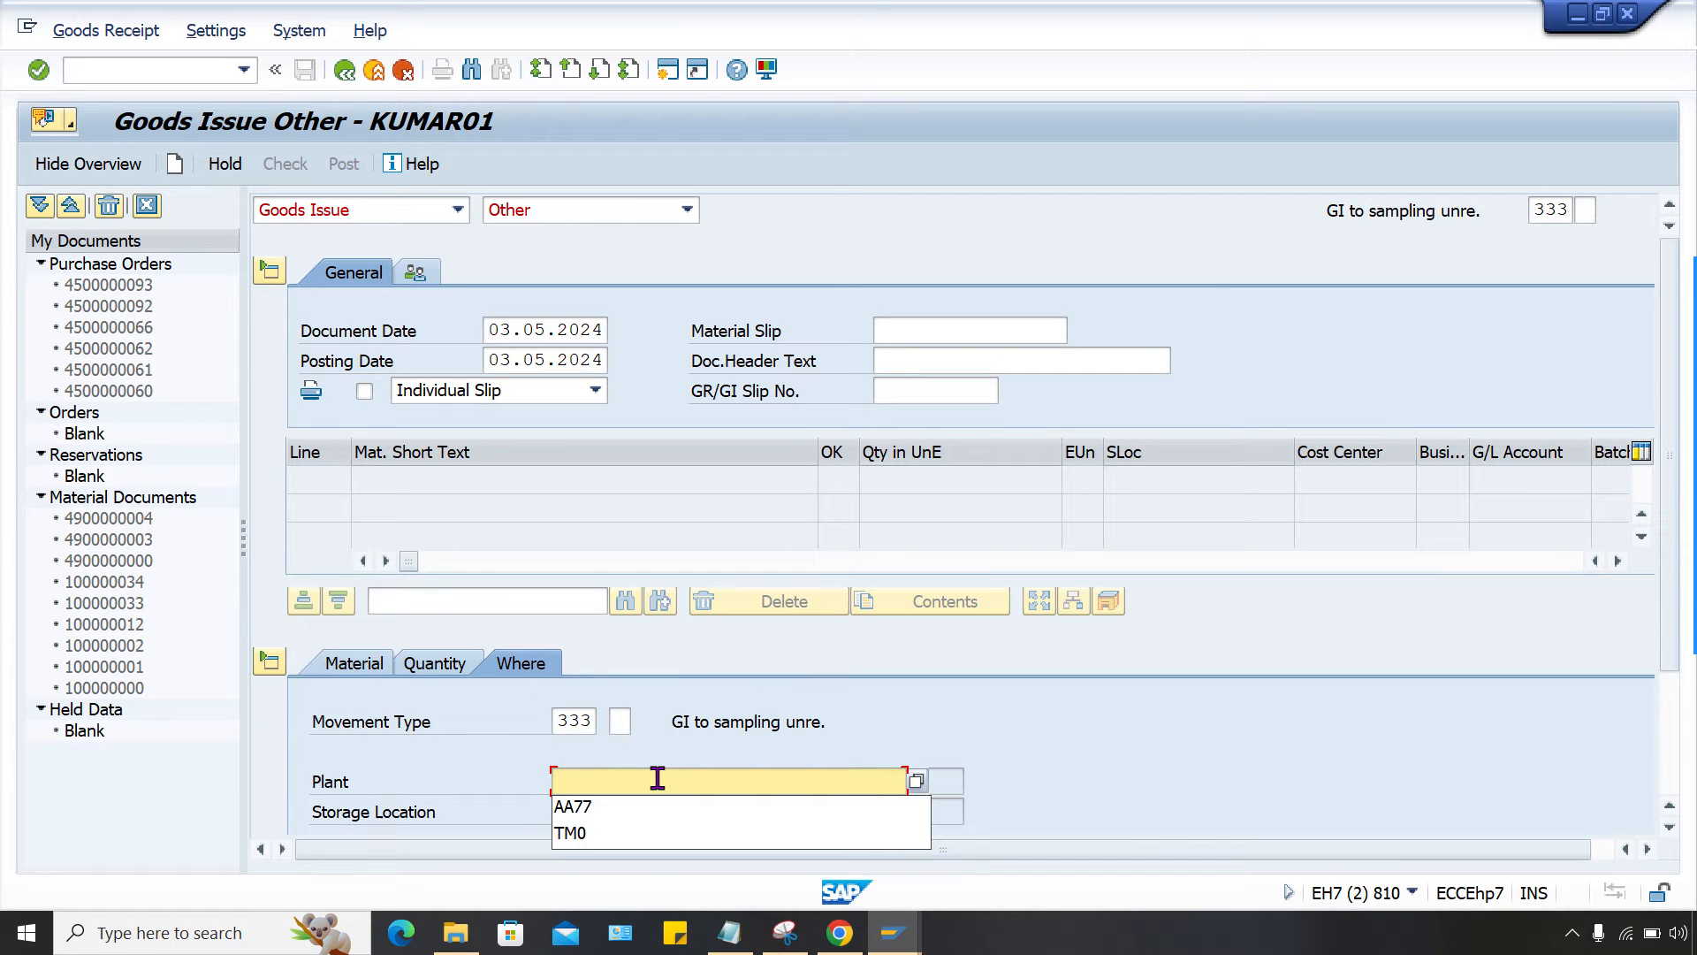
{"action": "left_click", "coordinate": [571, 806]}
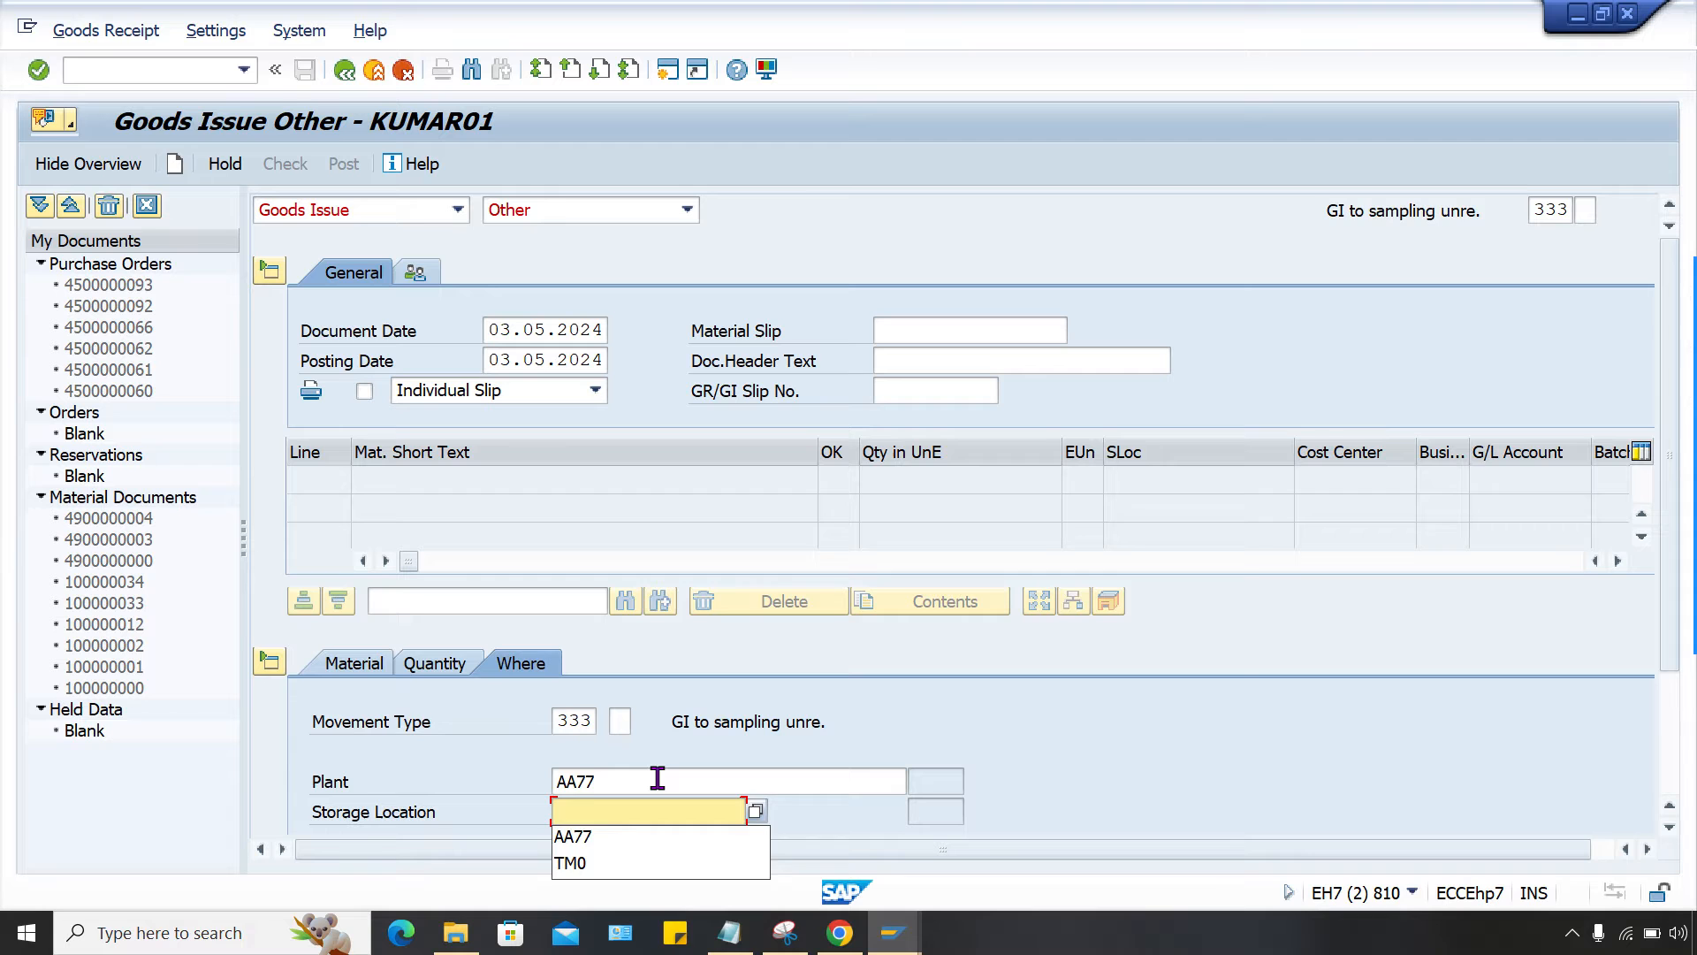
{"action": "left_click", "coordinate": [572, 835]}
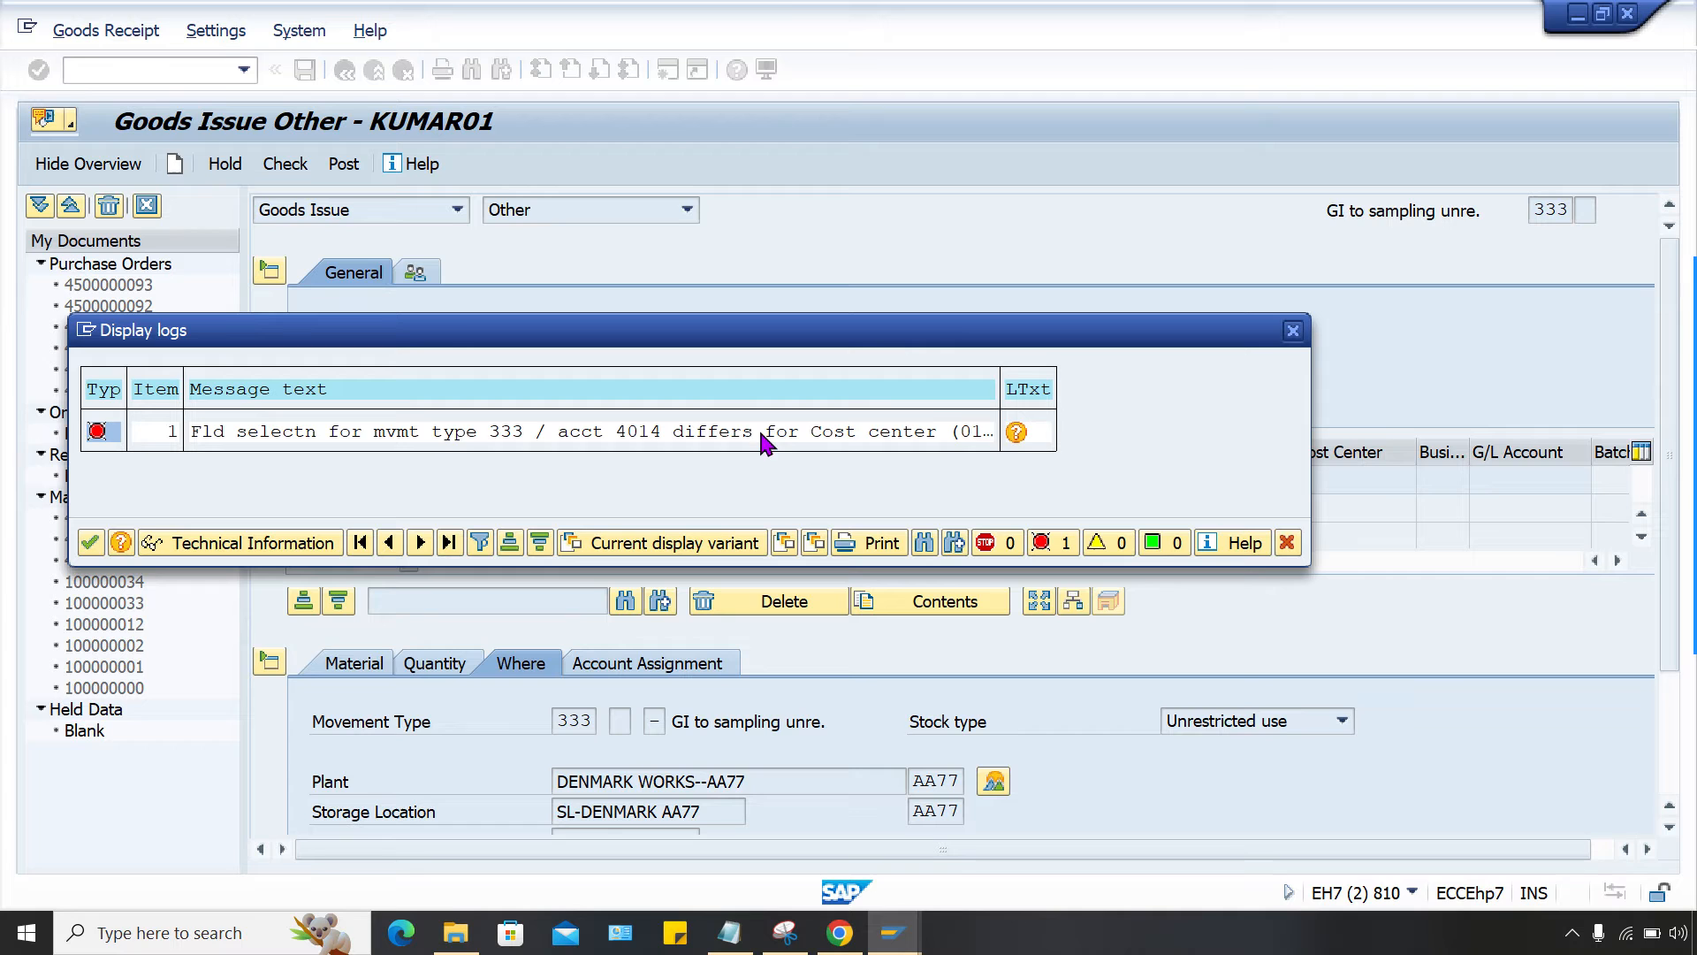
{"action": "mouse_move", "coordinate": [898, 338]}
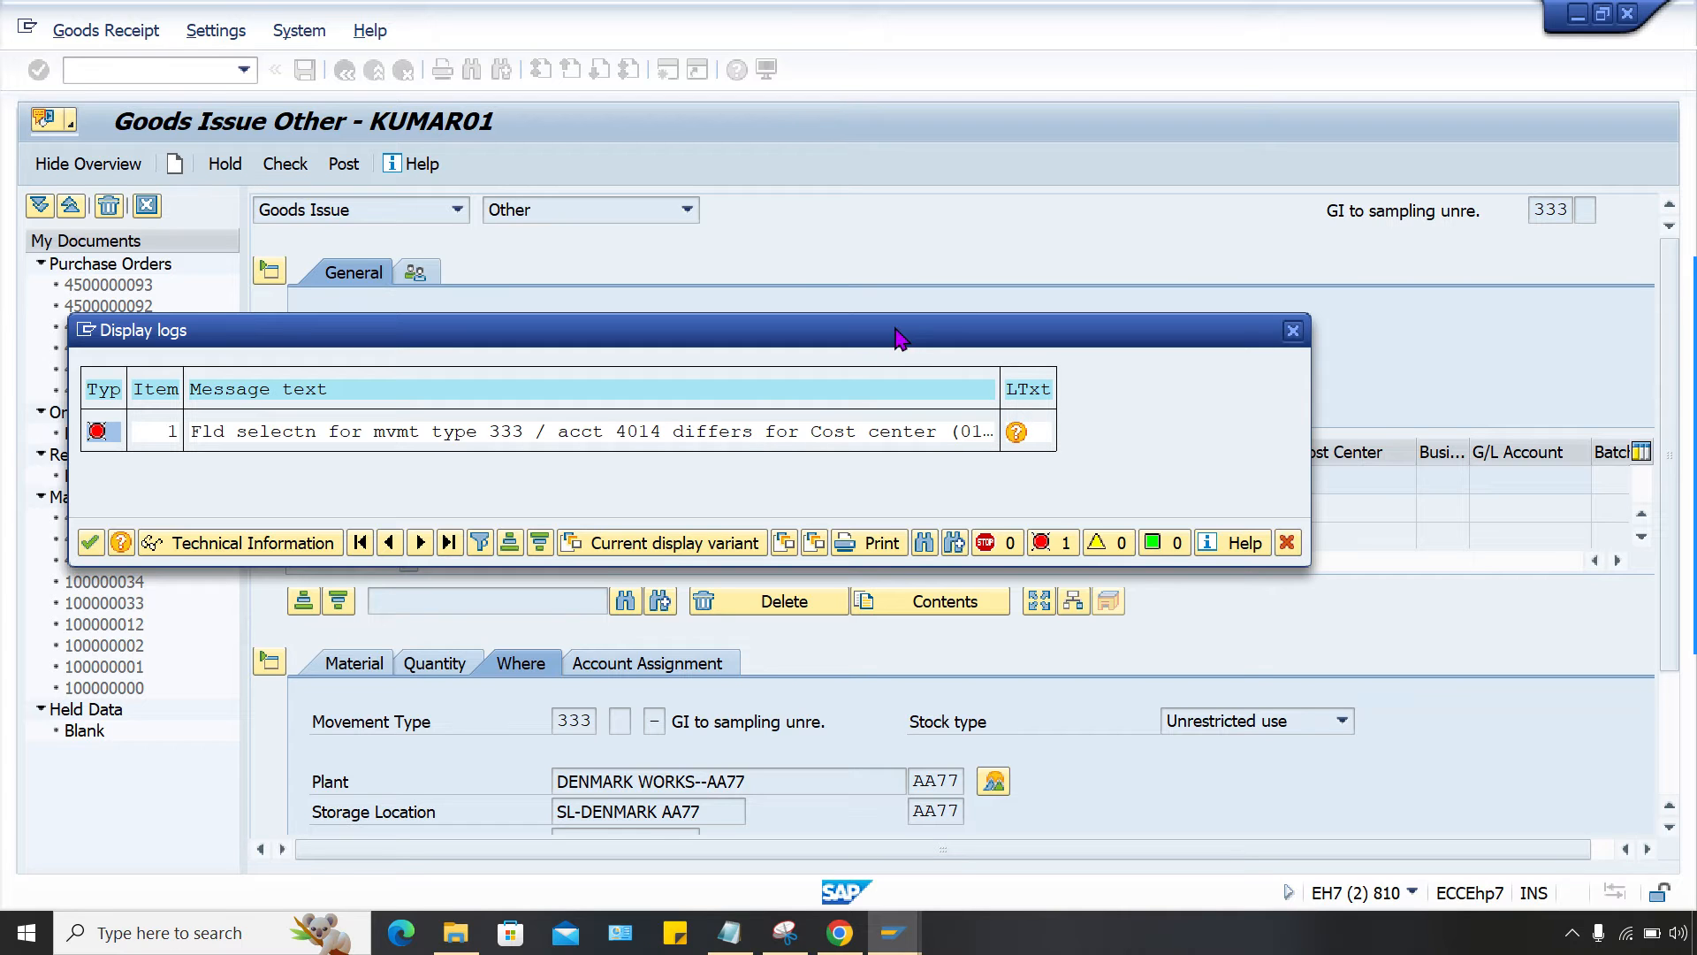
{"action": "mouse_move", "coordinate": [601, 468]}
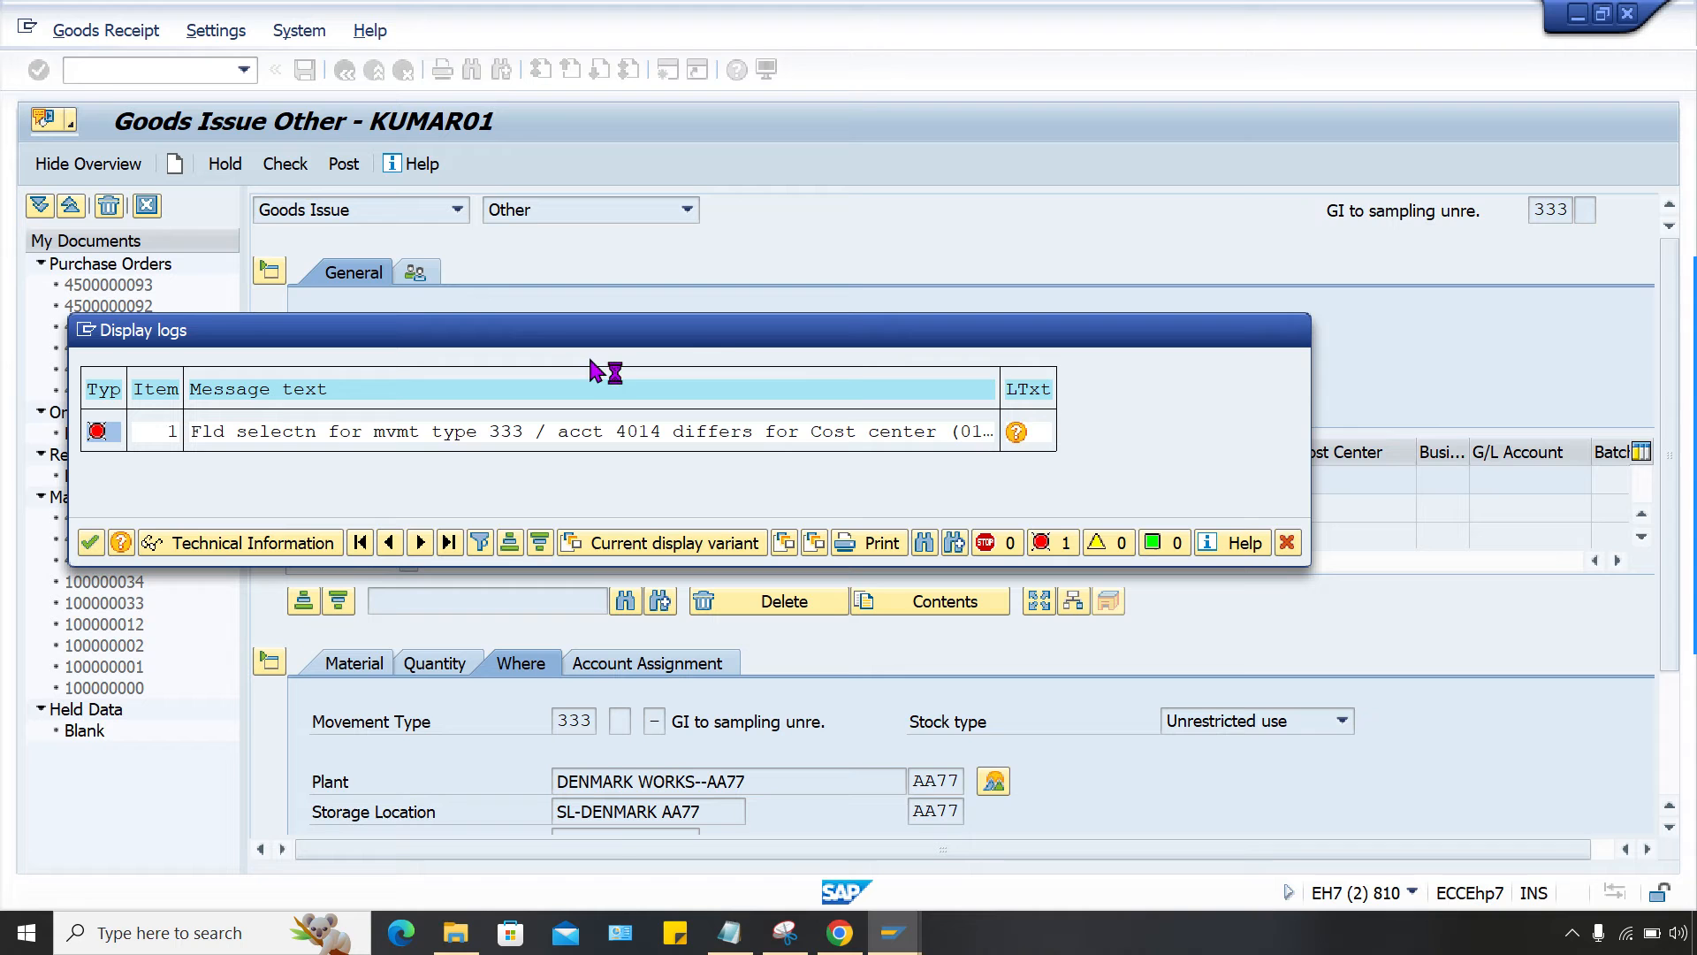
Open the long text for the cost center field selection error M7093.
{"action": "left_click", "coordinate": [1016, 430]}
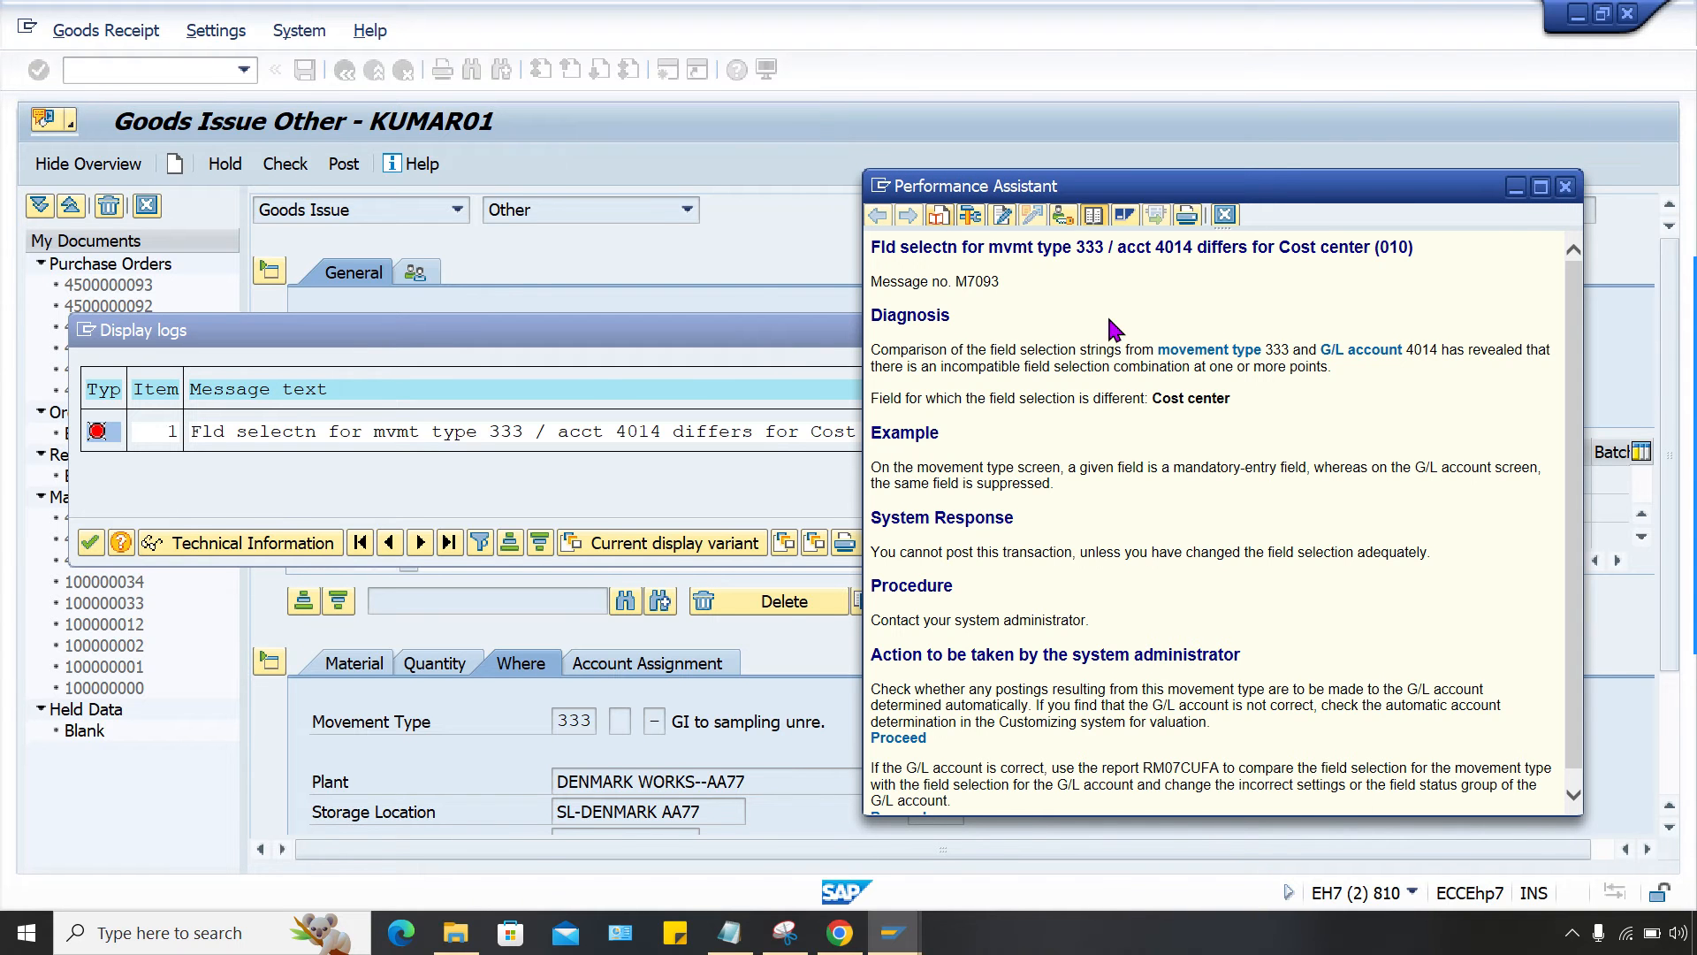
Maximize the error explanation and launch the field selection comparison report RM07CUFA.
{"action": "left_click", "coordinate": [1538, 186]}
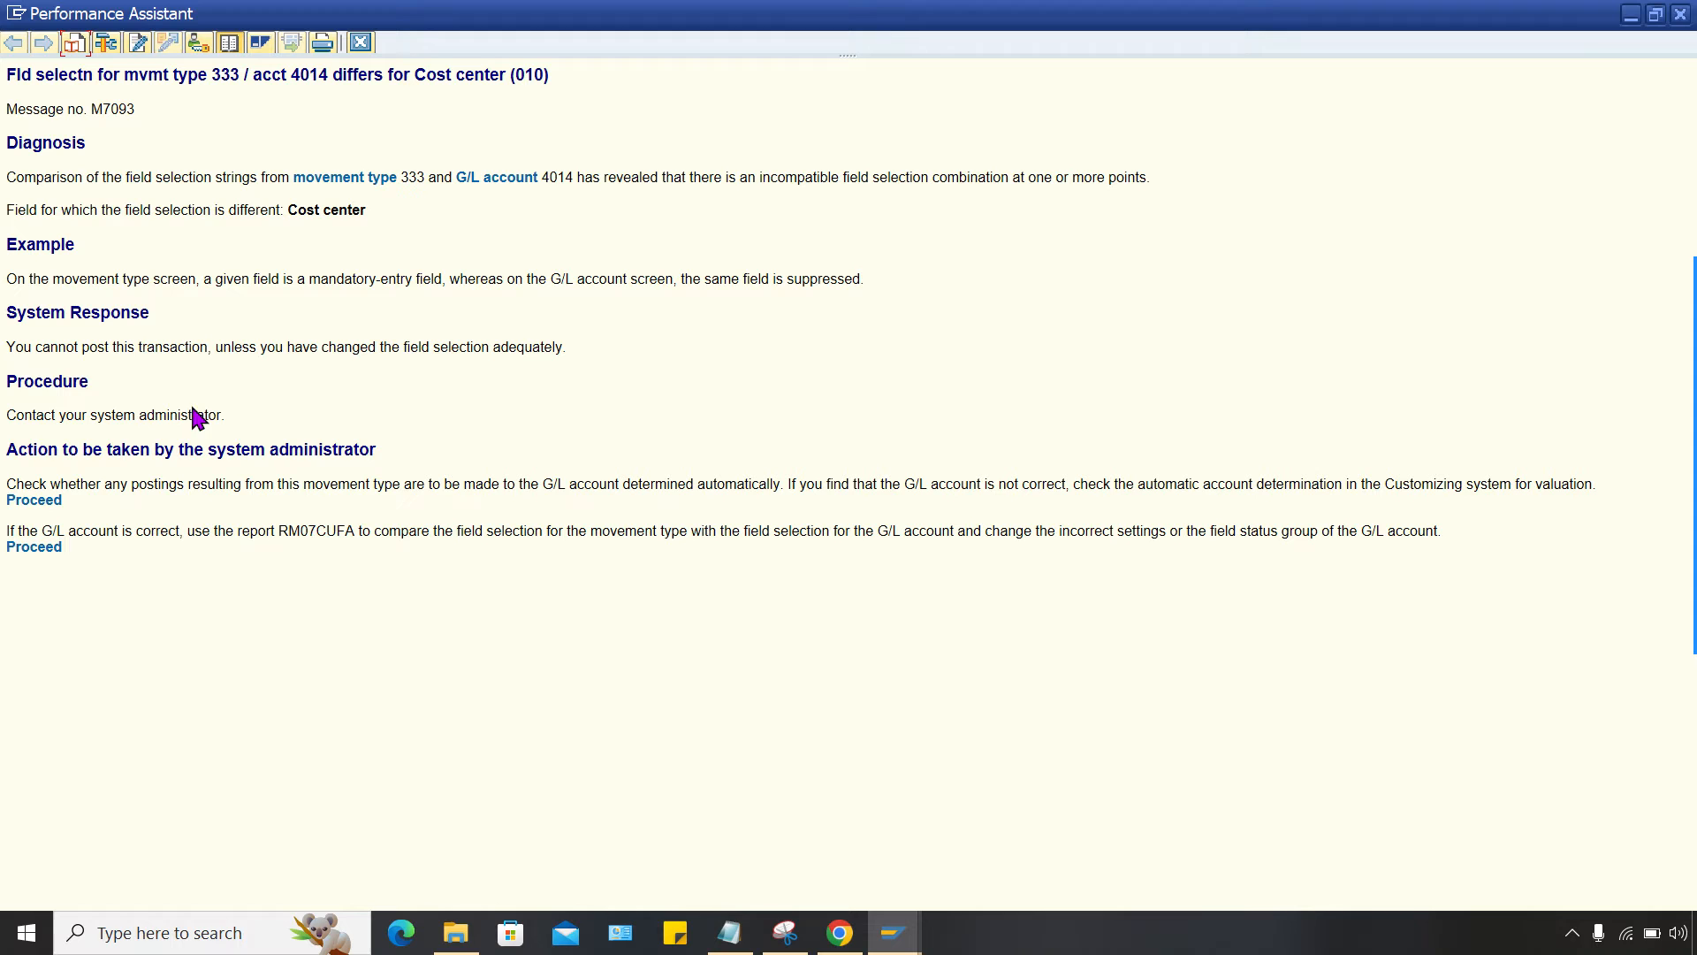
{"action": "mouse_move", "coordinate": [297, 449]}
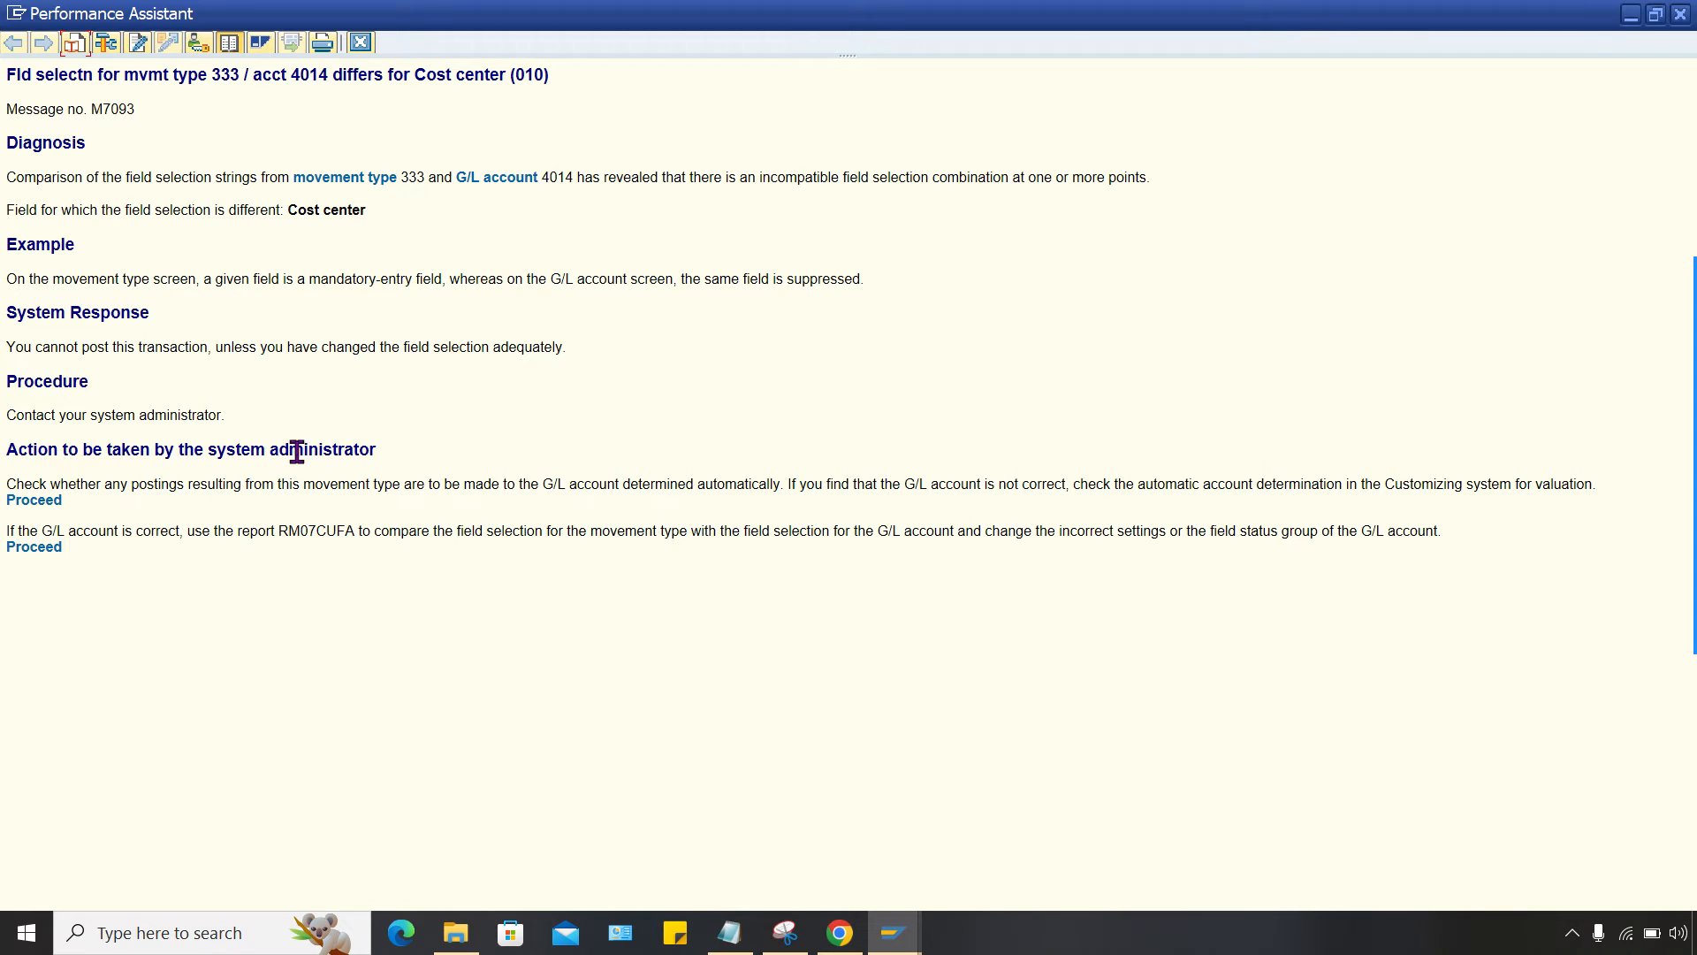
{"action": "mouse_move", "coordinate": [423, 477]}
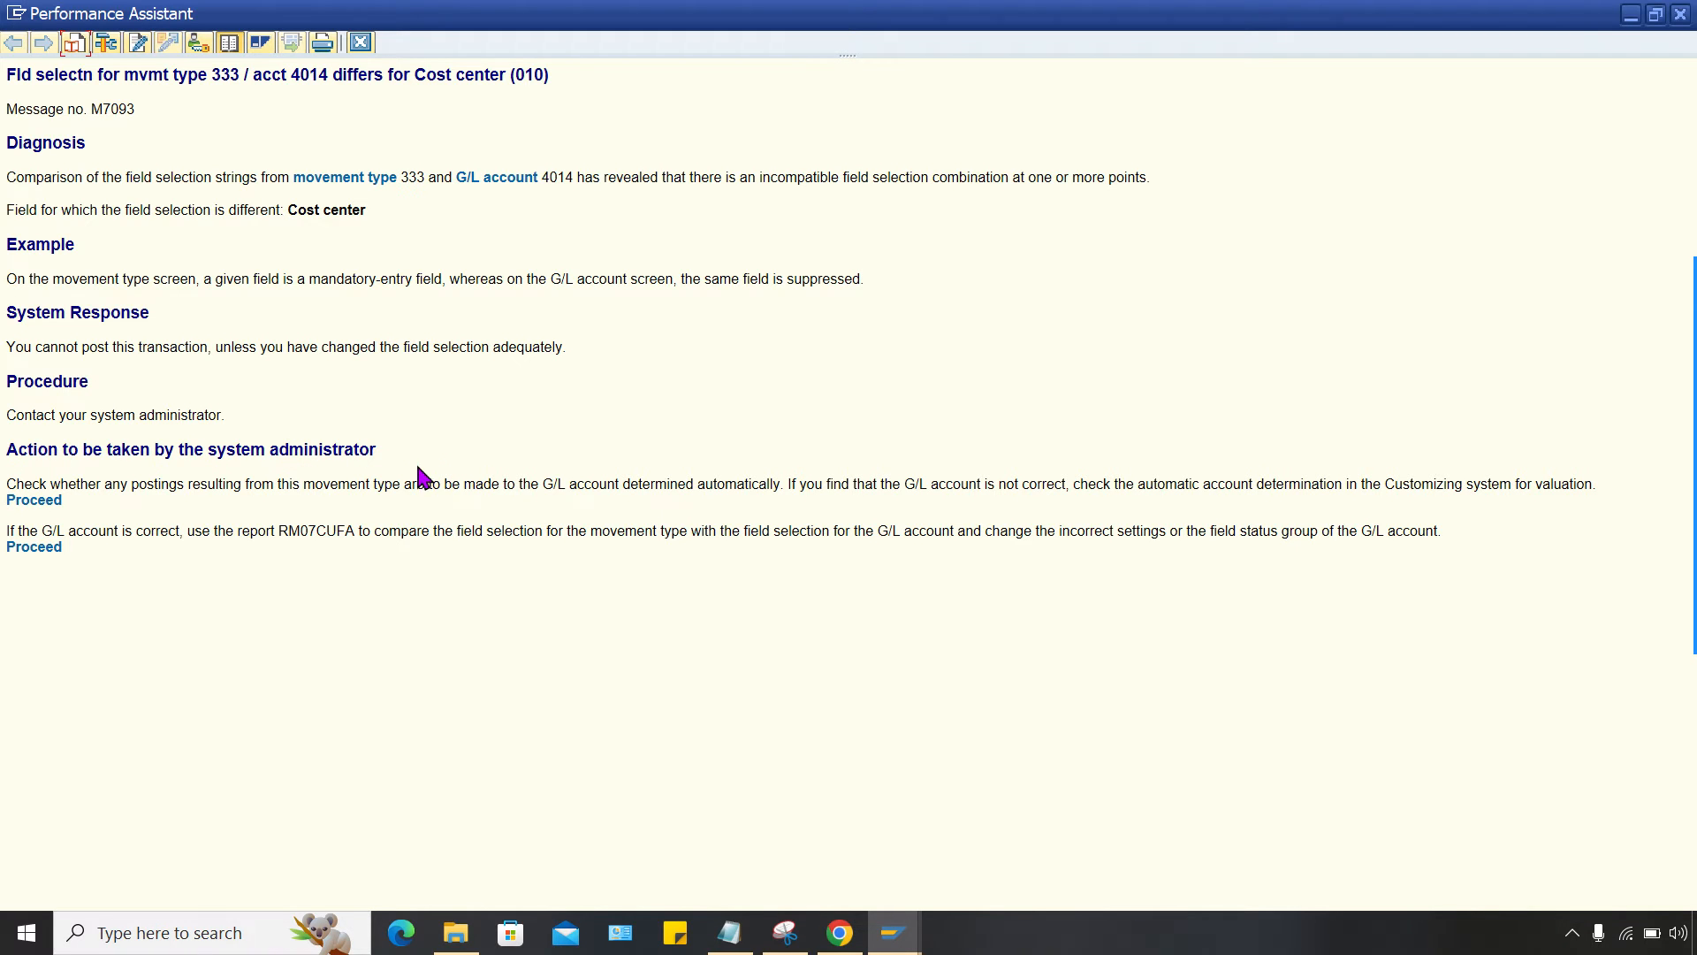
{"action": "mouse_move", "coordinate": [96, 484]}
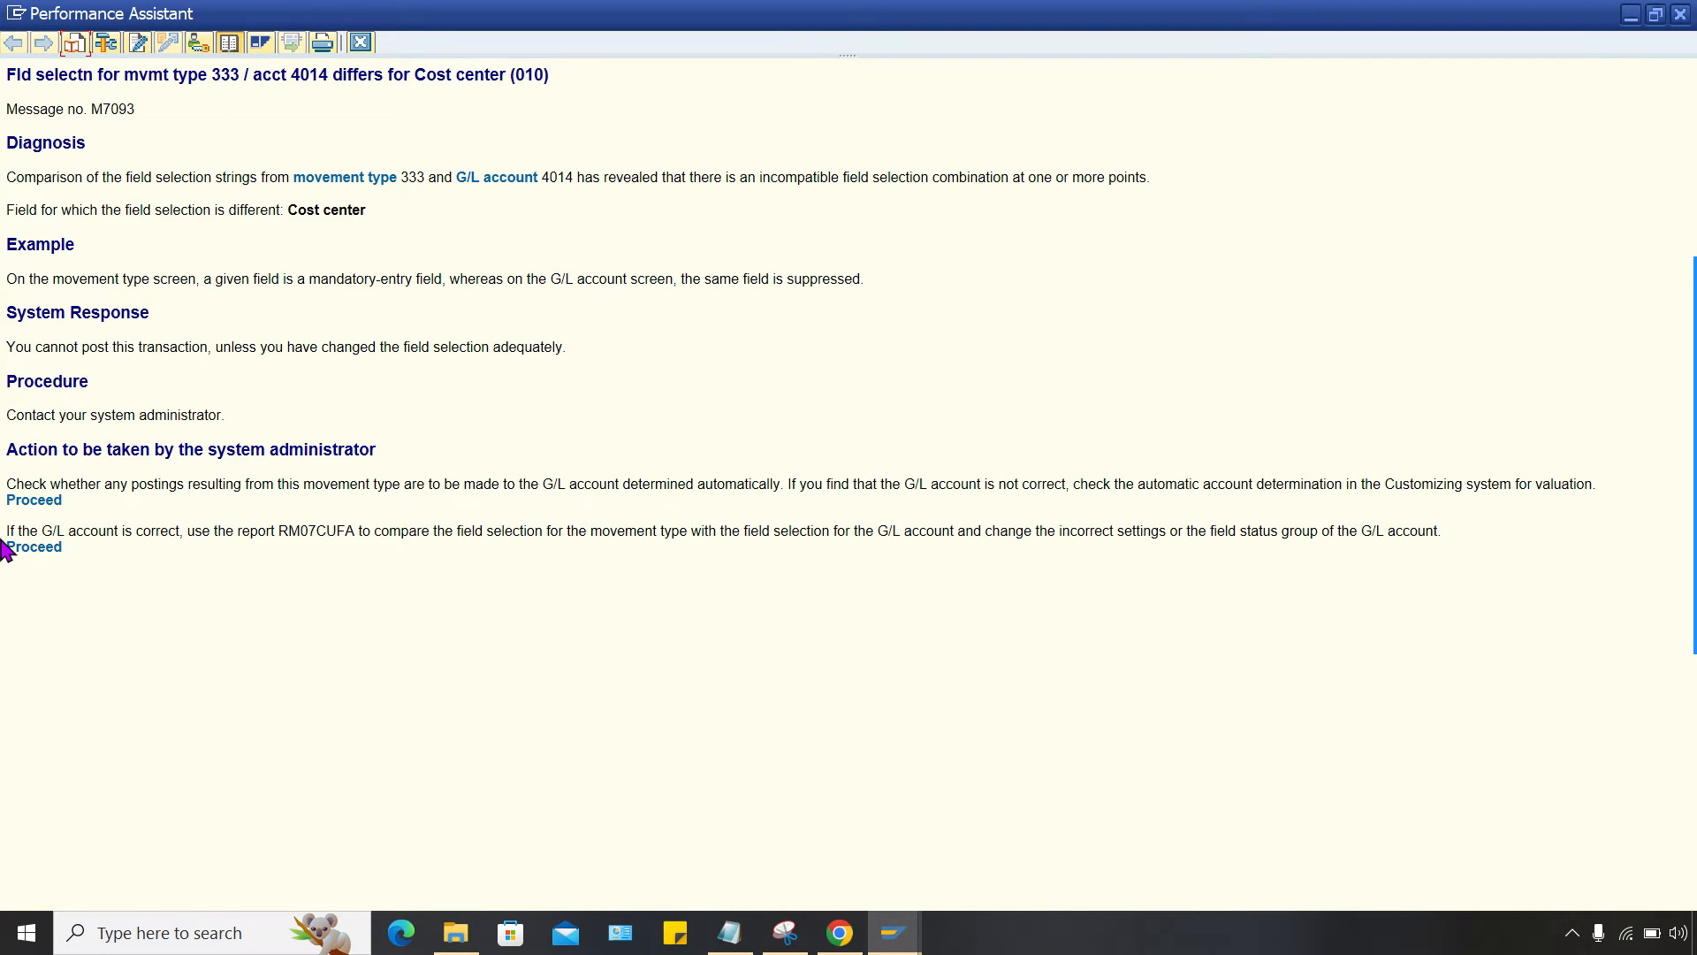
{"action": "mouse_move", "coordinate": [293, 567]}
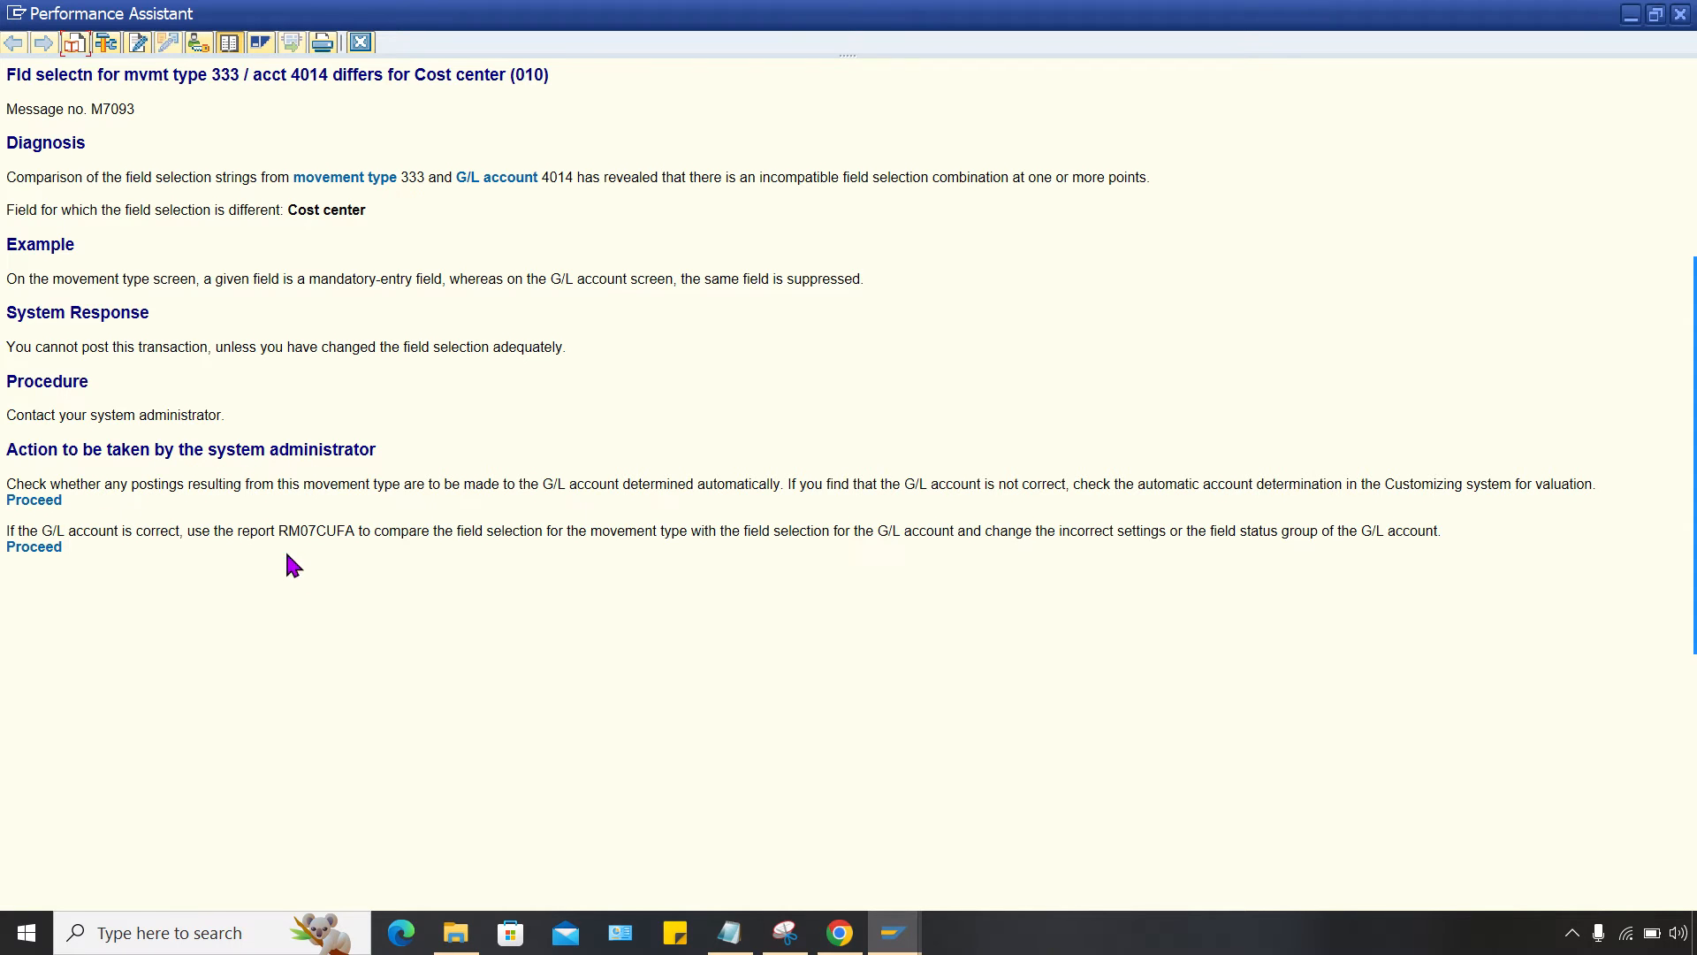
{"action": "mouse_move", "coordinate": [33, 546]}
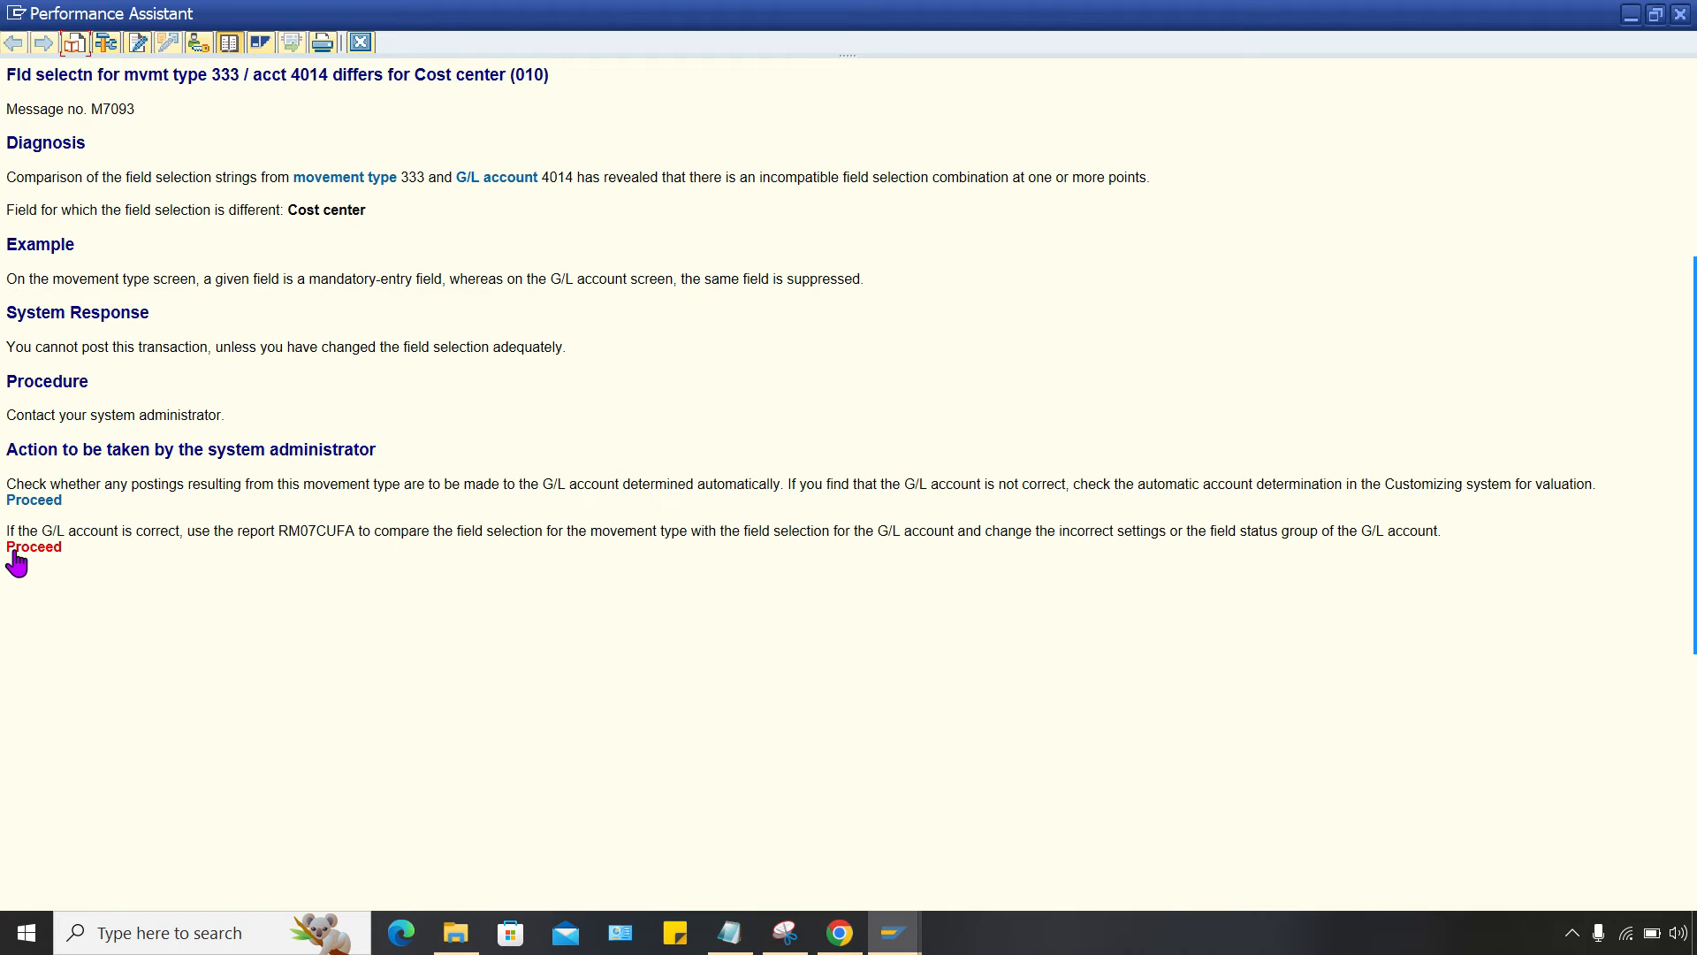
{"action": "left_click", "coordinate": [34, 546]}
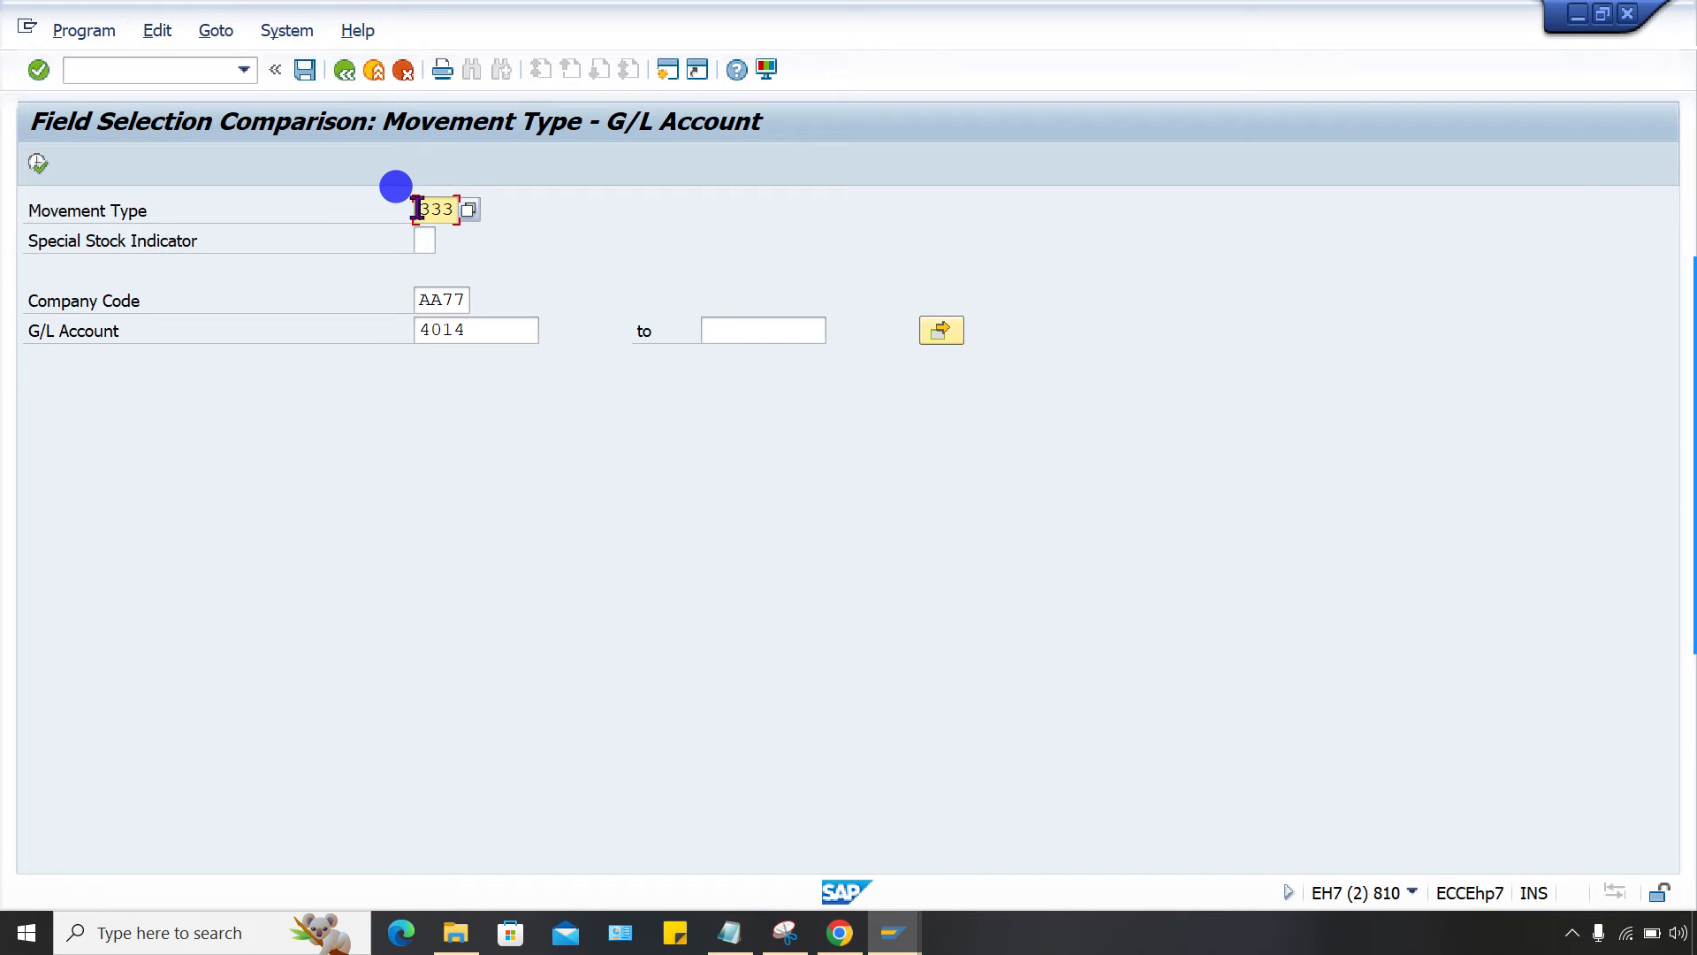
{"action": "mouse_move", "coordinate": [395, 233]}
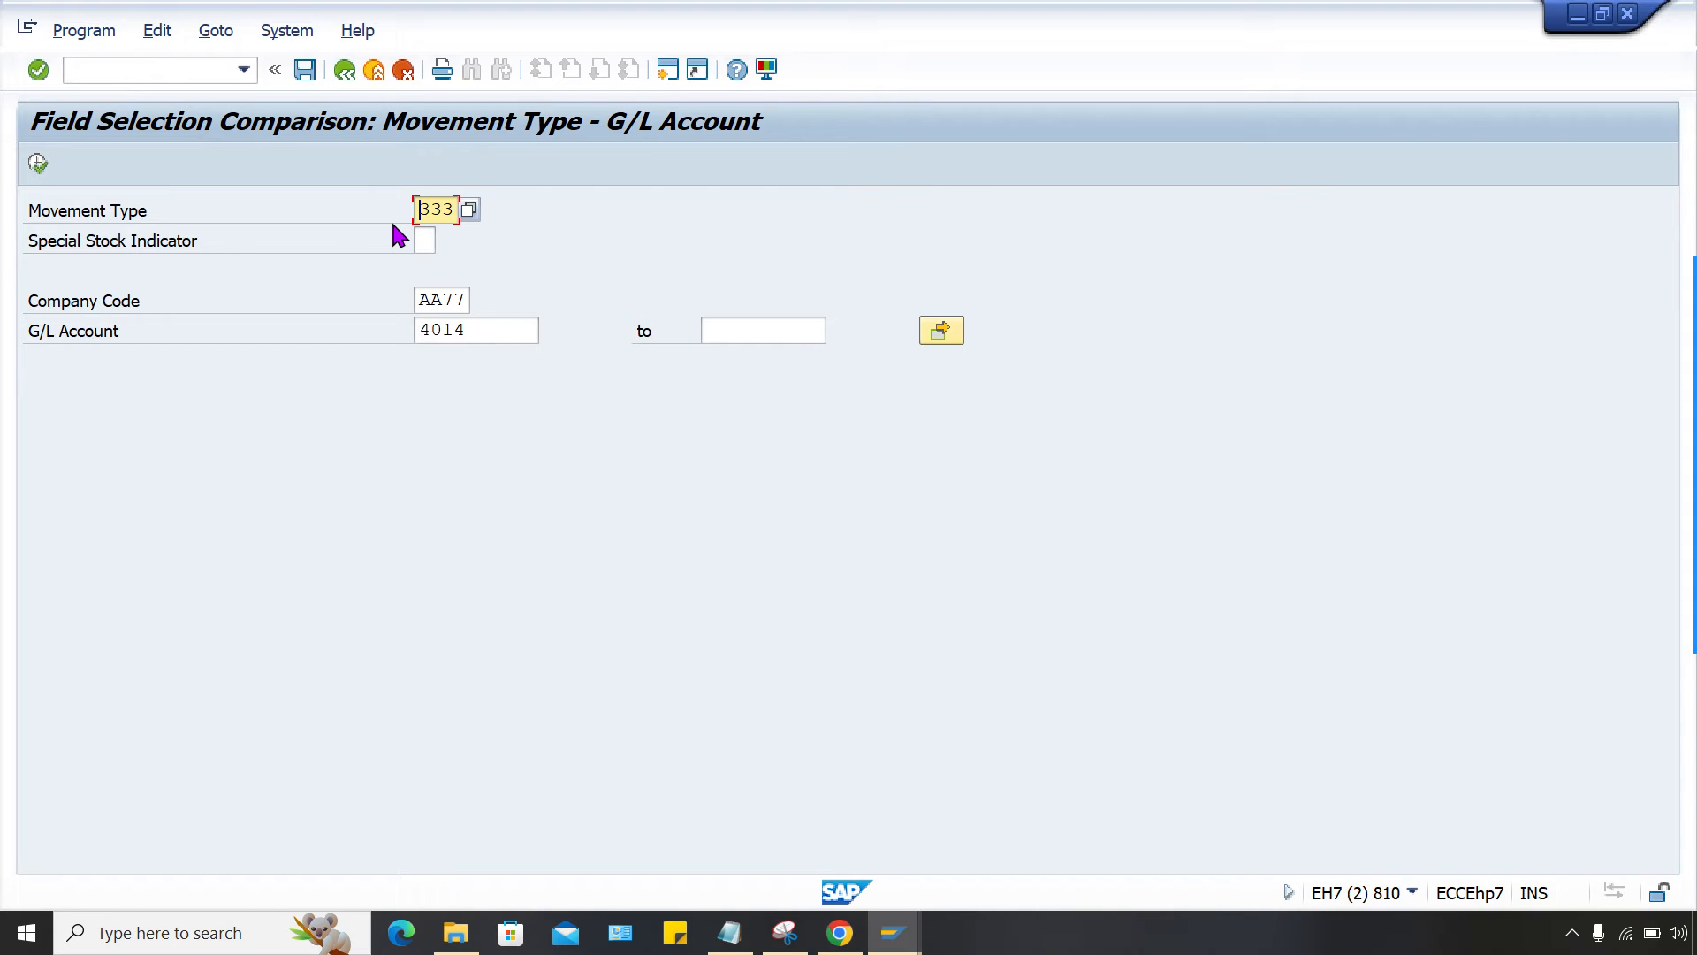
Run the field selection comparison for movement 333, company code AA77, account 4014.
{"action": "left_click", "coordinate": [473, 329]}
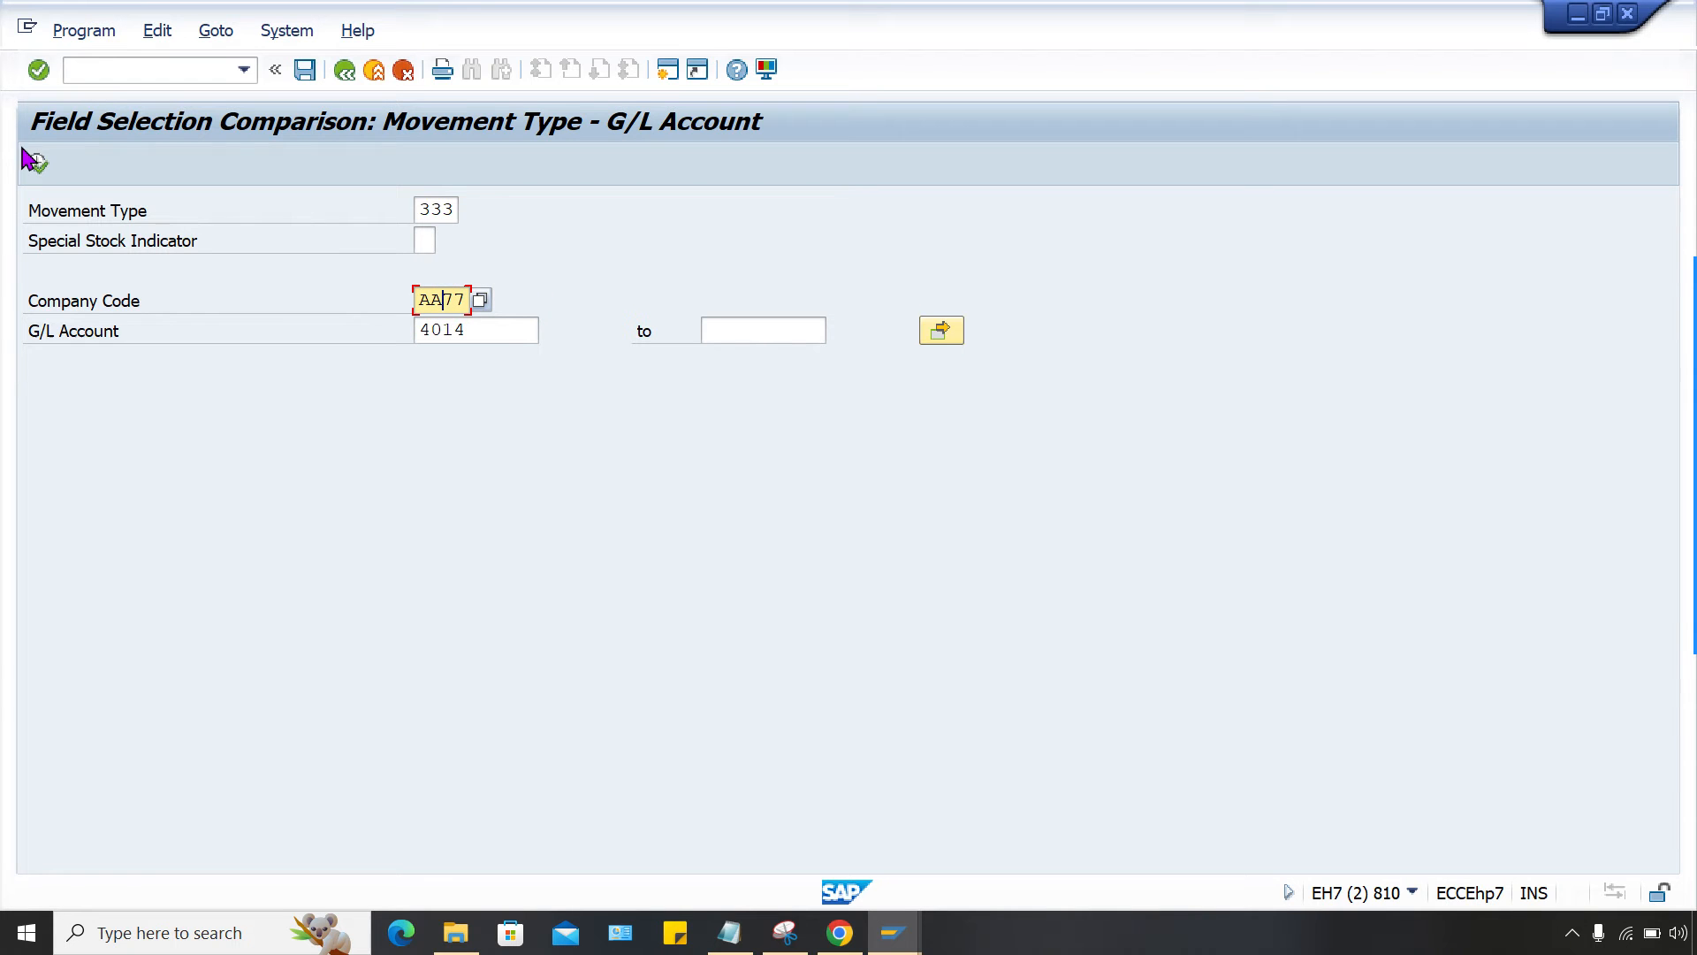
{"action": "left_click", "coordinate": [941, 330]}
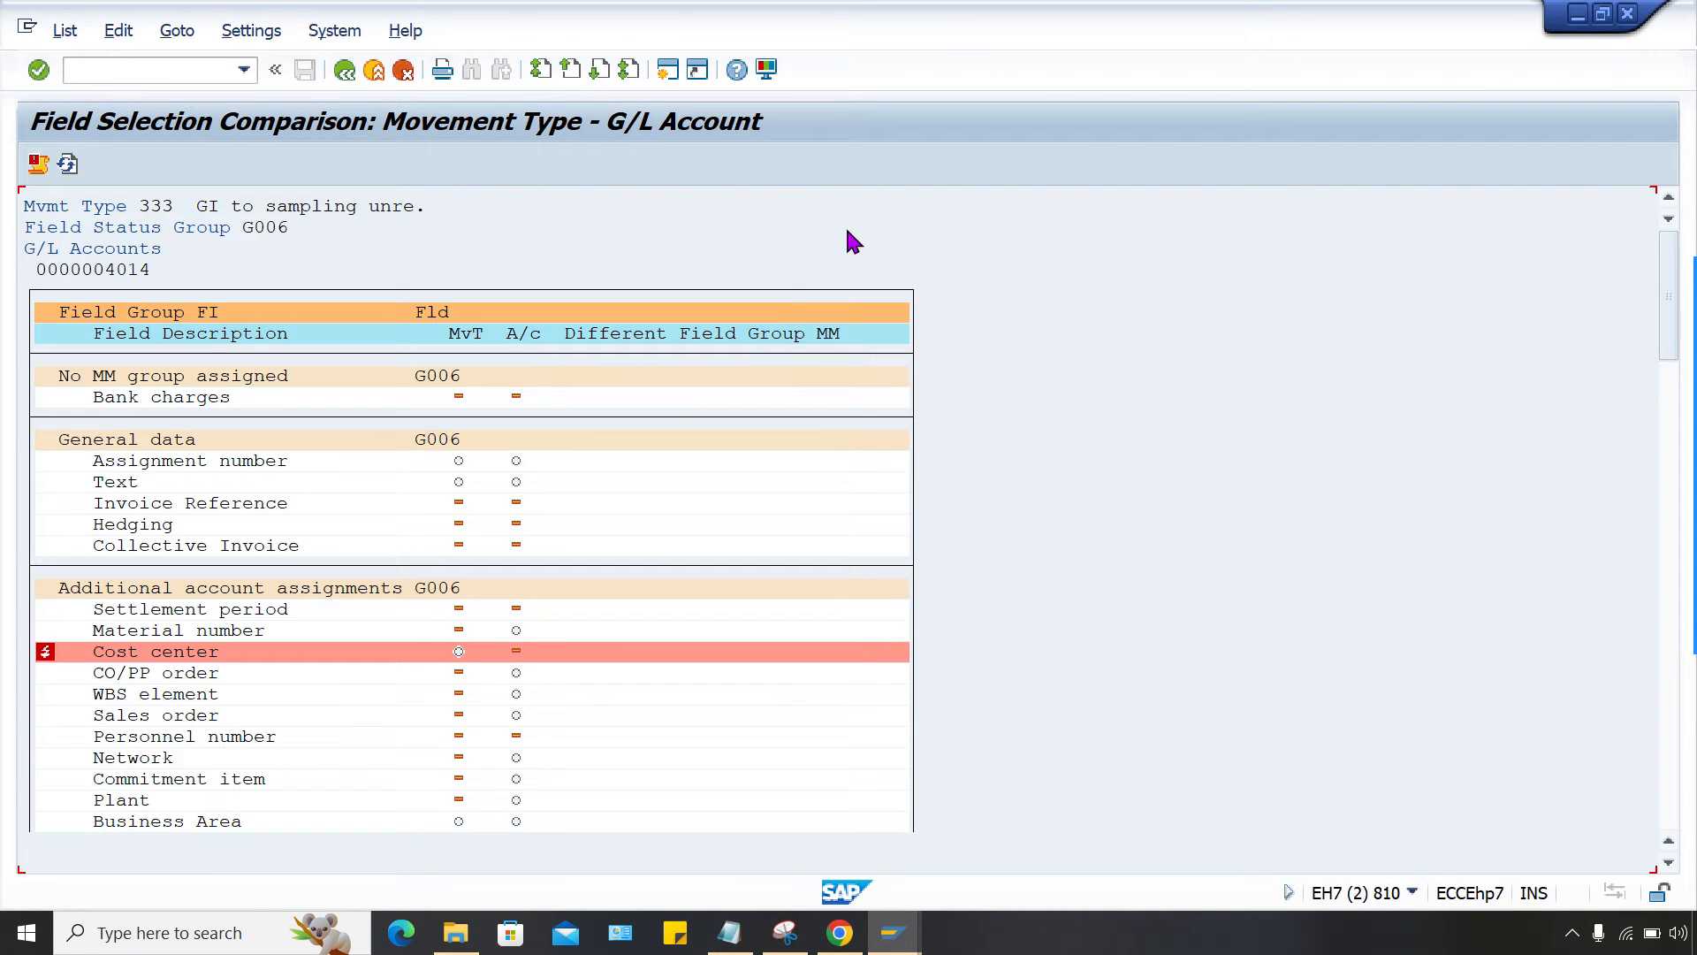
{"action": "mouse_move", "coordinate": [144, 666]}
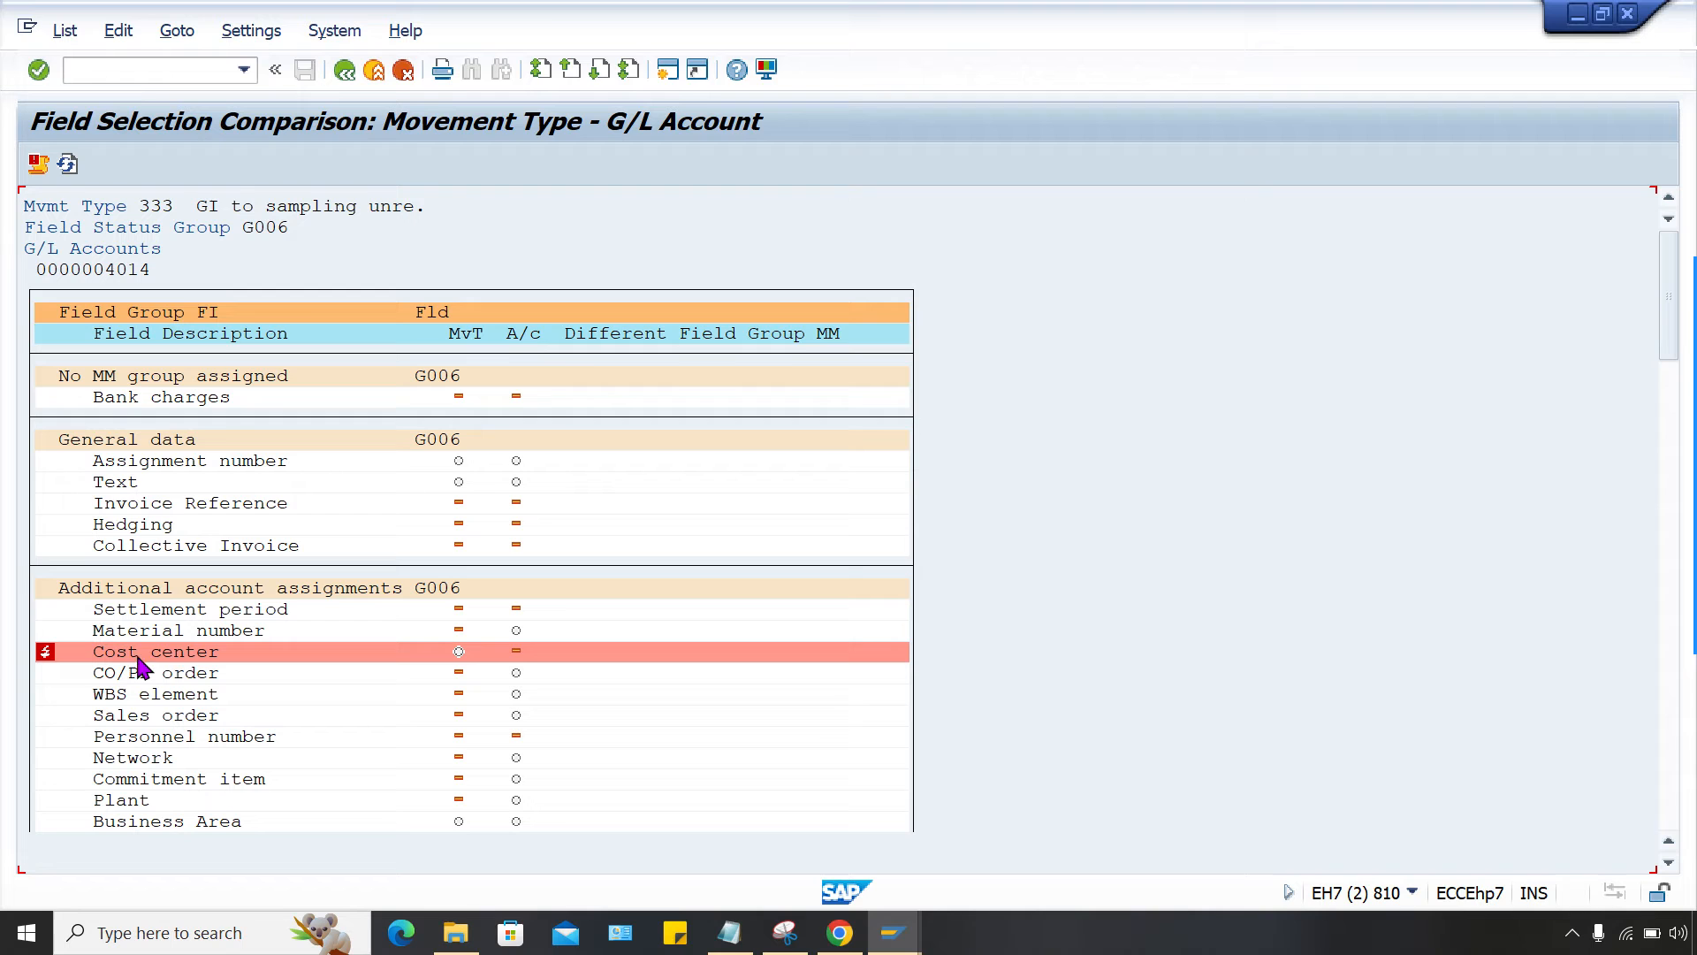
{"action": "mouse_move", "coordinate": [444, 671]}
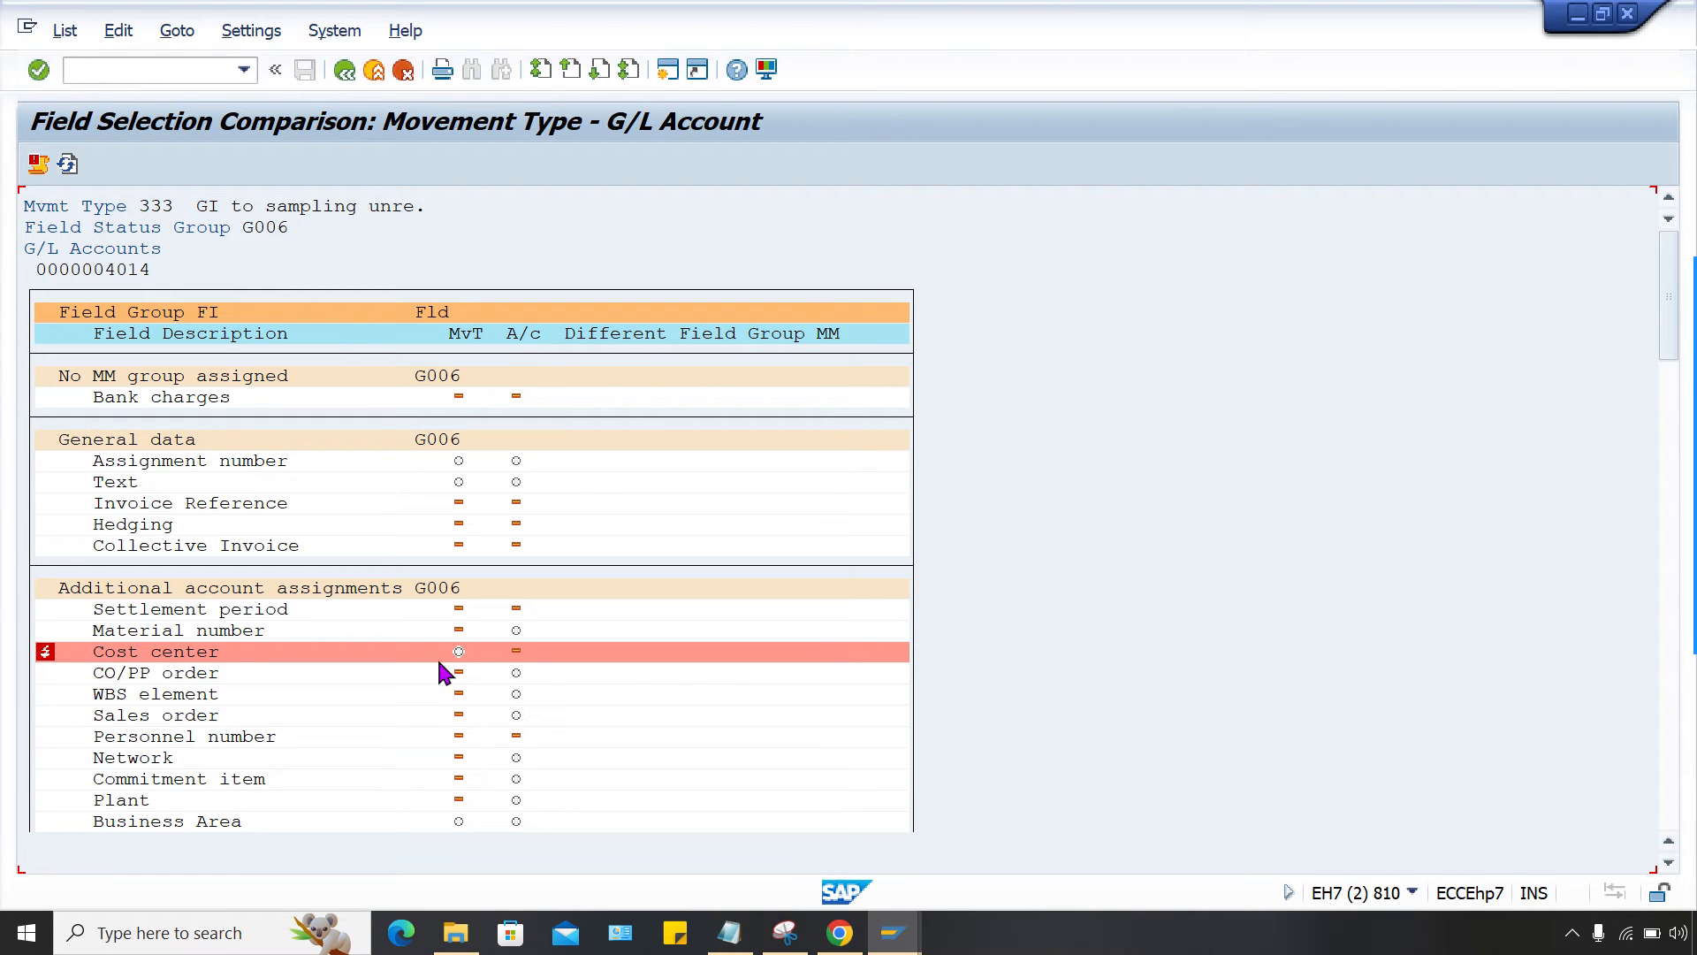
{"action": "mouse_move", "coordinate": [525, 665]}
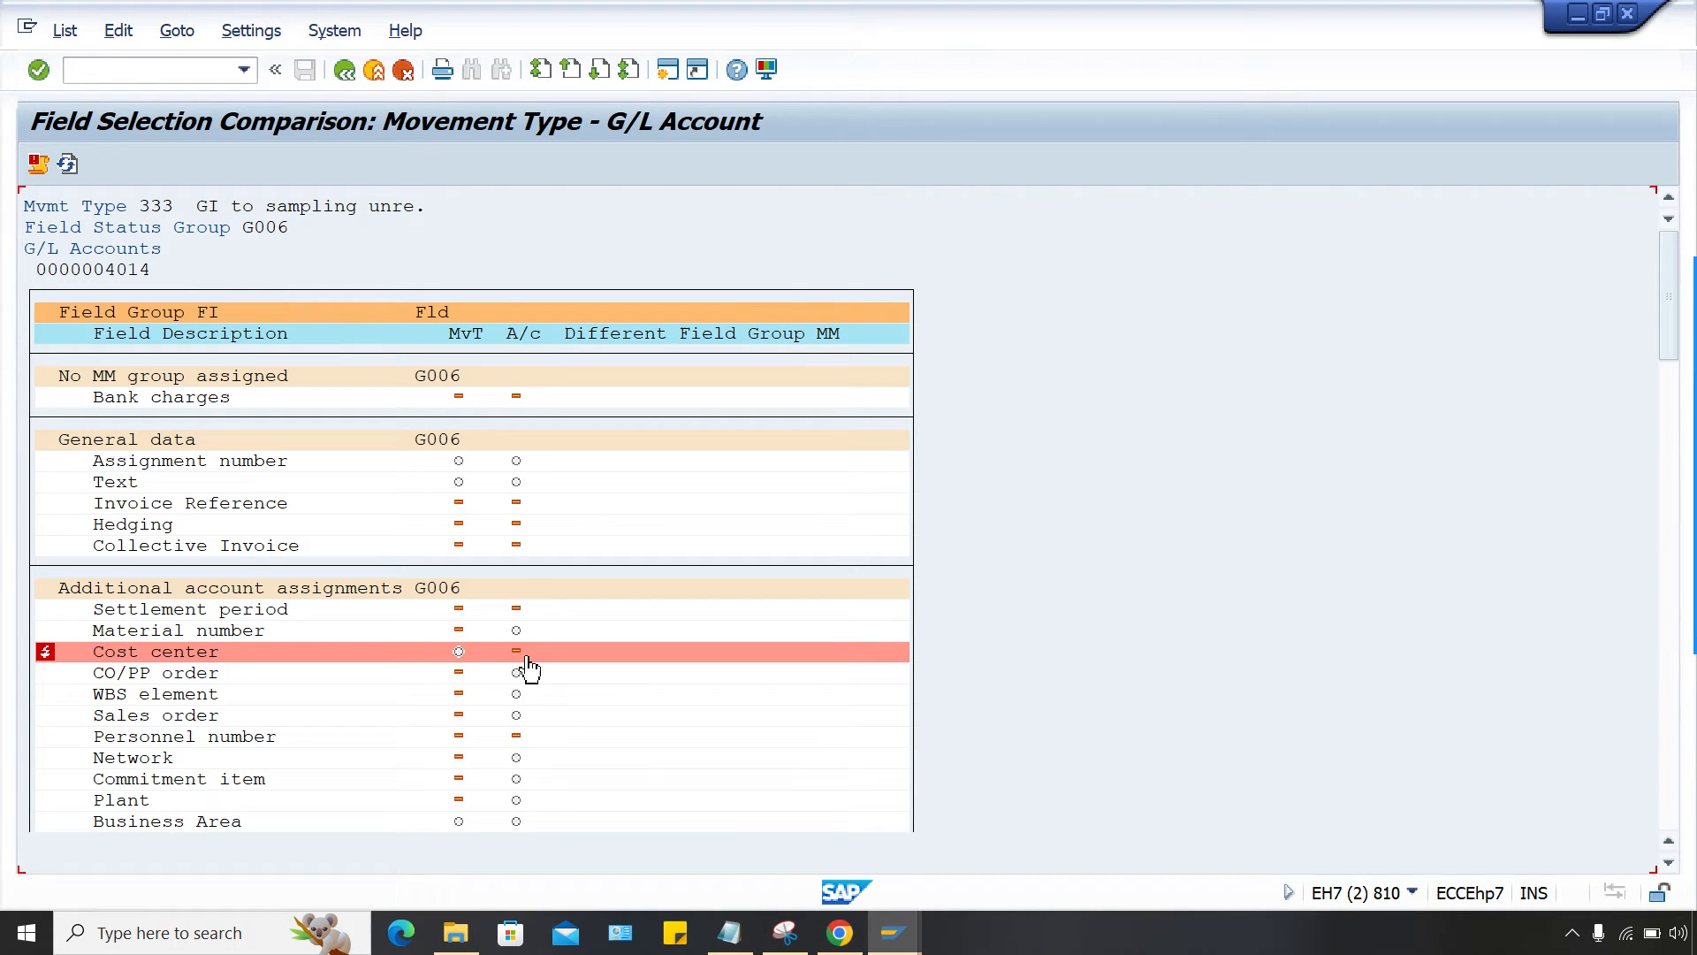
{"action": "mouse_move", "coordinate": [433, 680]}
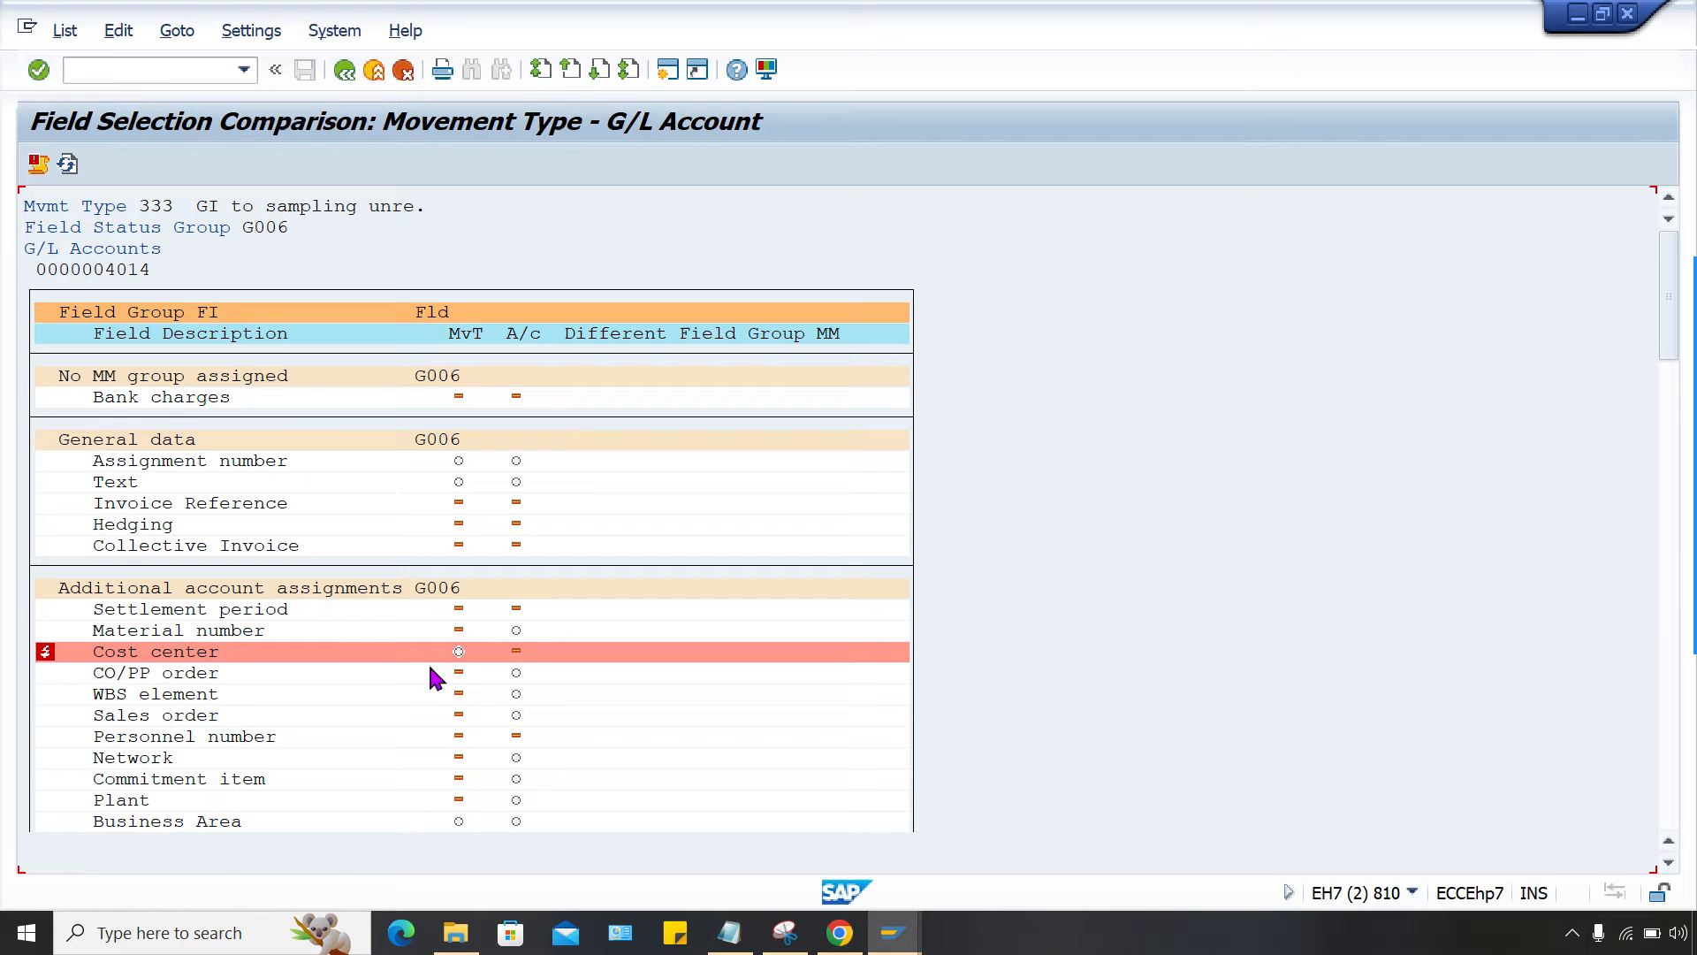
{"action": "mouse_move", "coordinate": [517, 654]}
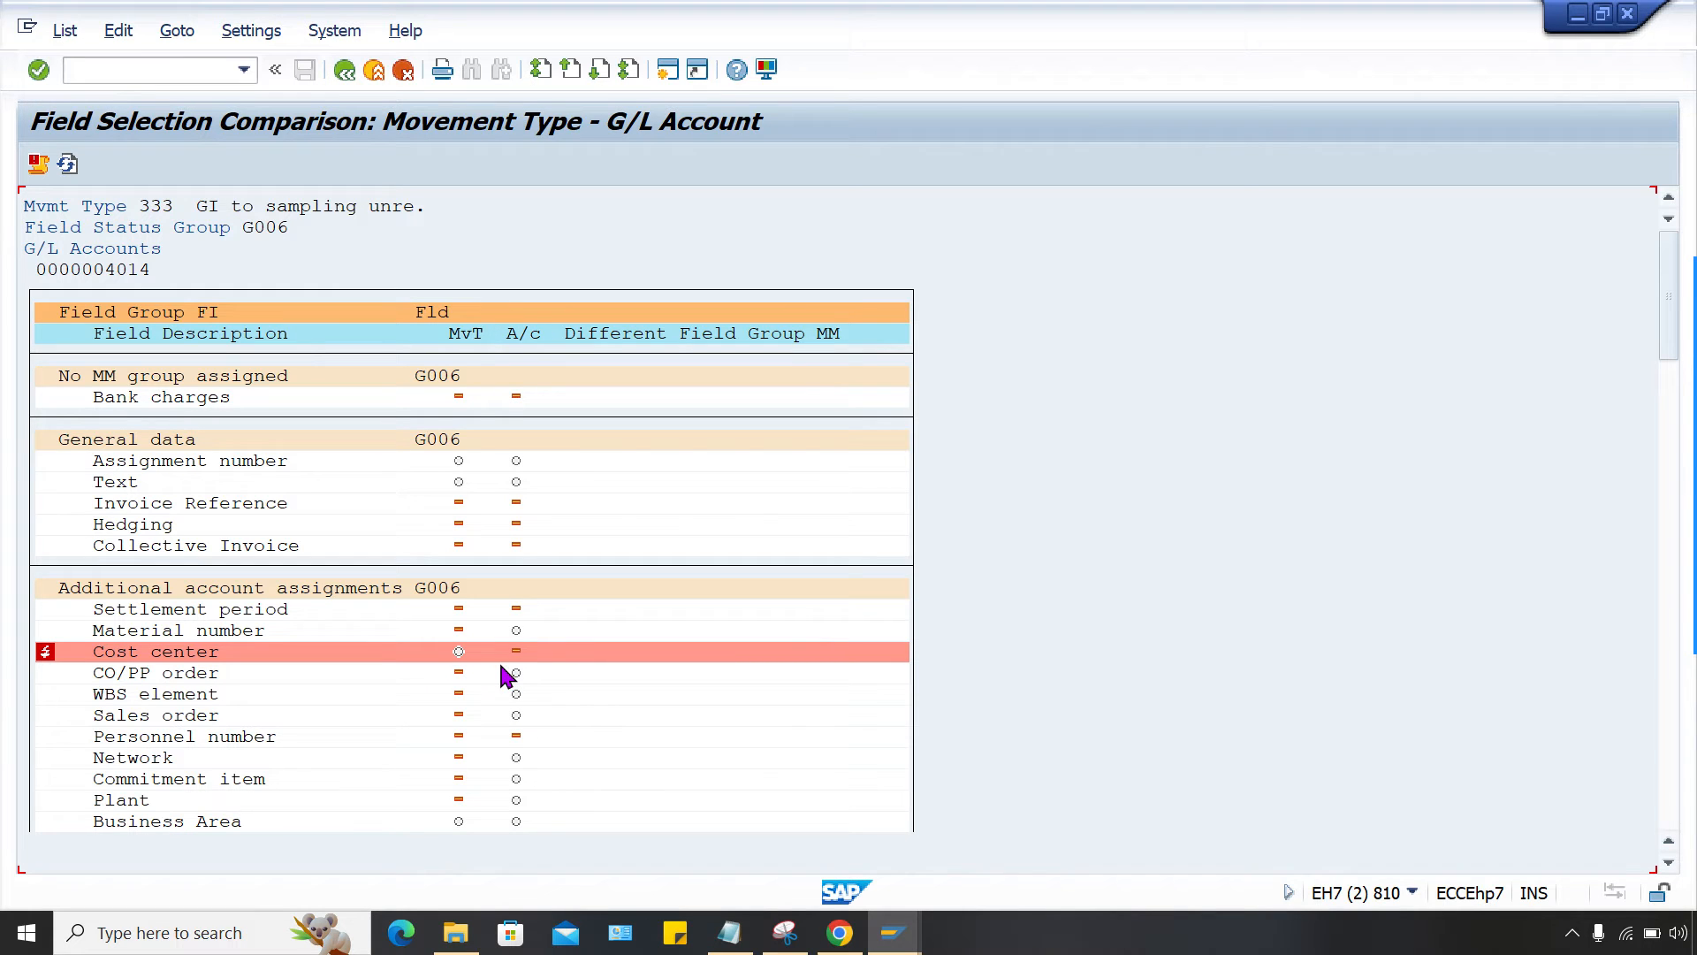
{"action": "mouse_move", "coordinate": [515, 650]}
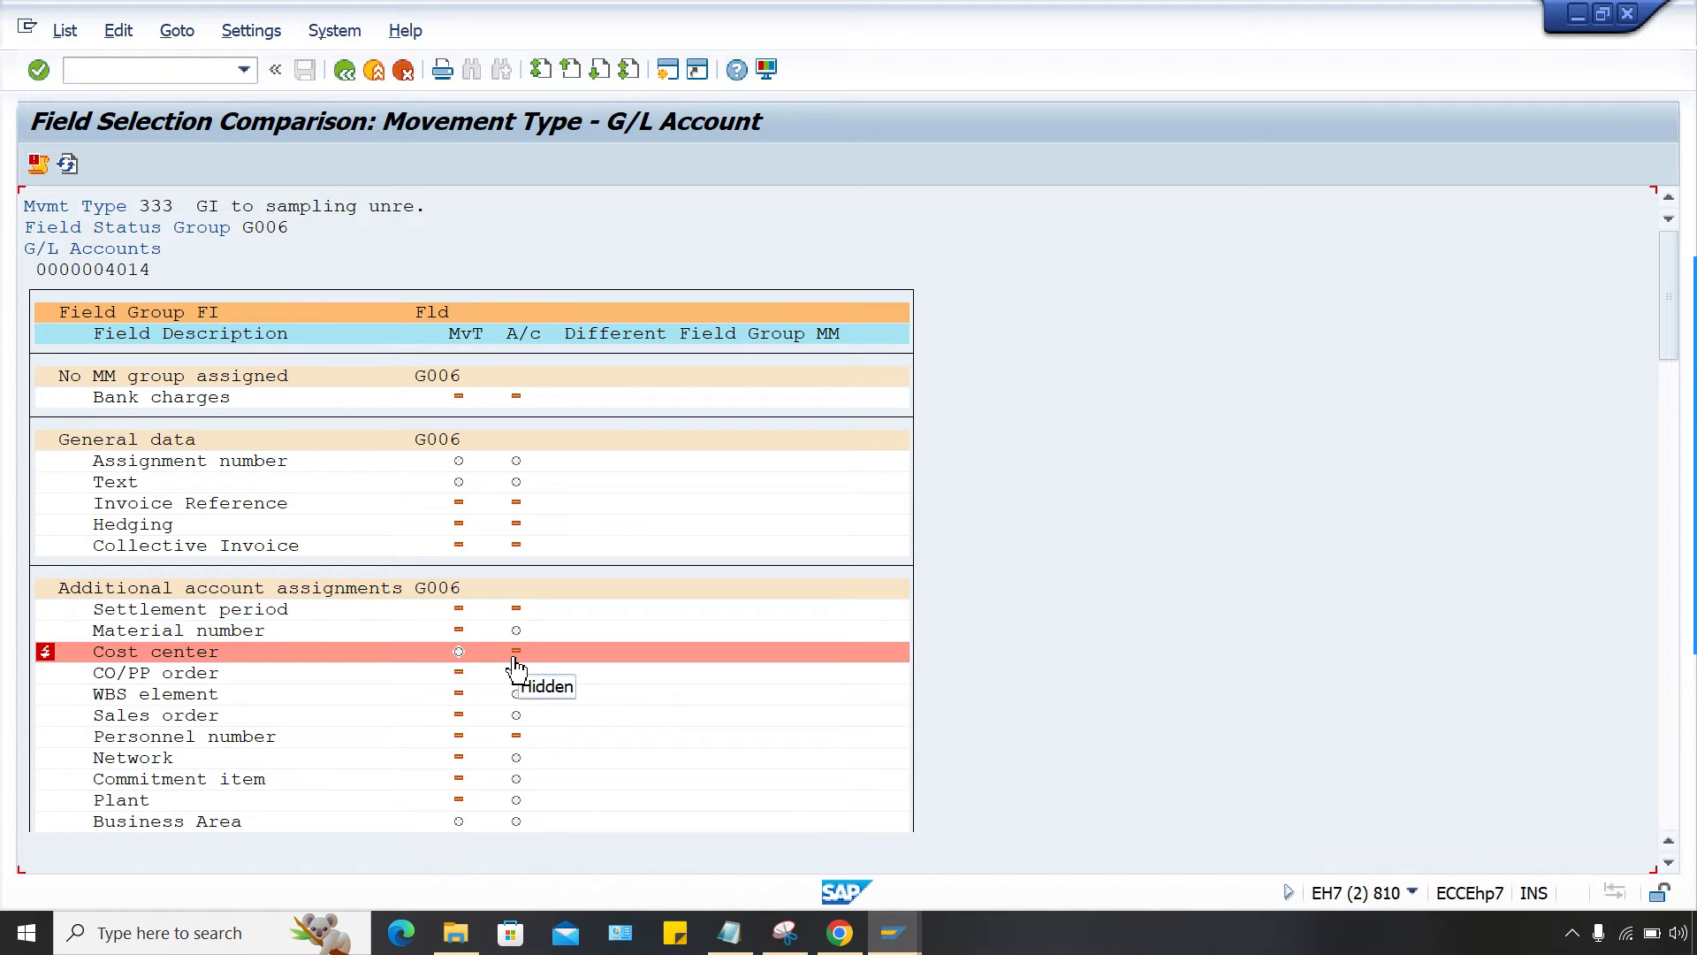
{"action": "mouse_move", "coordinate": [514, 666]}
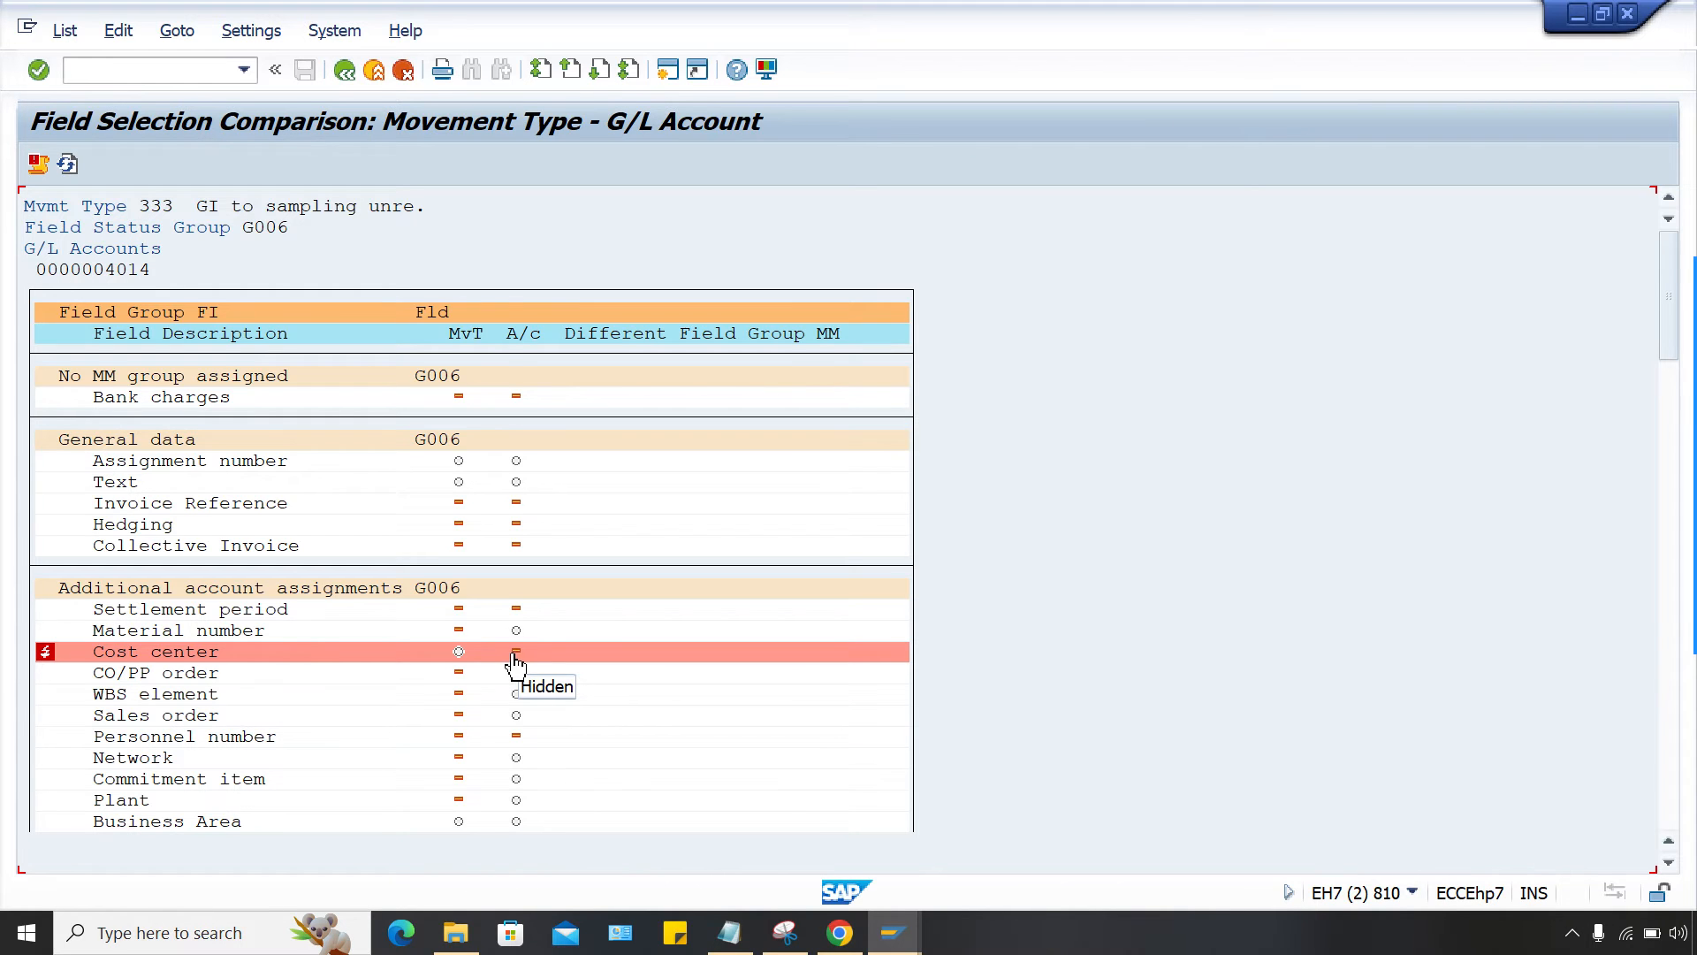
{"action": "mouse_move", "coordinate": [525, 680]}
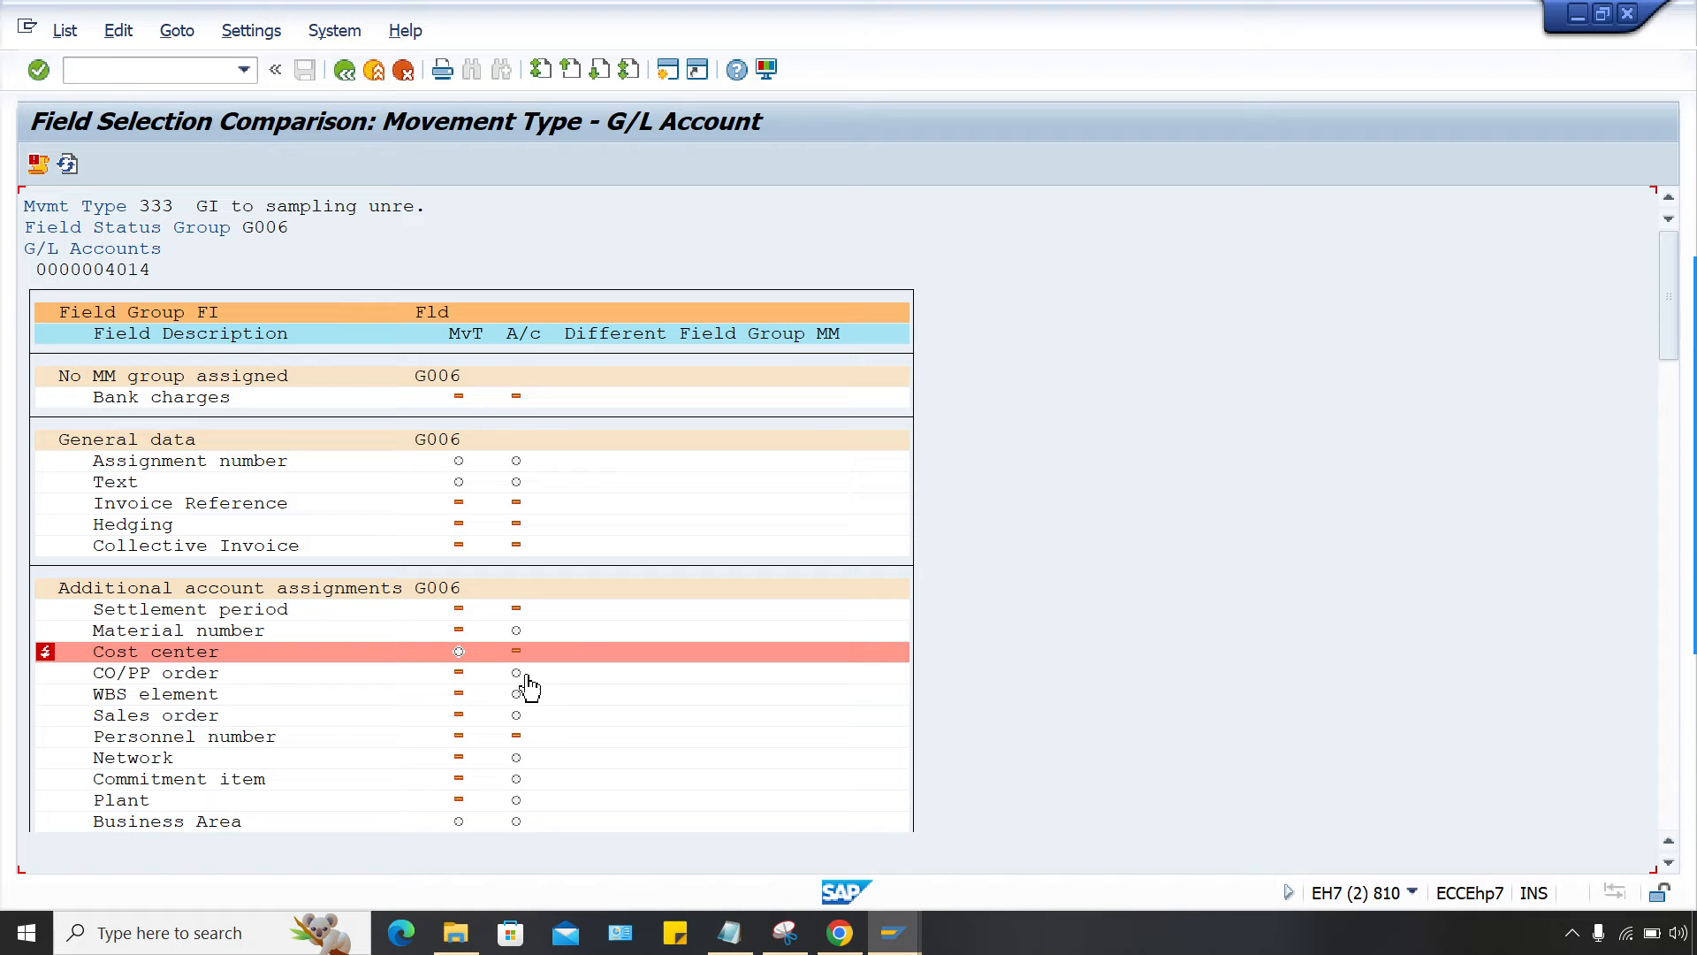
{"action": "mouse_move", "coordinate": [890, 931]}
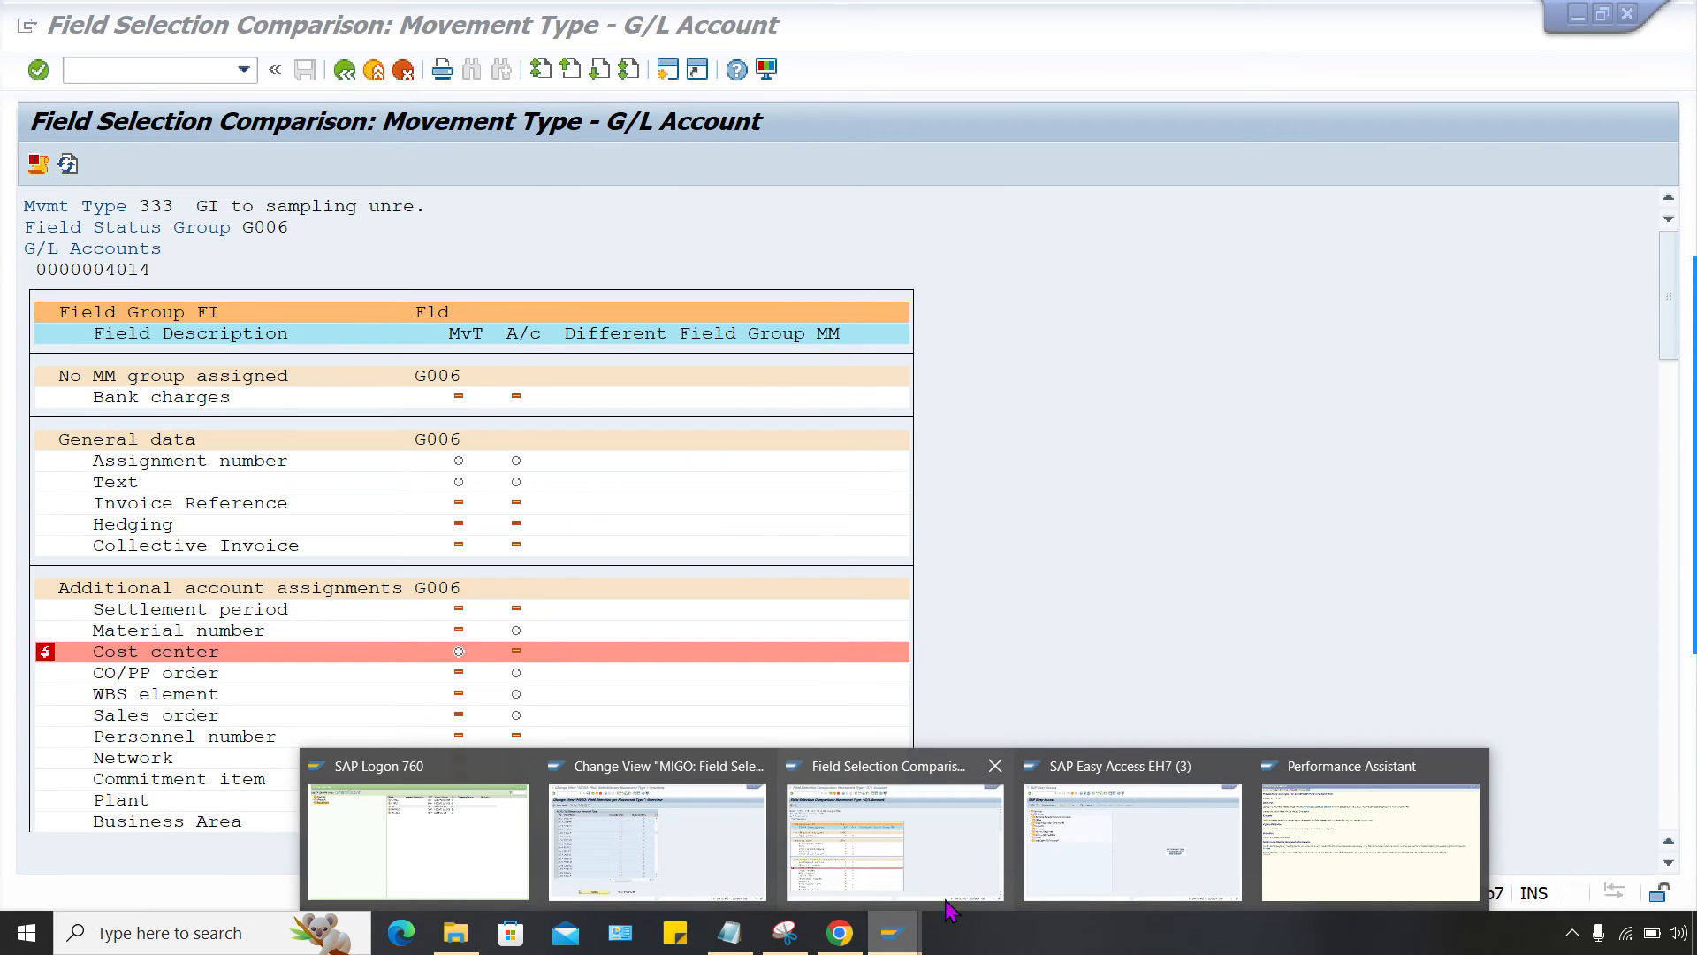
Bring the SAP Easy Access session to the front from the taskbar.
{"action": "left_click", "coordinate": [1132, 840]}
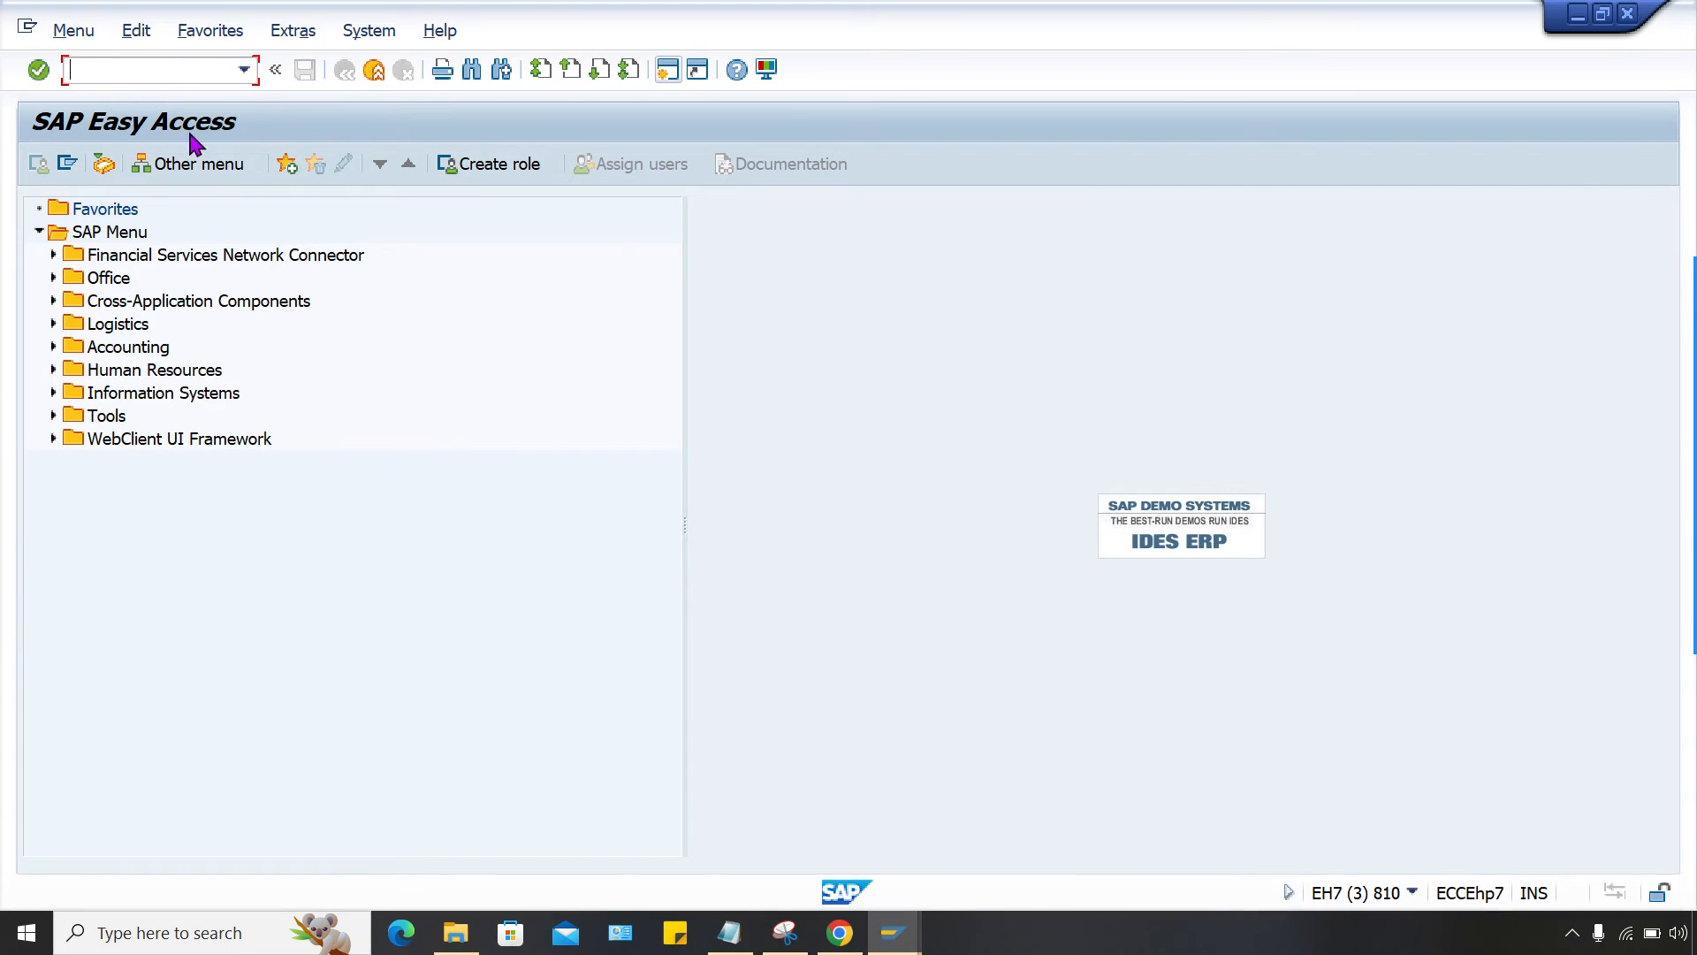
Display G/L account 4014 in FS00, showing field status group G006.
{"action": "type", "text": "FS"}
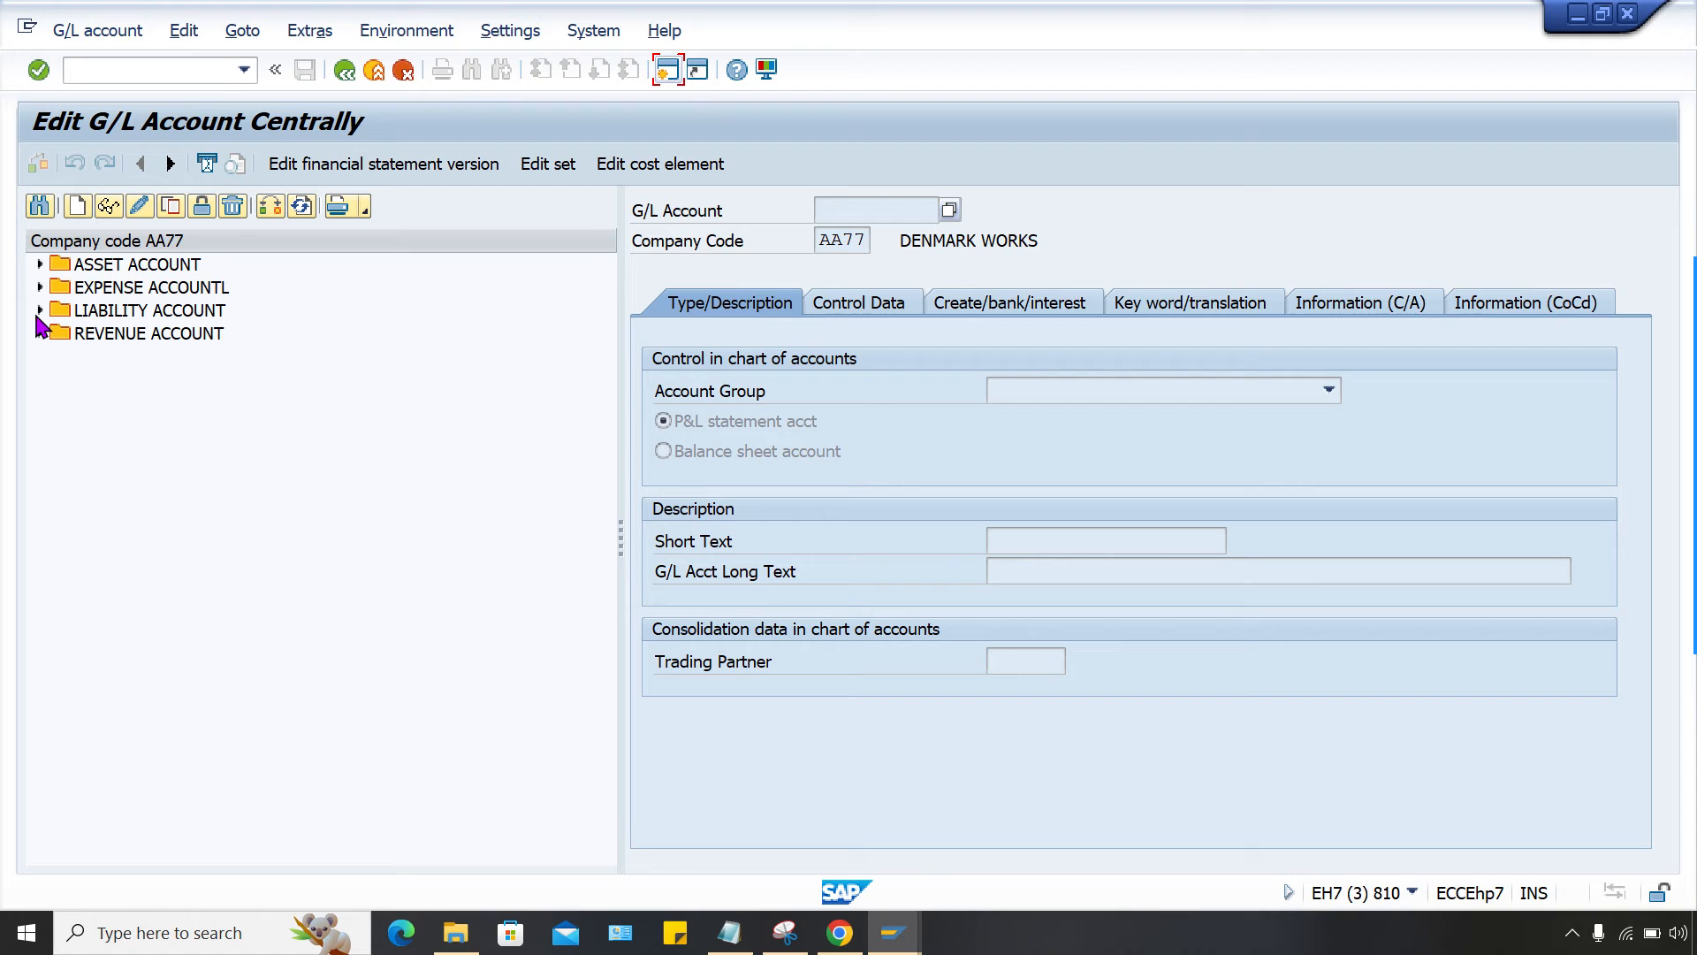
{"action": "left_click", "coordinate": [40, 286]}
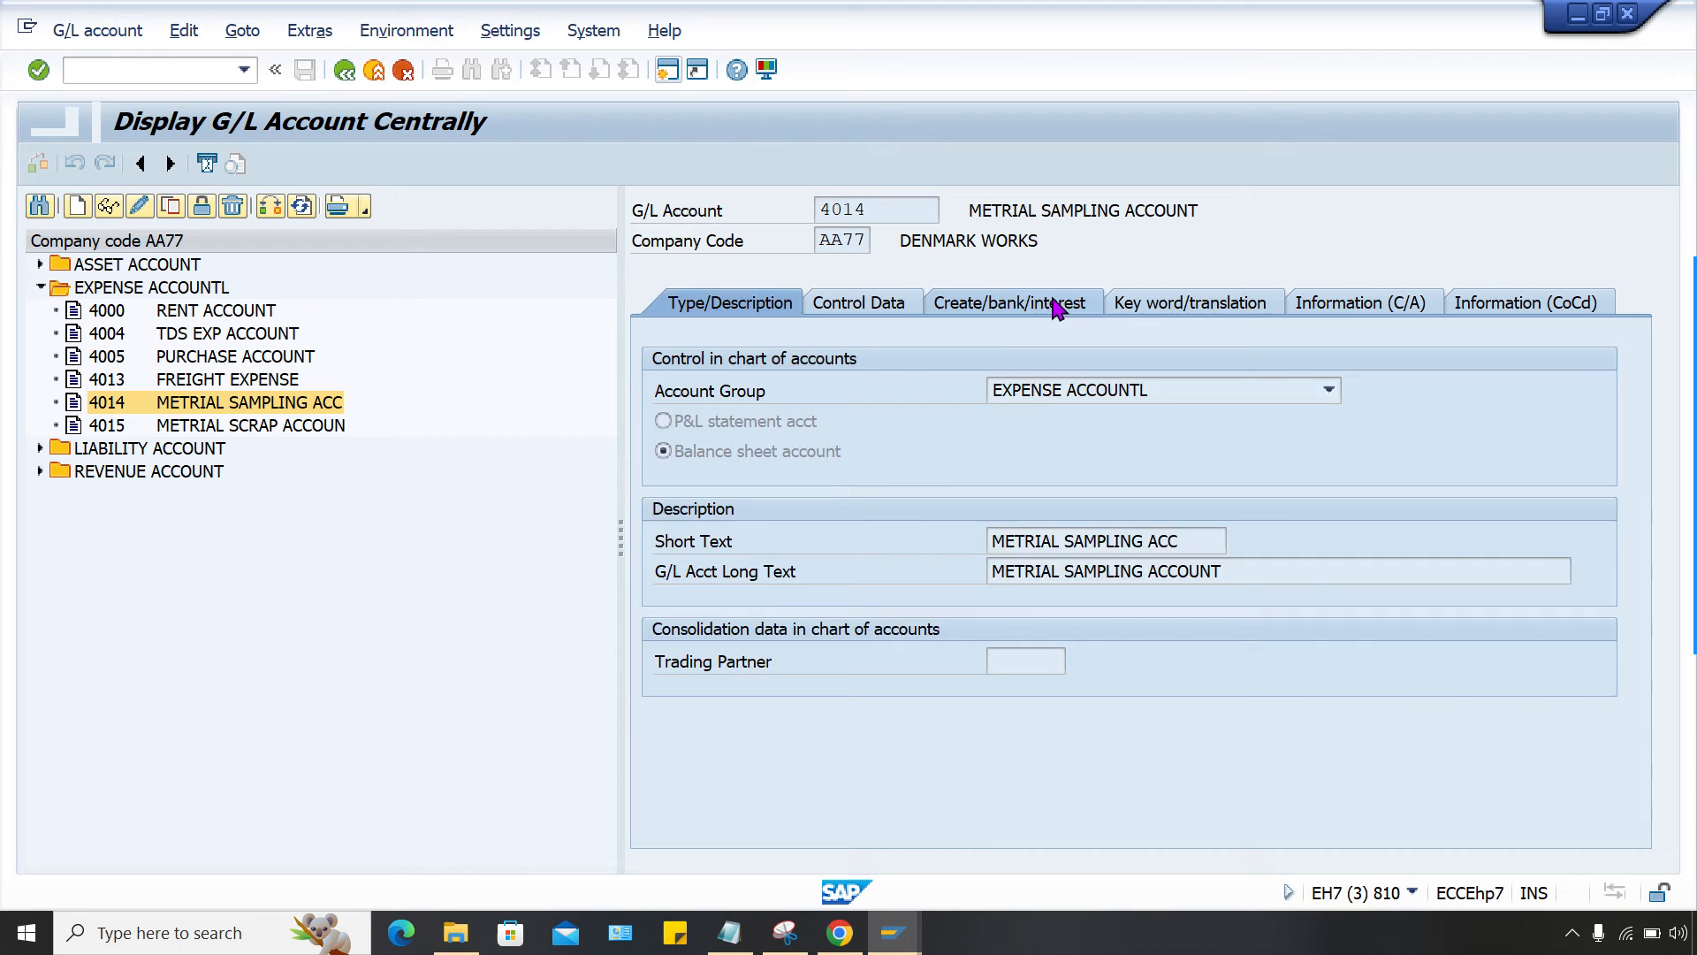
{"action": "left_click", "coordinate": [1008, 302]}
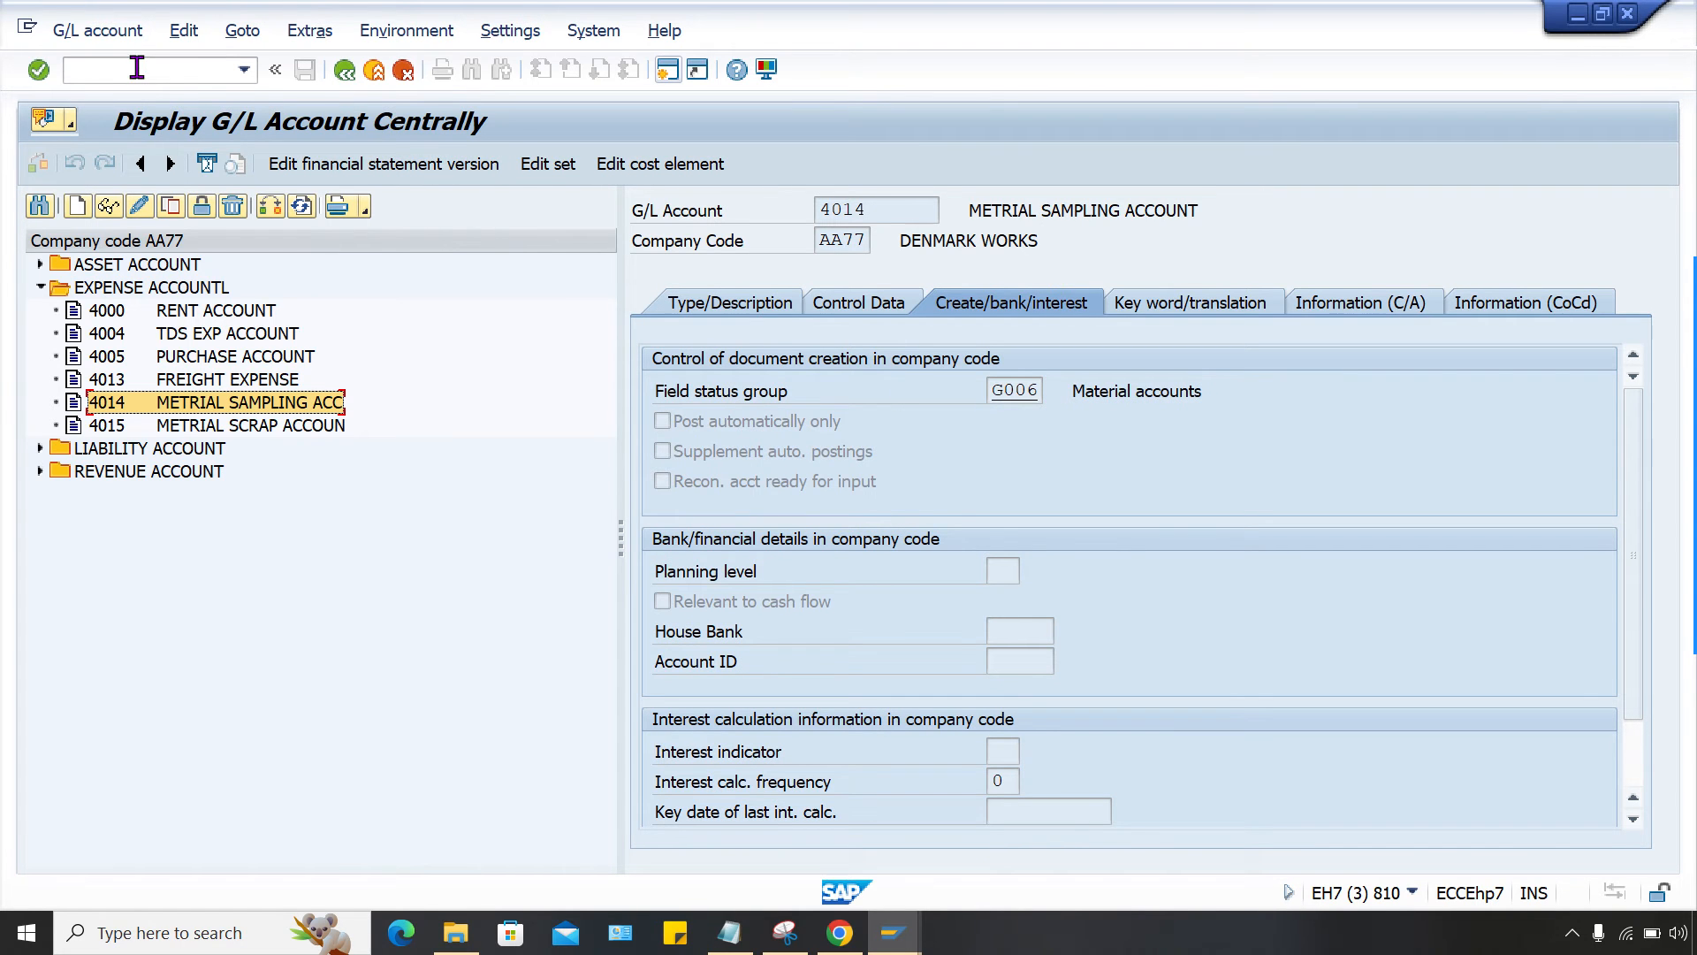
{"action": "type", "text": "/NOB"}
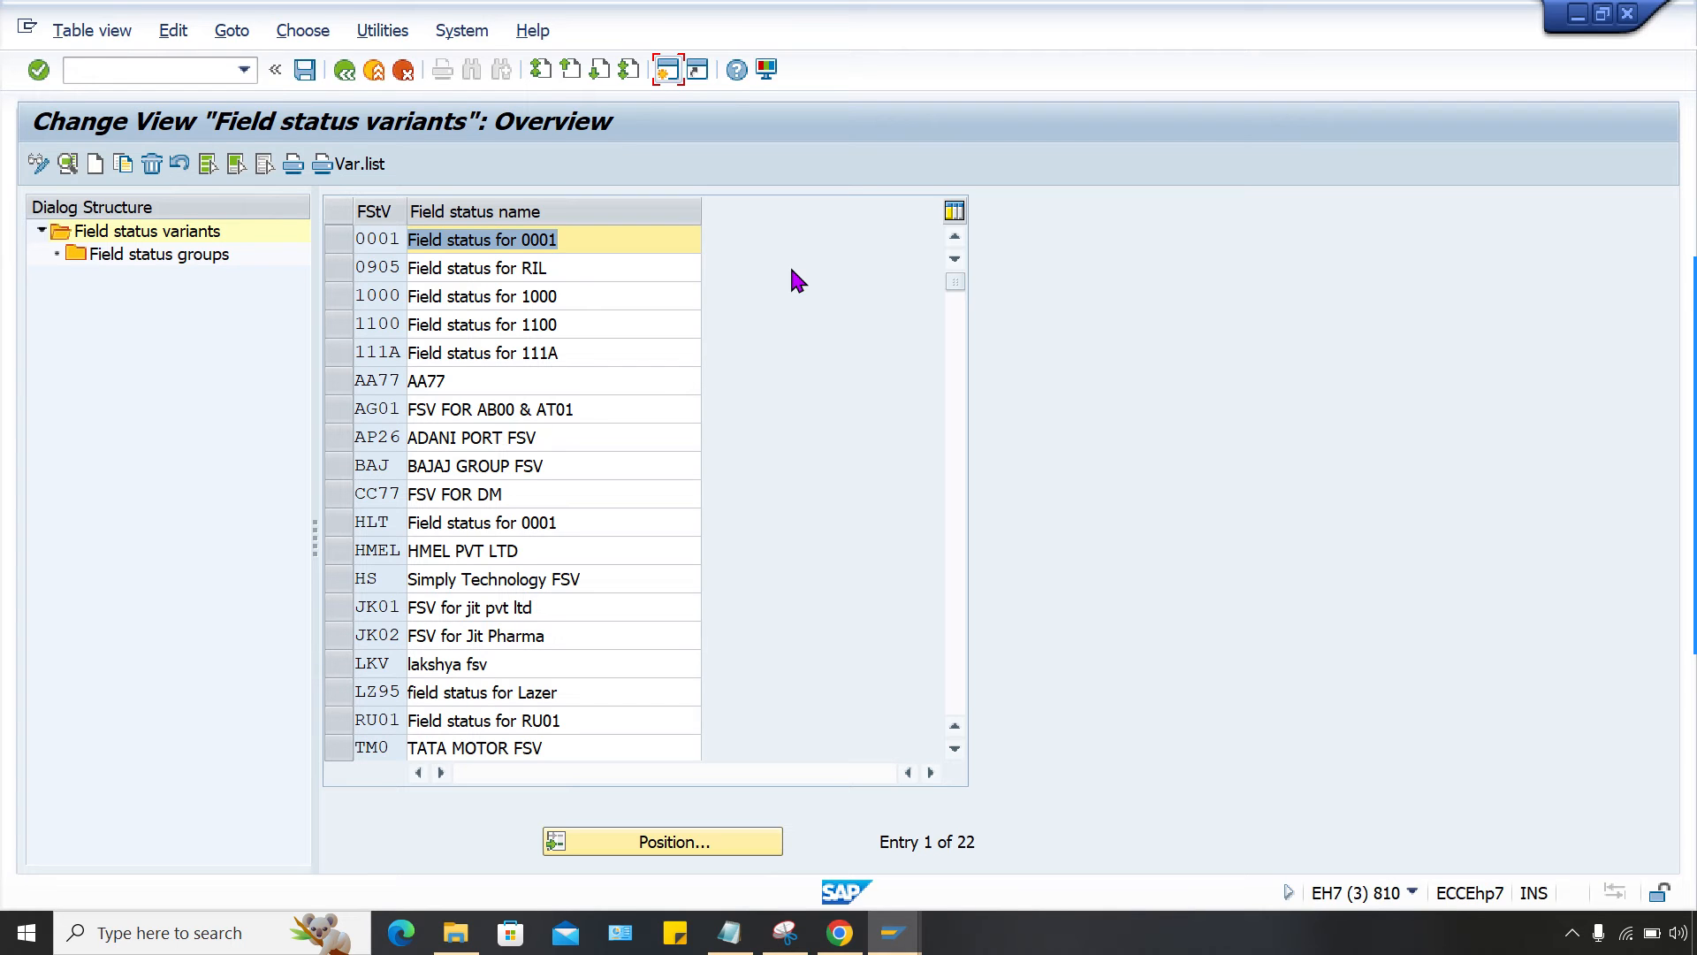
{"action": "mouse_move", "coordinate": [746, 233]}
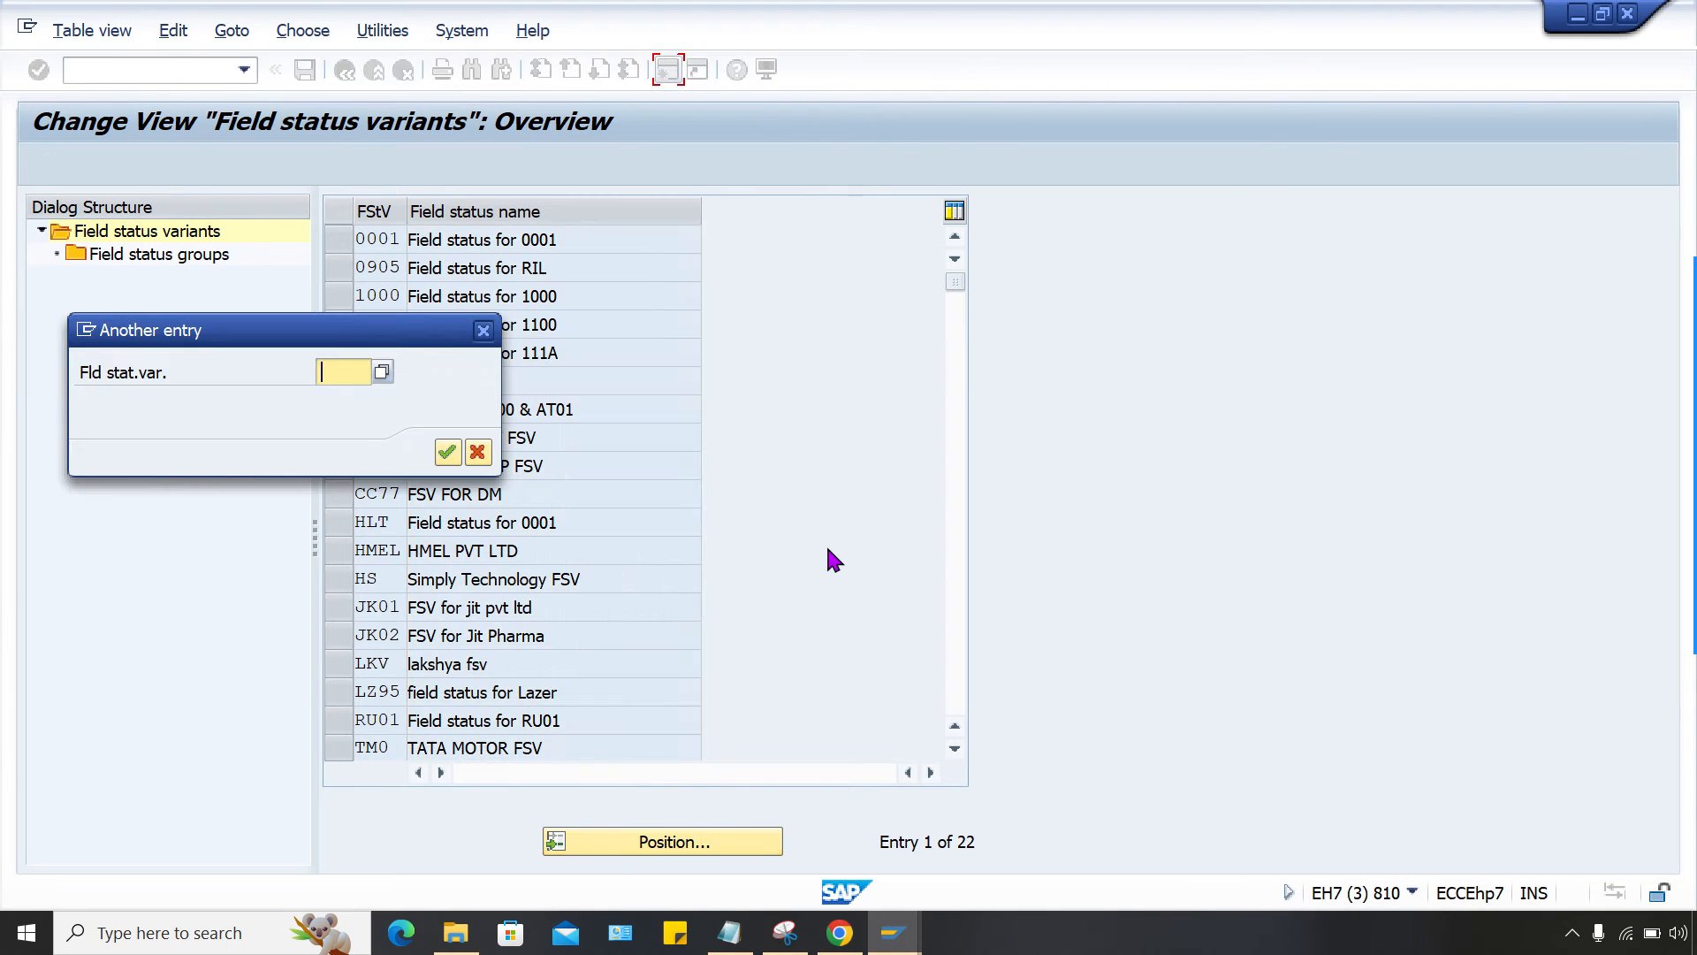
Position the field status variant overview on variant AA77.
{"action": "type", "text": "AA77"}
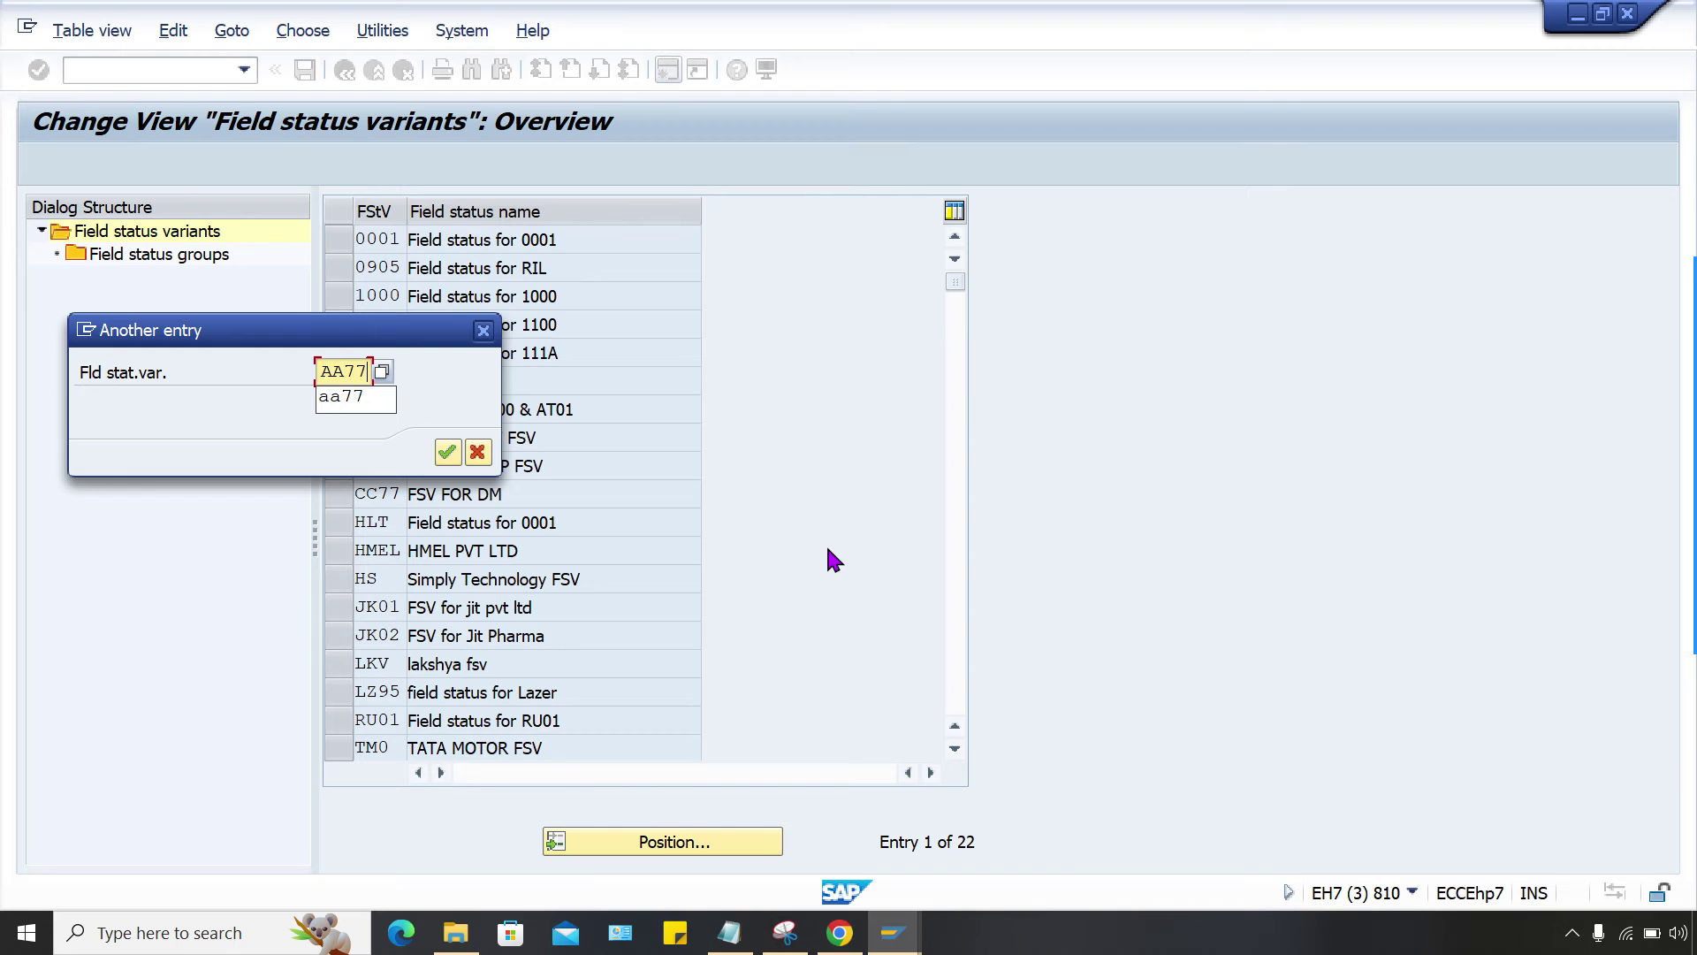
{"action": "left_click", "coordinate": [446, 451]}
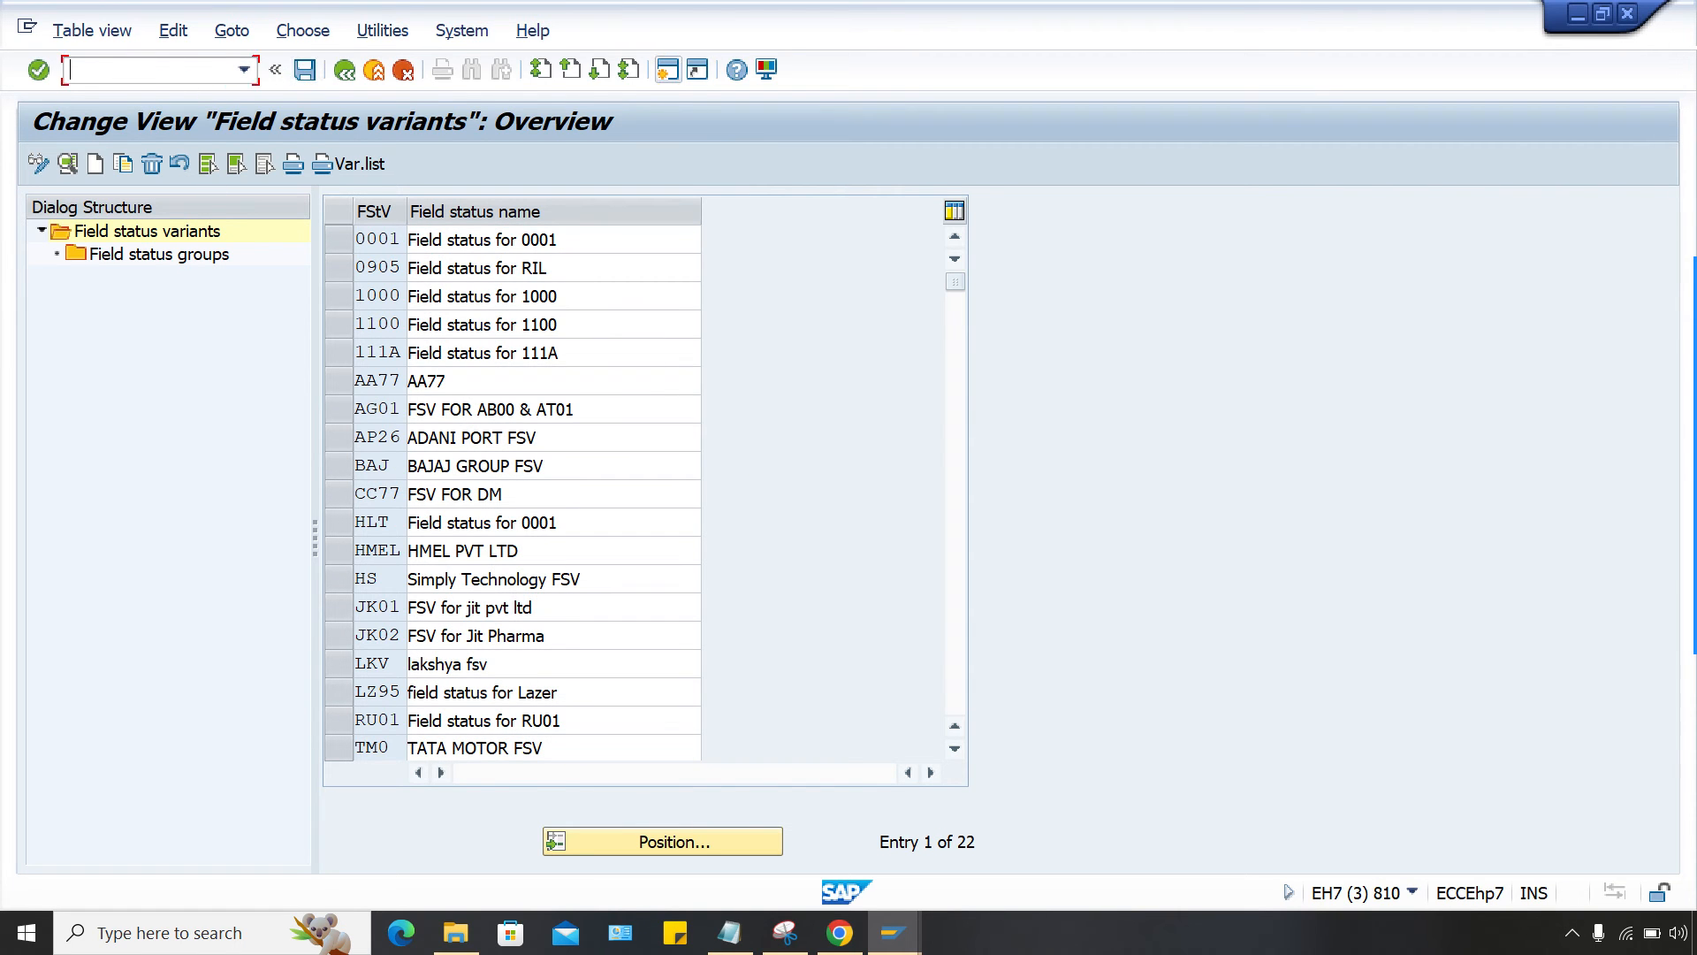
{"action": "type", "text": "/NOB"}
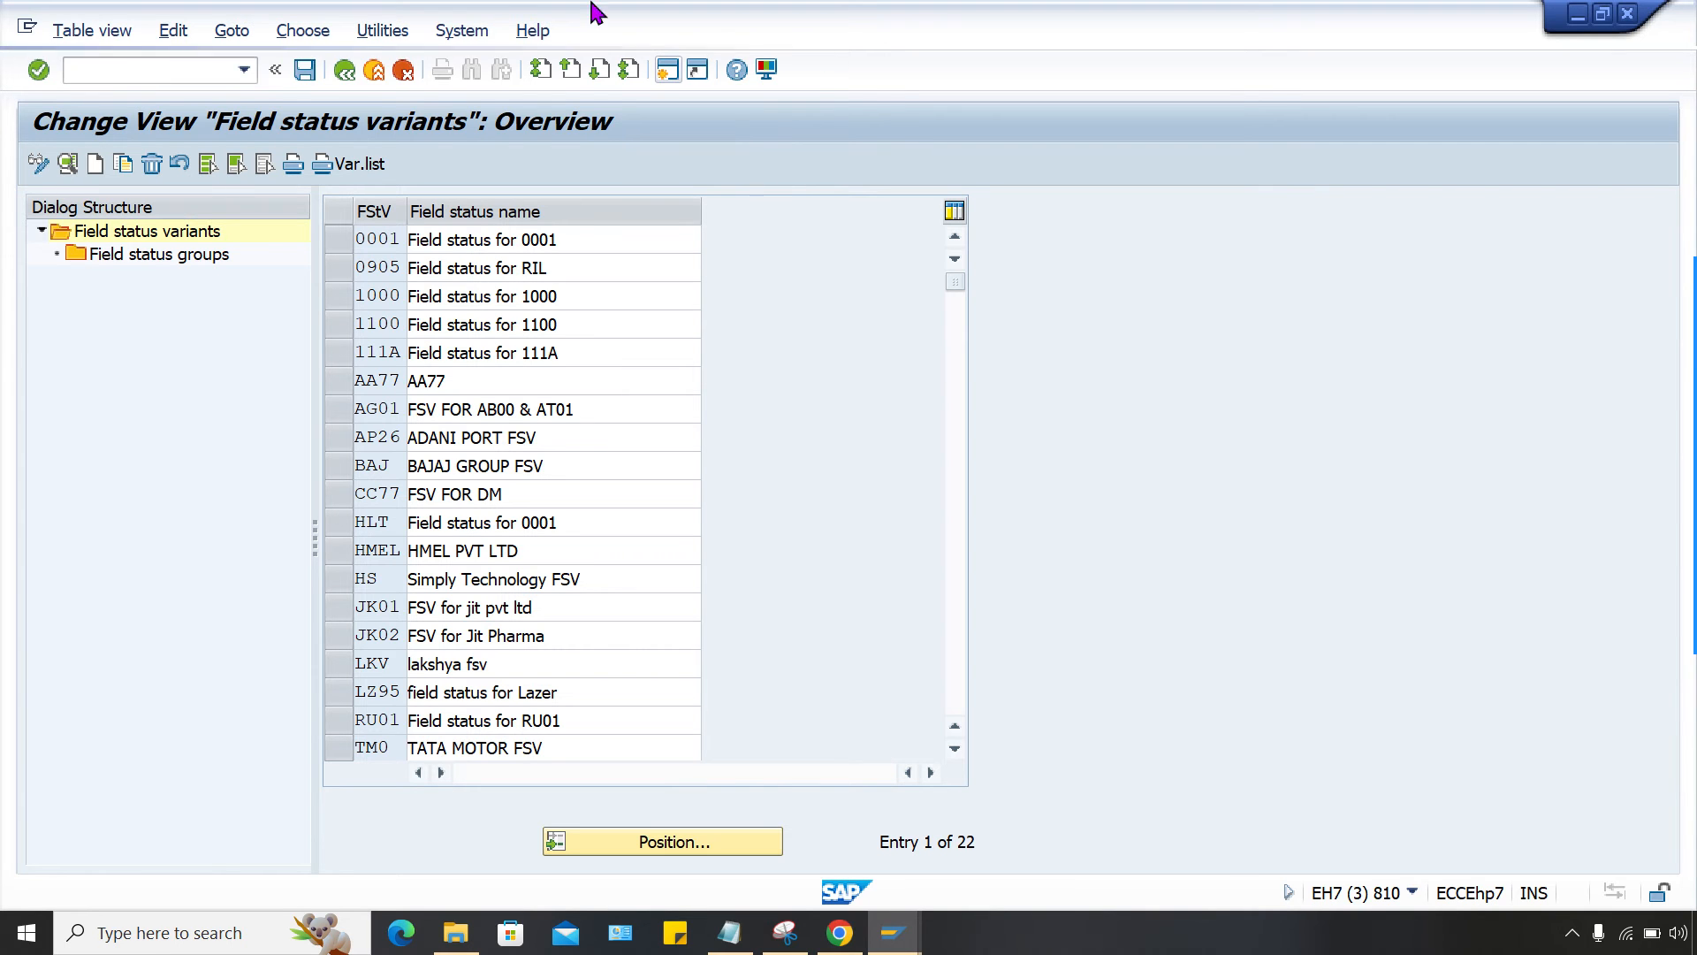
{"action": "left_click", "coordinate": [484, 240]}
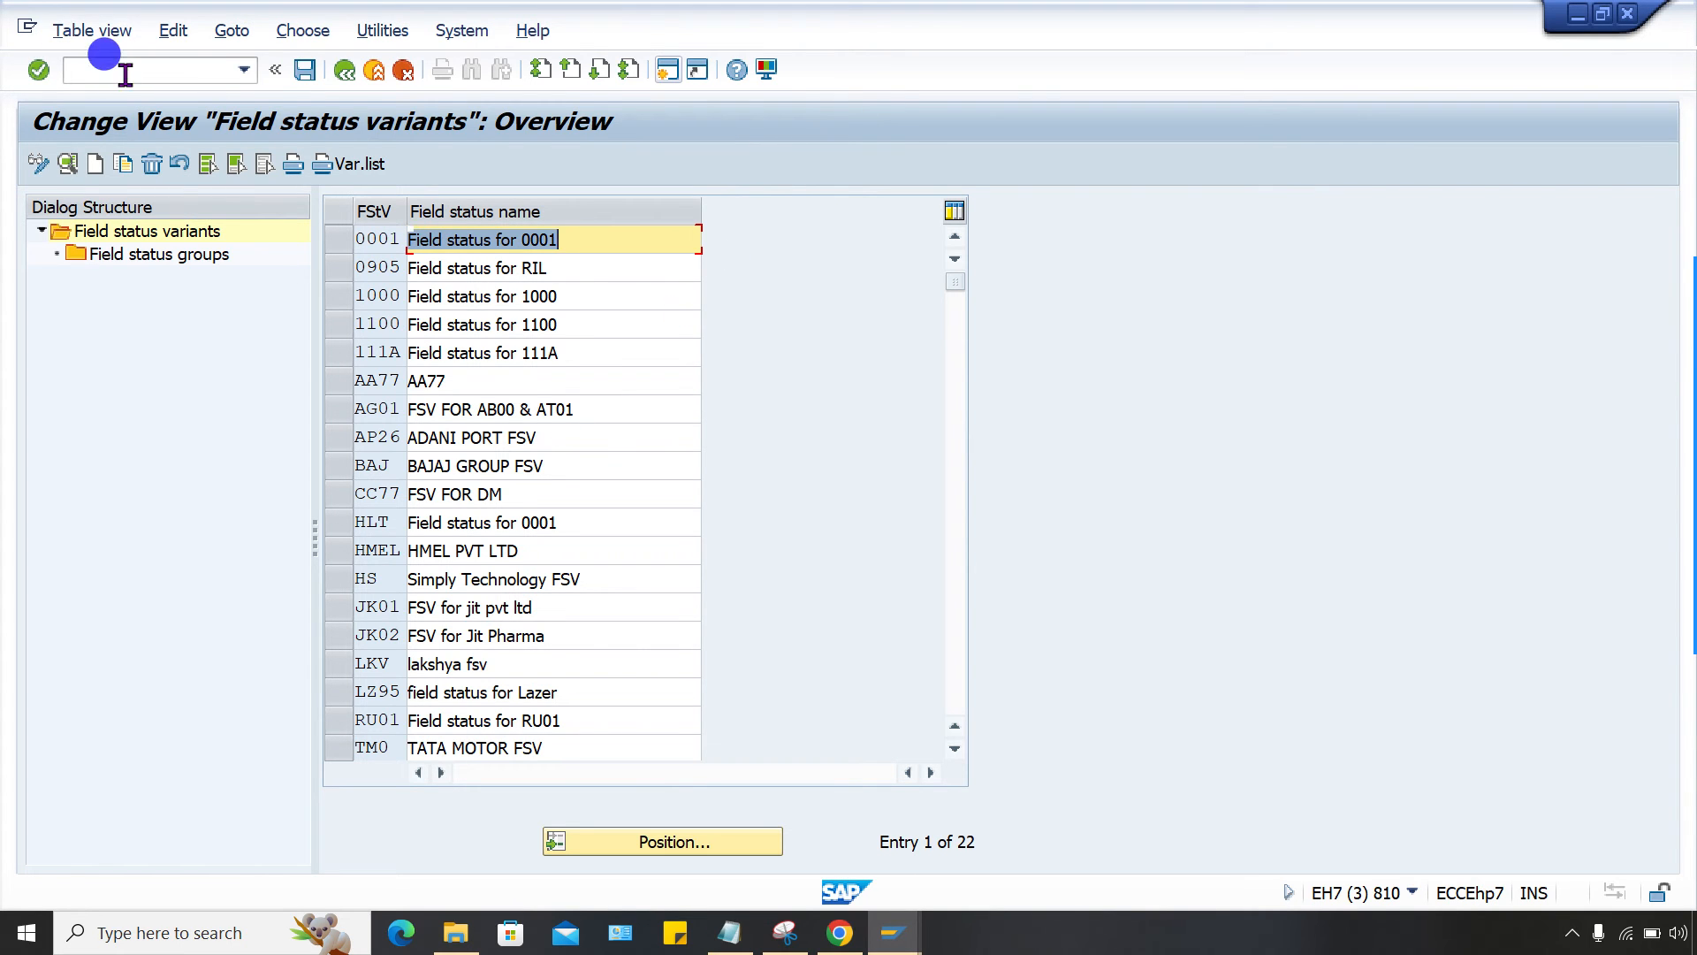
{"action": "left_click", "coordinate": [242, 69]}
{"action": "type", "text": "A"}
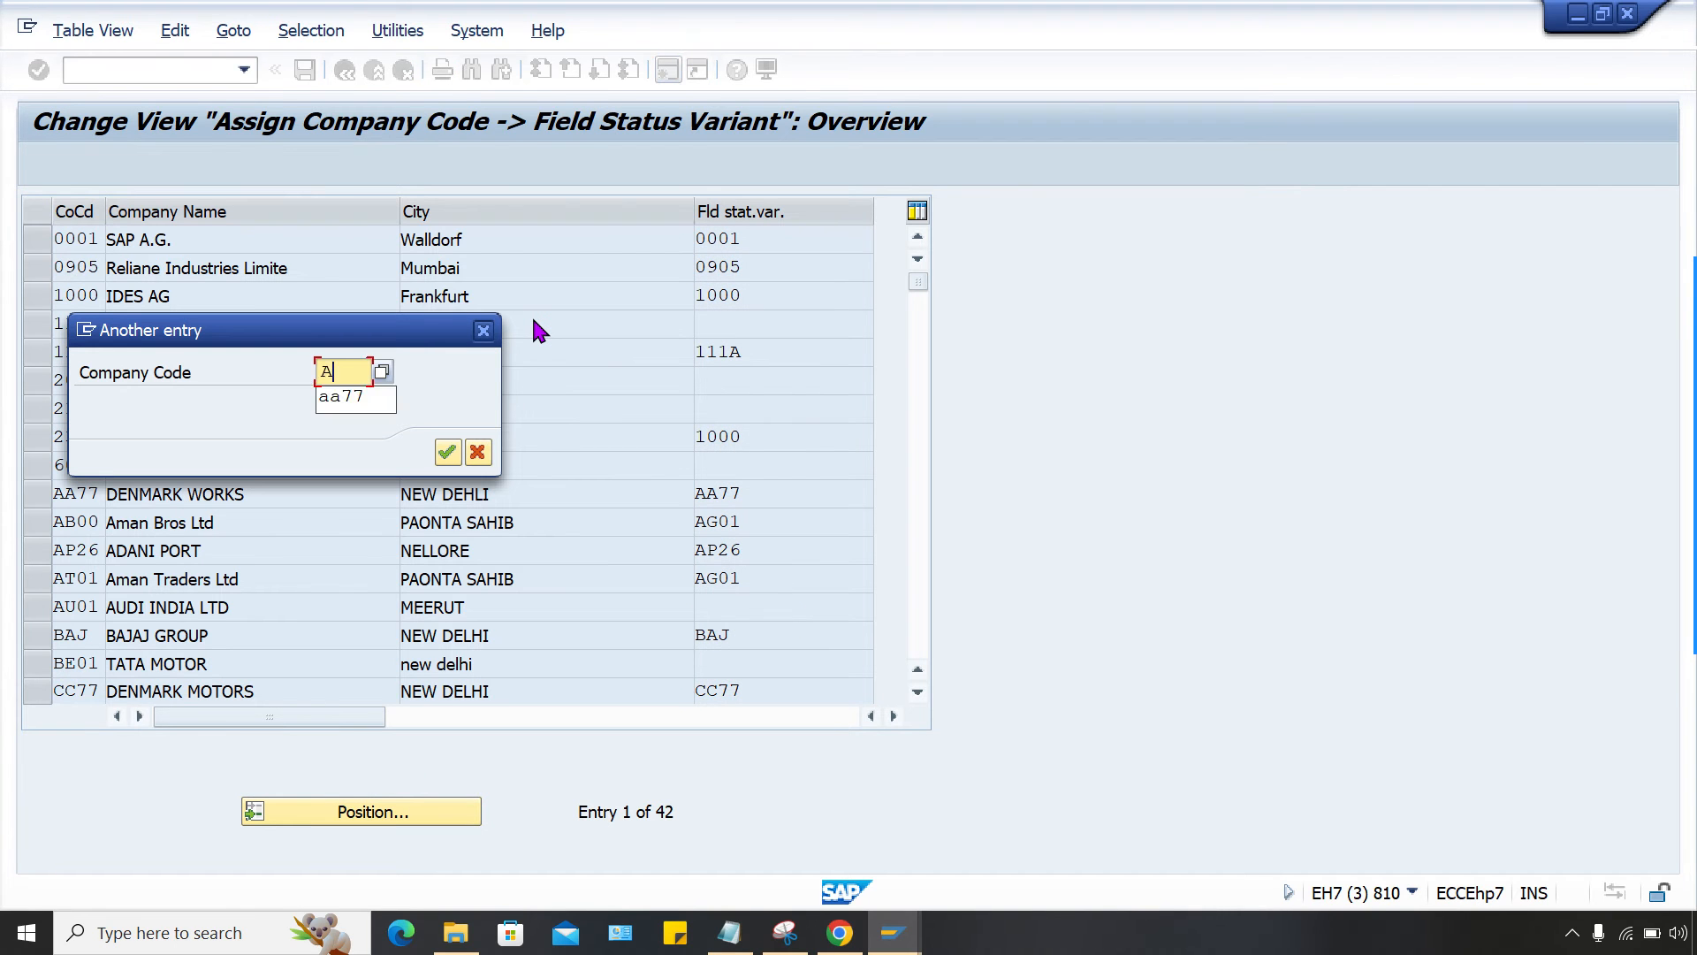
Jump the company code assignment list to company code AA77.
{"action": "left_click", "coordinate": [446, 452]}
{"action": "type", "text": "/"}
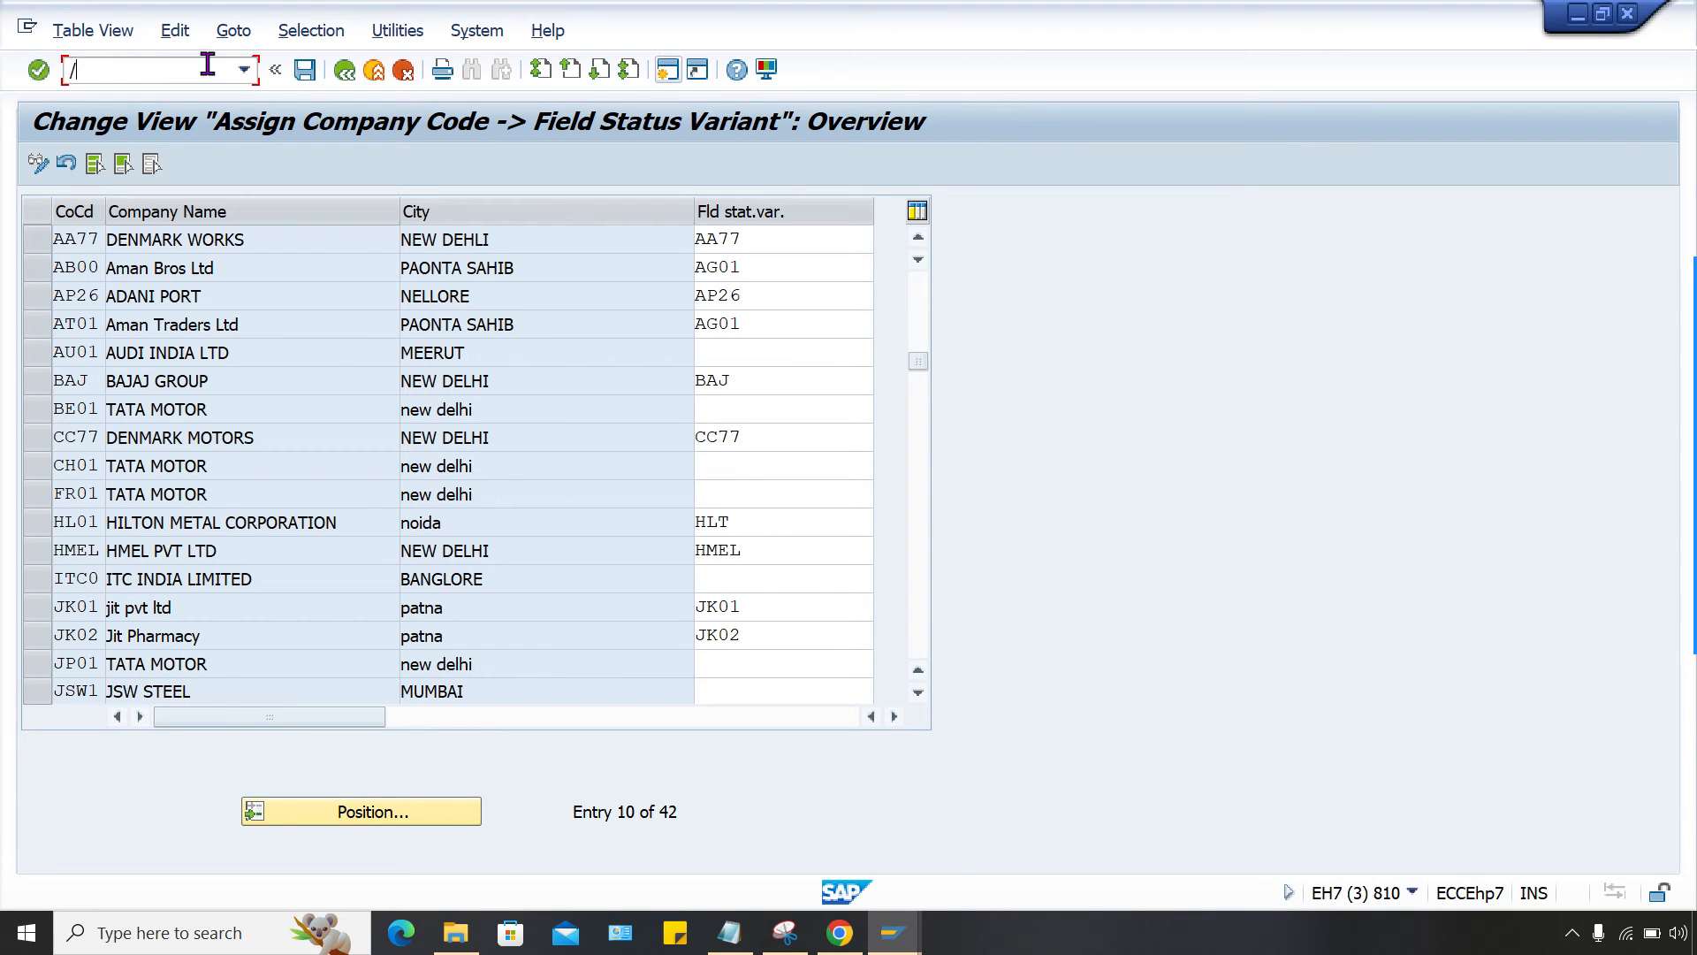
{"action": "type", "text": "NOB"}
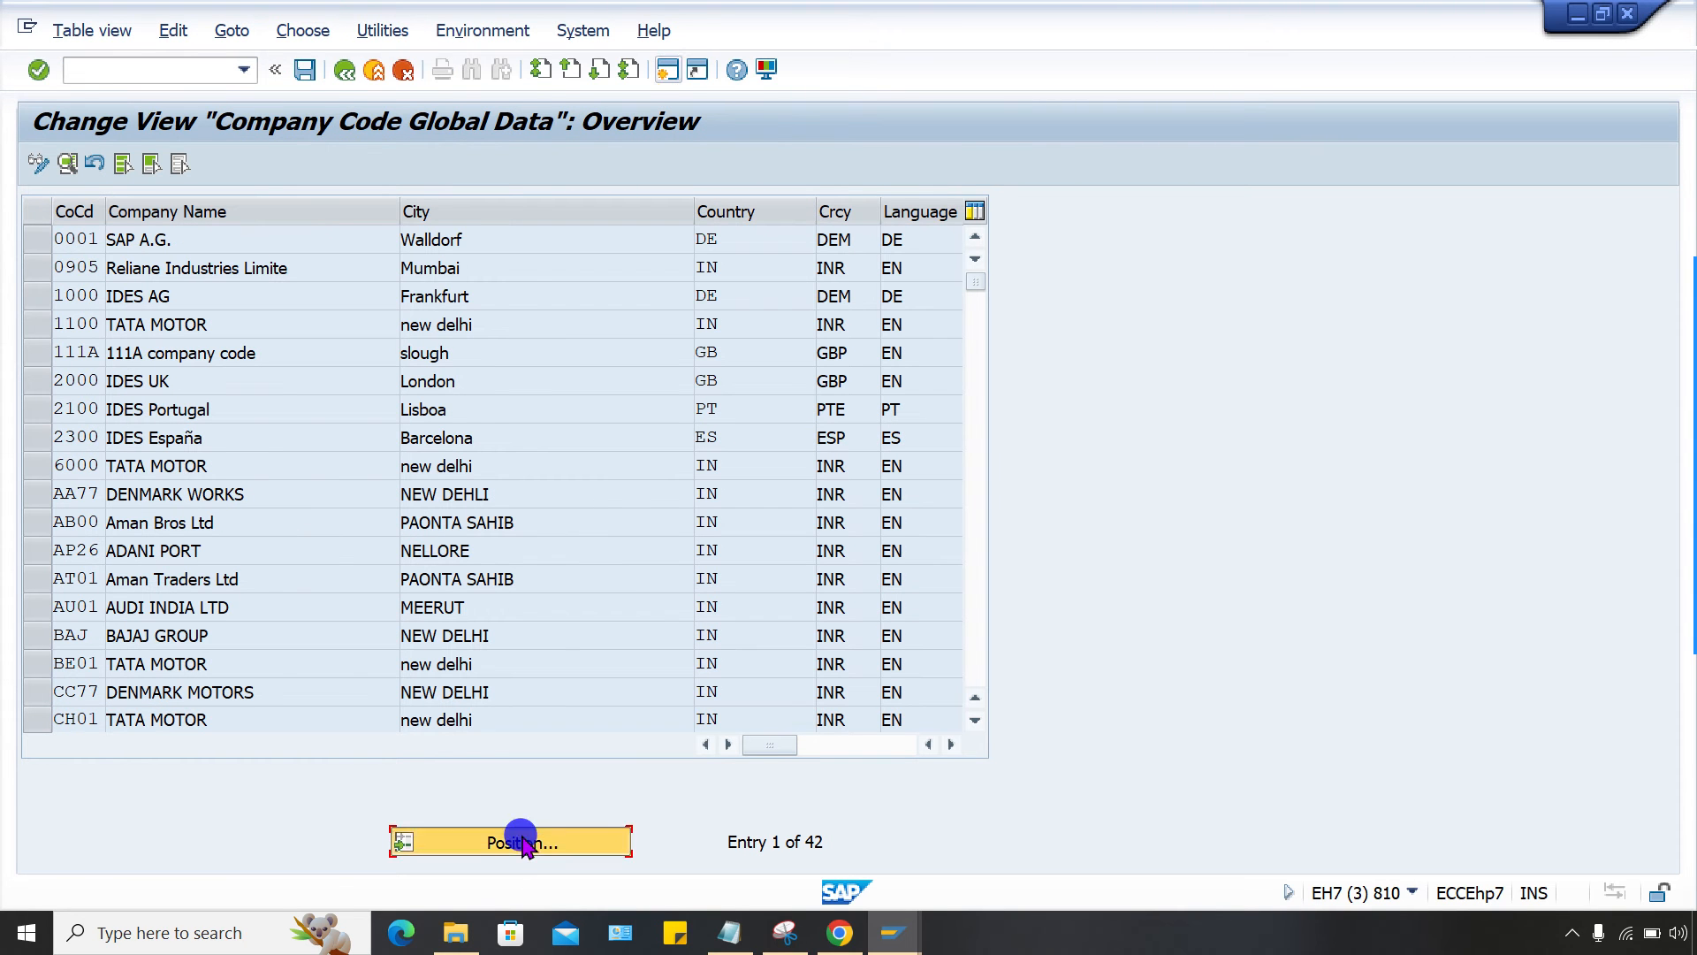
Open company code AA77 details and confirm field status variant AA77.
{"action": "left_click", "coordinate": [510, 842]}
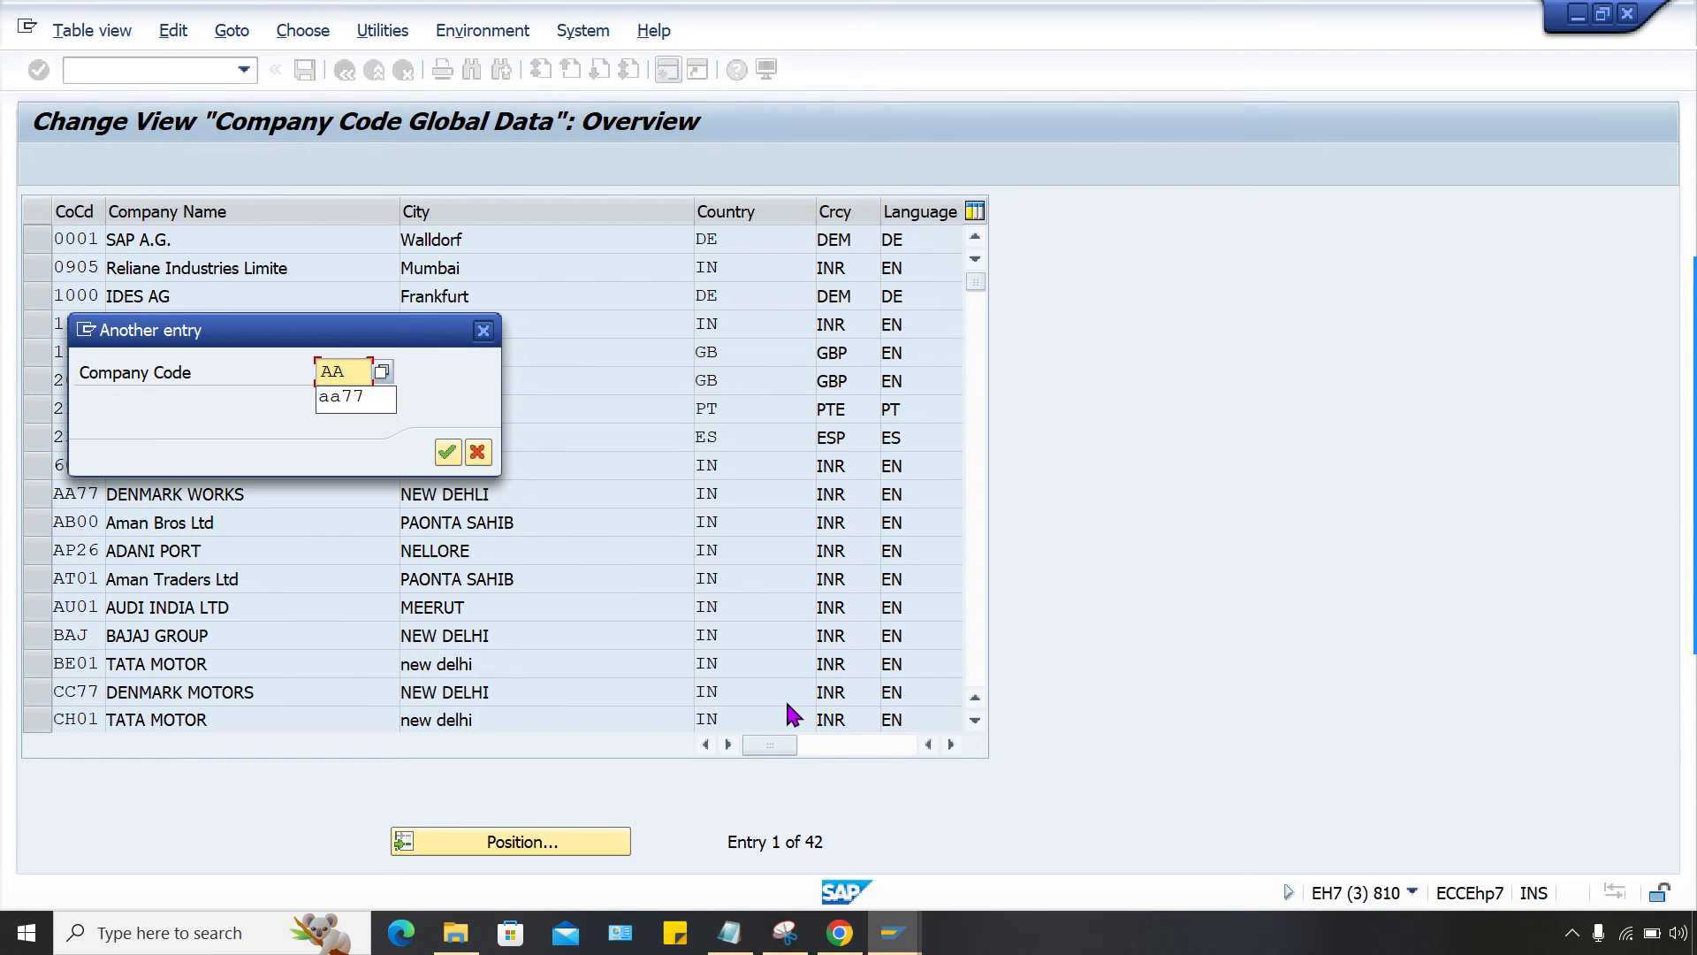
{"action": "left_click", "coordinate": [446, 452]}
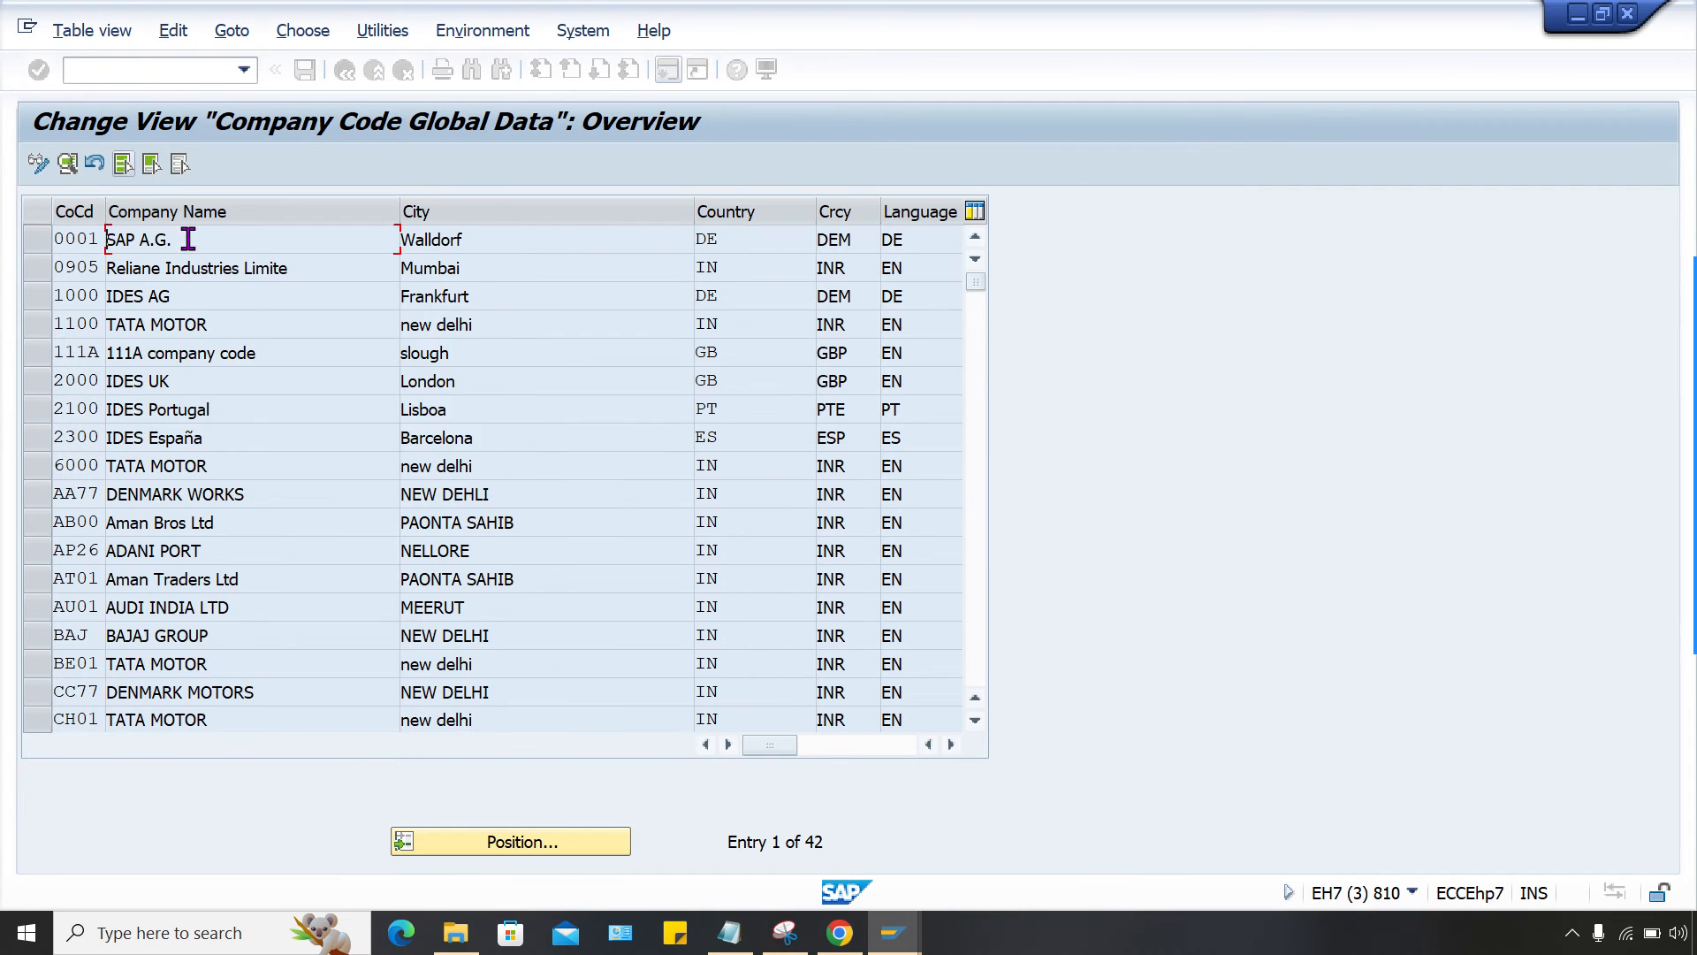
{"action": "double_click", "coordinate": [174, 493]}
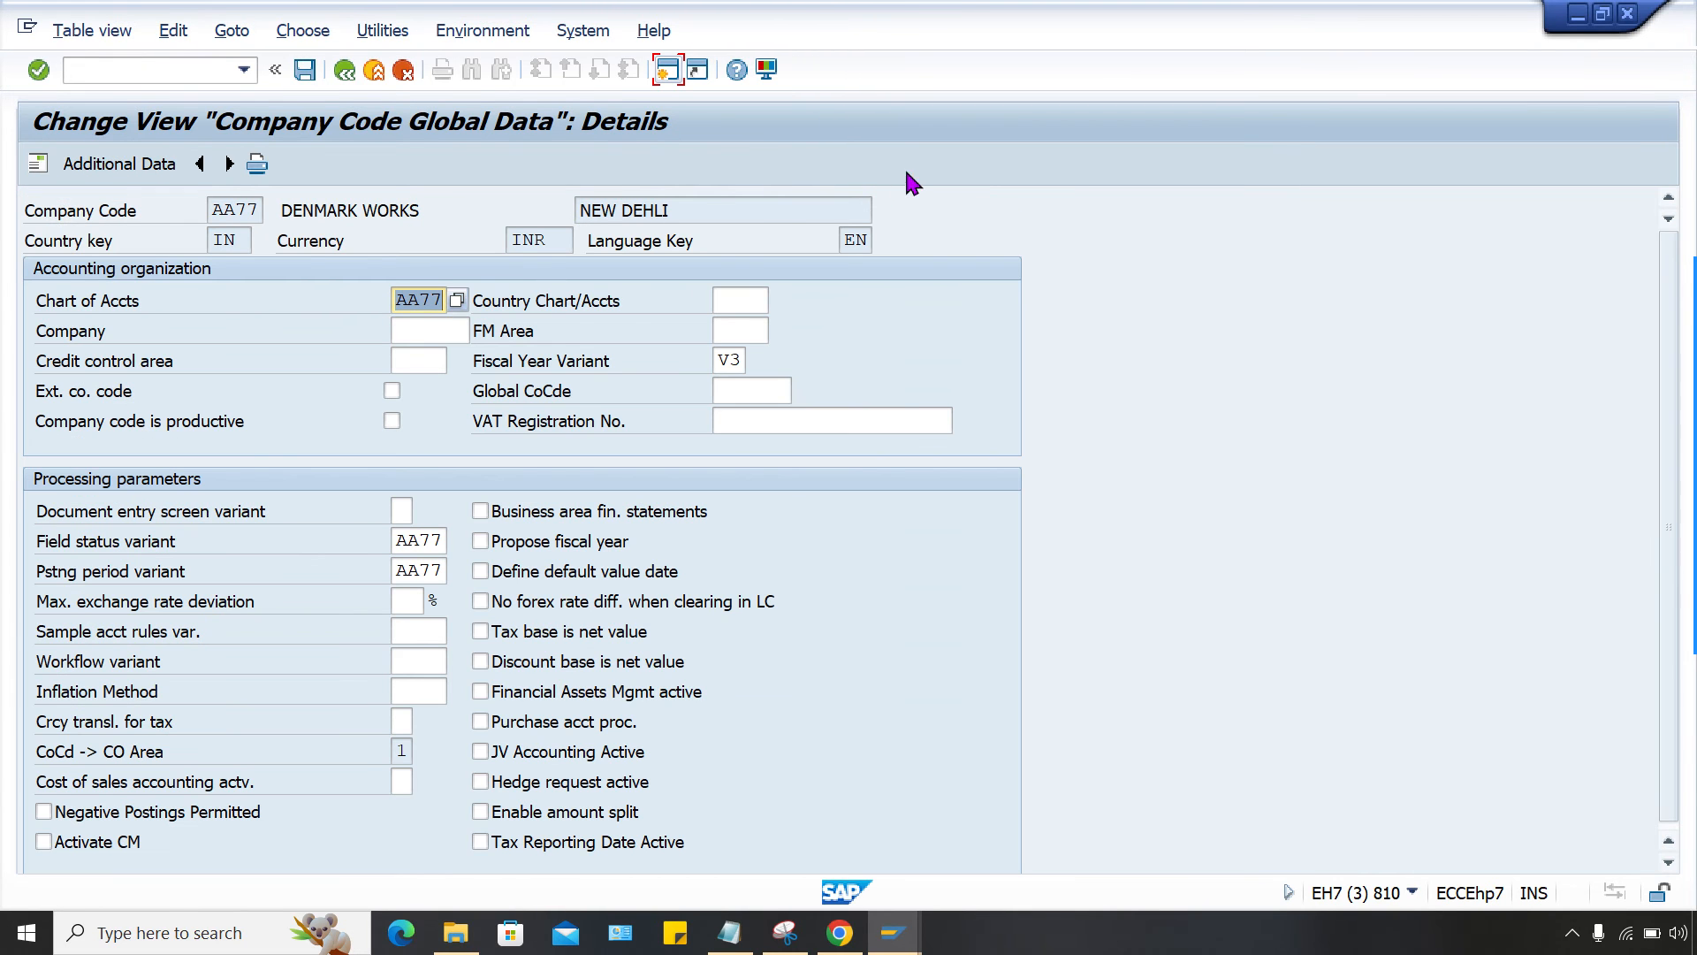
{"action": "mouse_move", "coordinate": [1012, 417]}
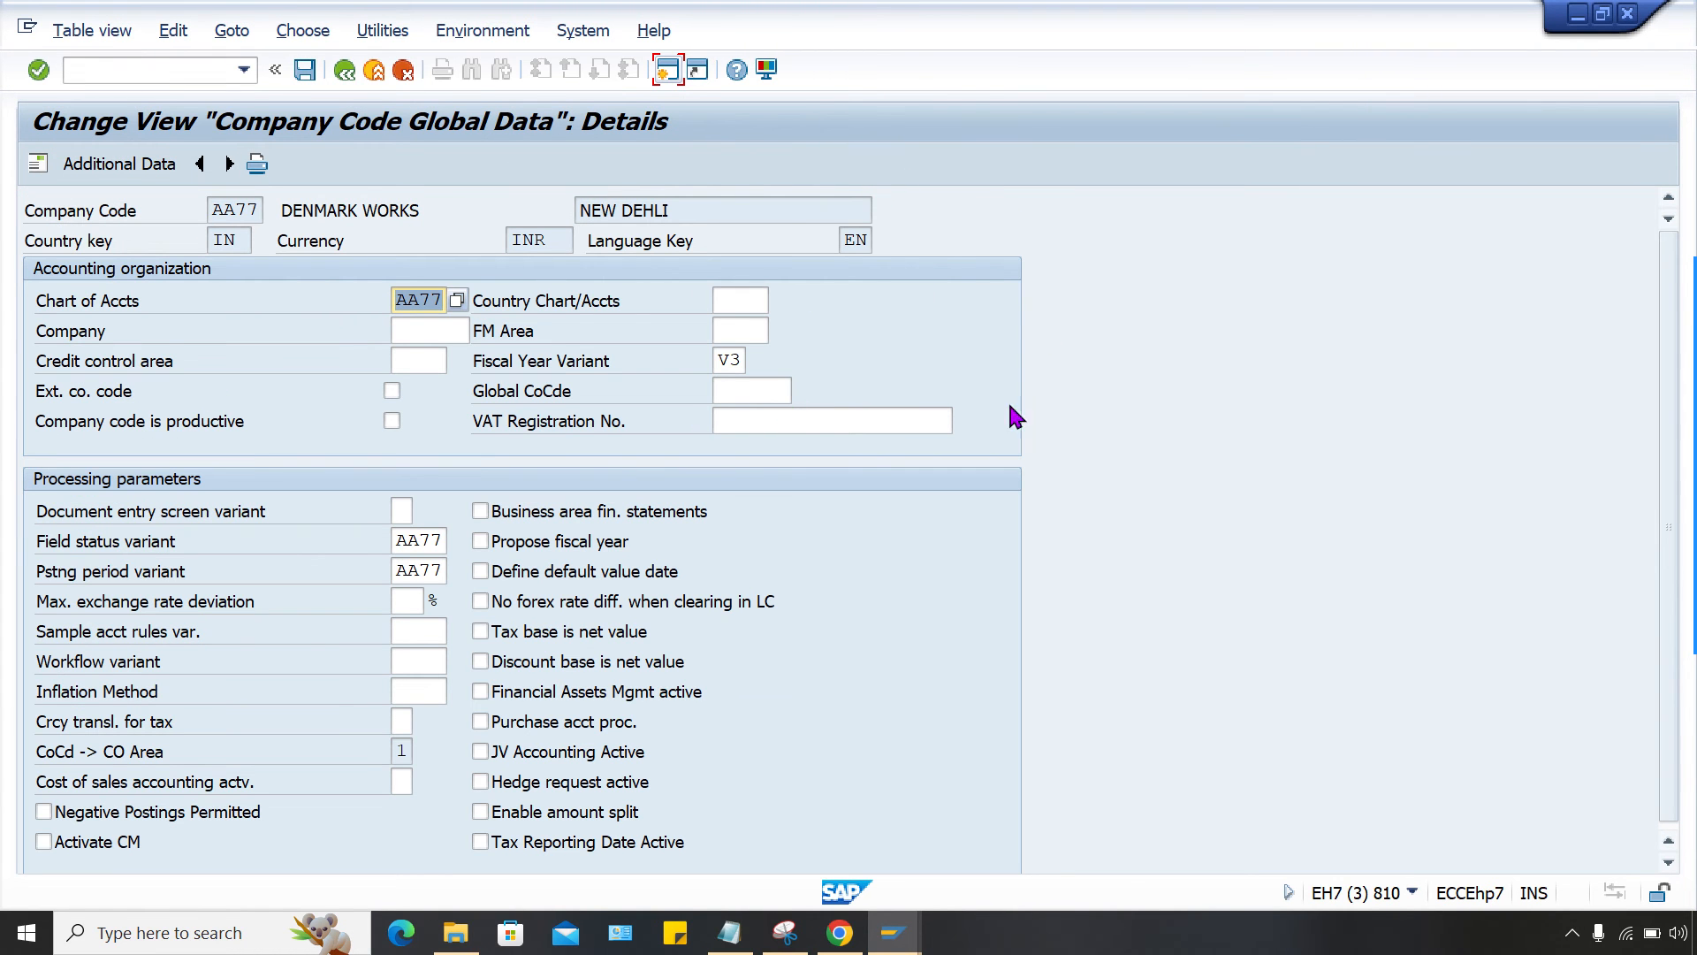
{"action": "mouse_move", "coordinate": [385, 568]}
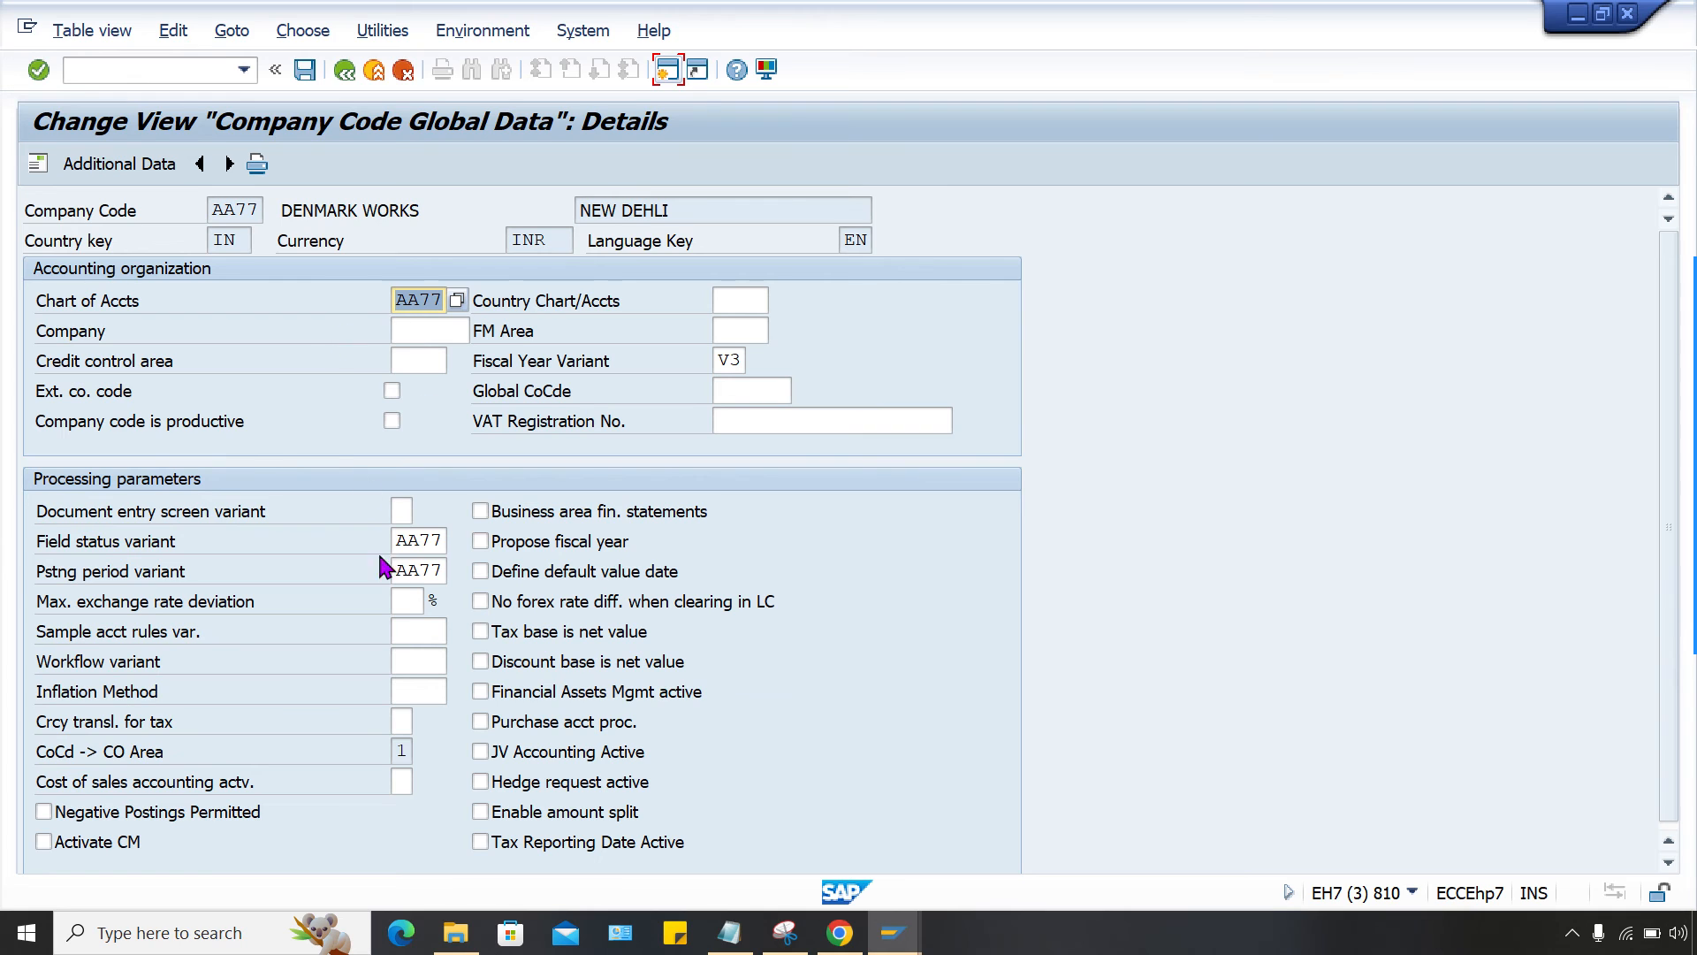
{"action": "left_click", "coordinate": [417, 540]}
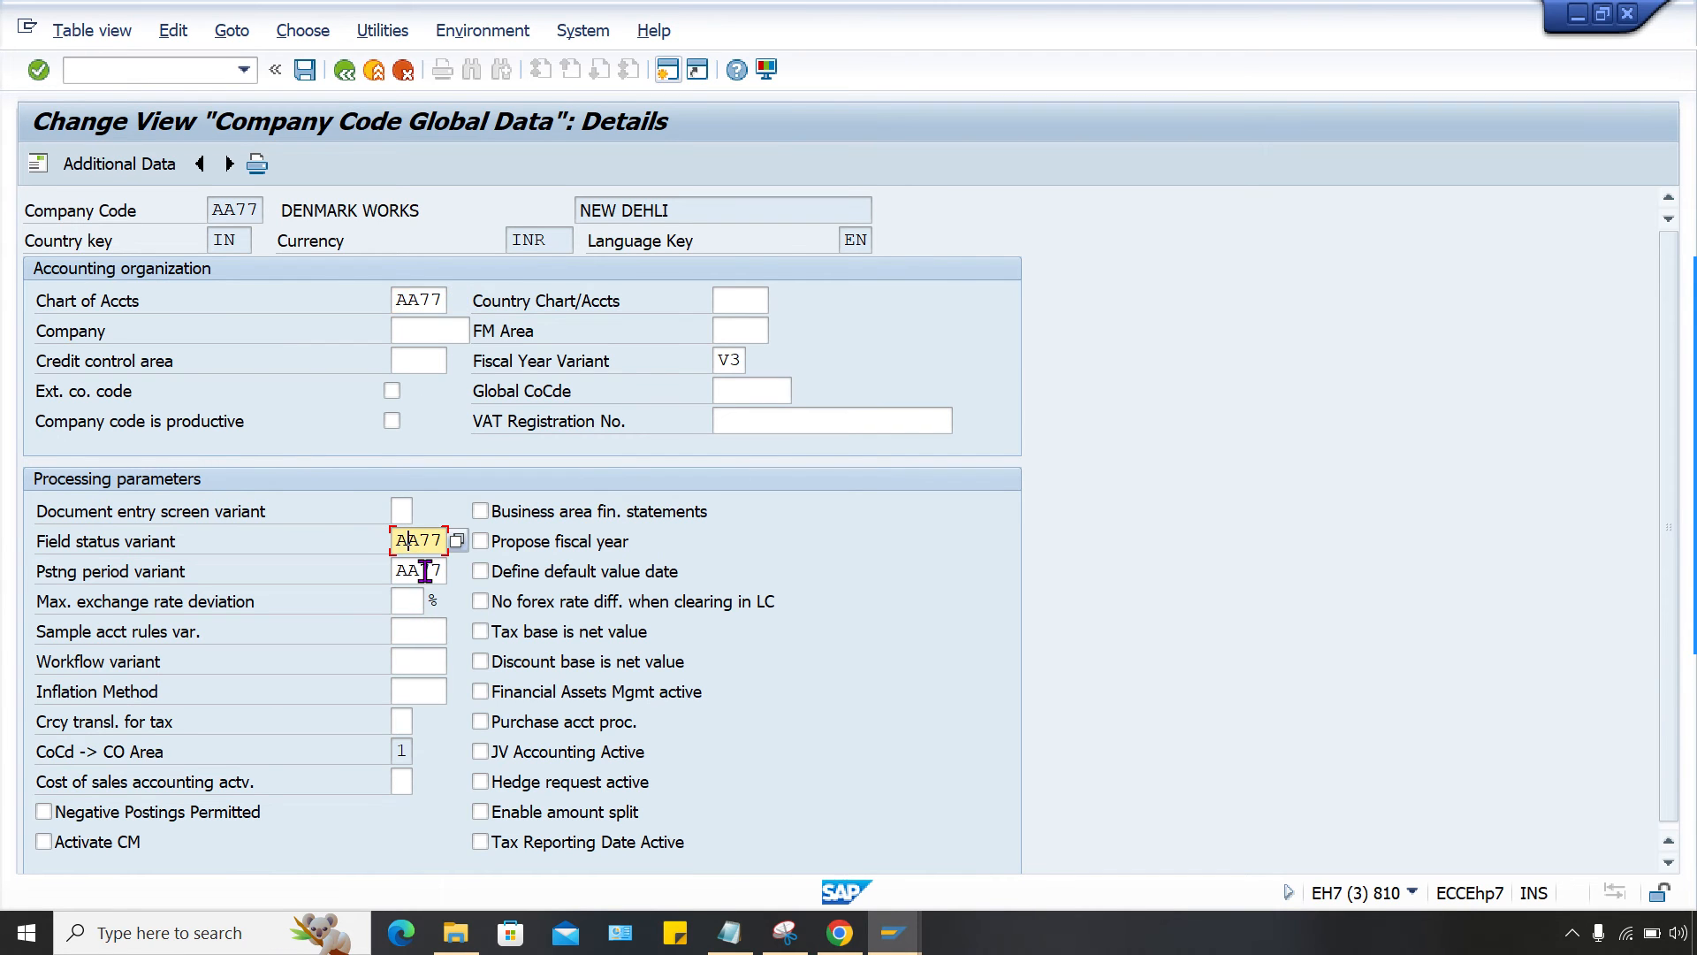
{"action": "left_click", "coordinate": [729, 359]}
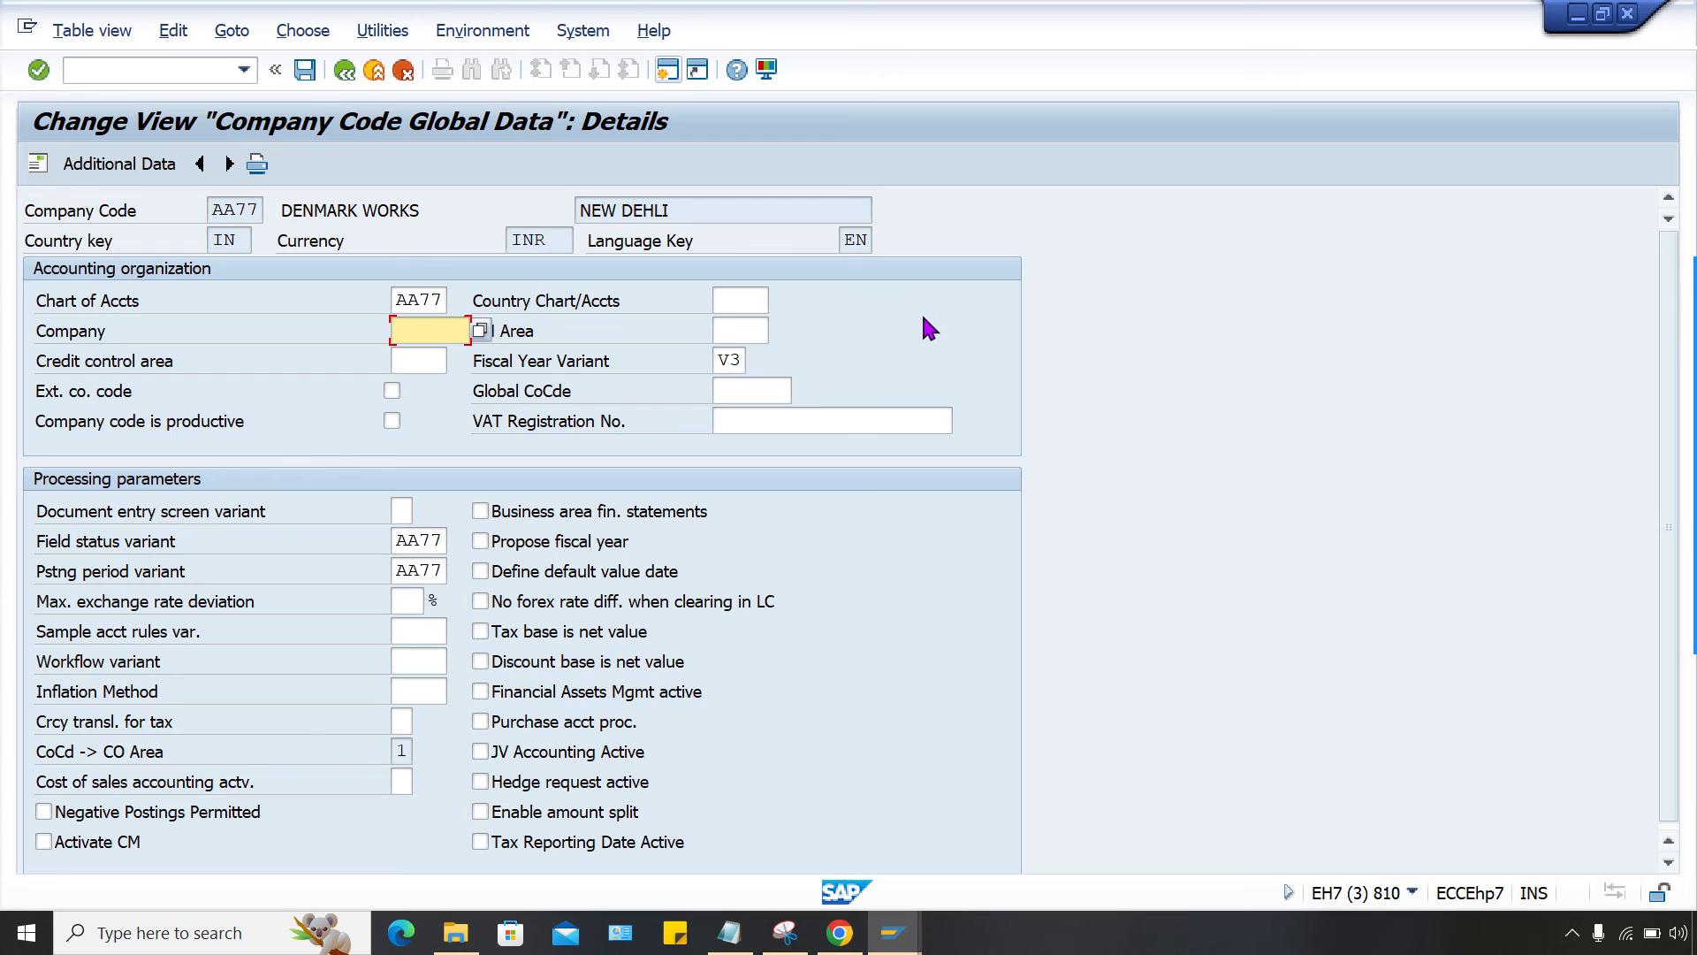
{"action": "mouse_move", "coordinate": [391, 344]}
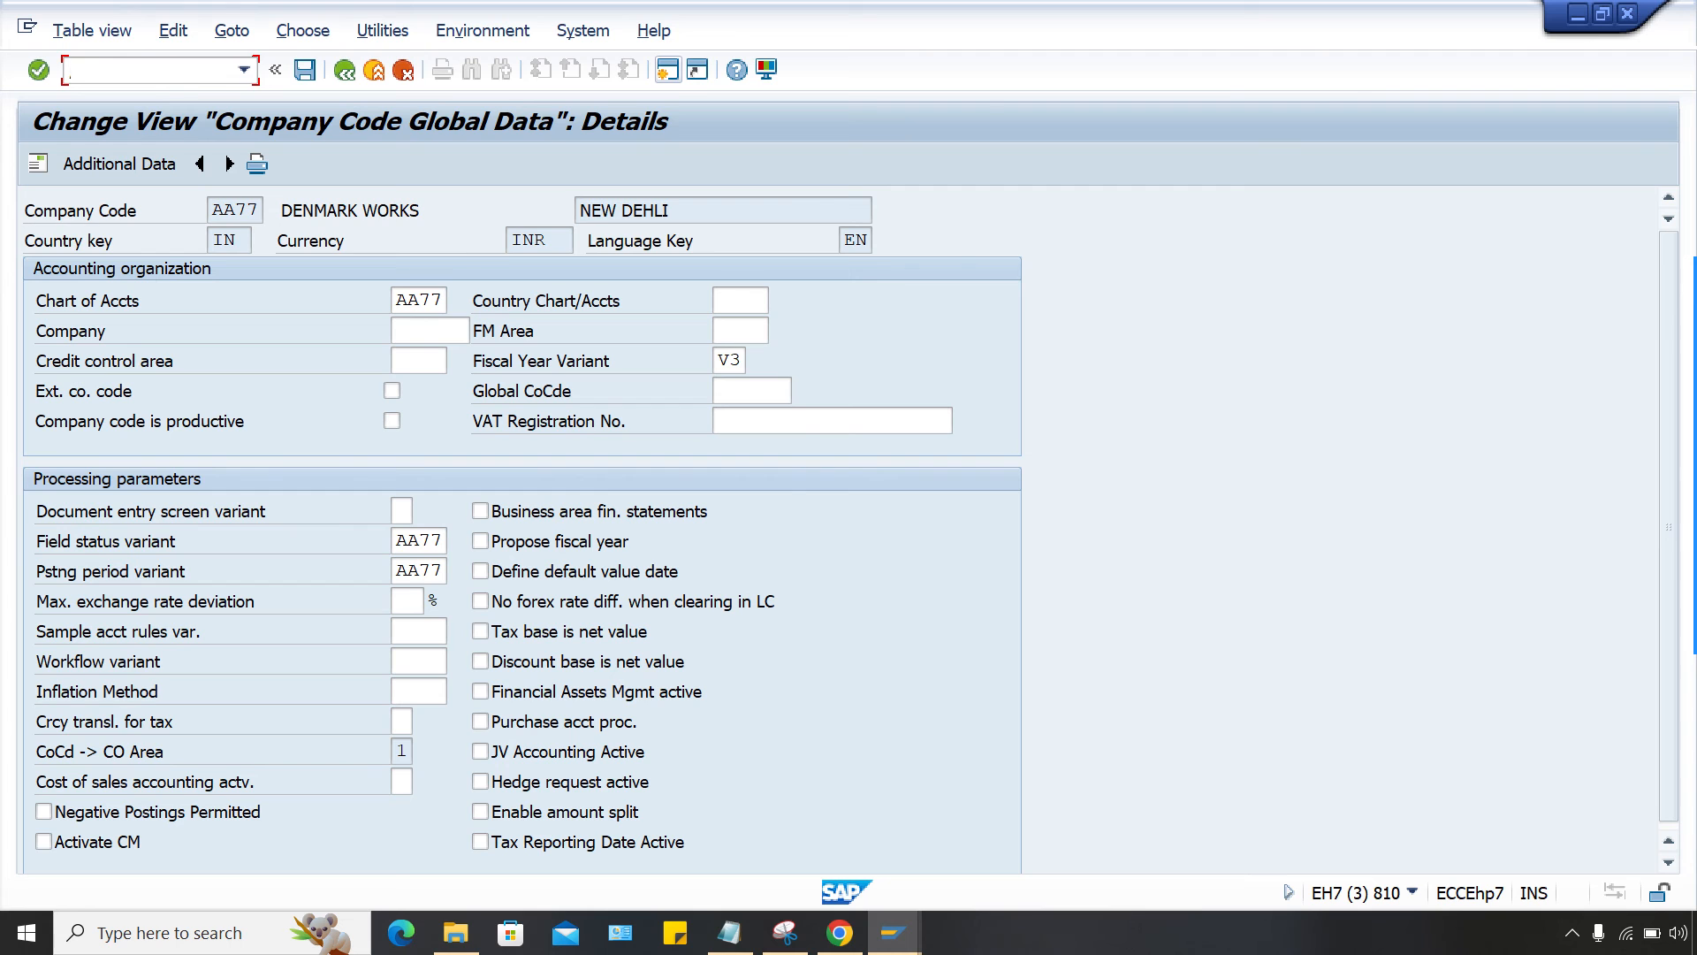
{"action": "type", "text": "/NOBC4"}
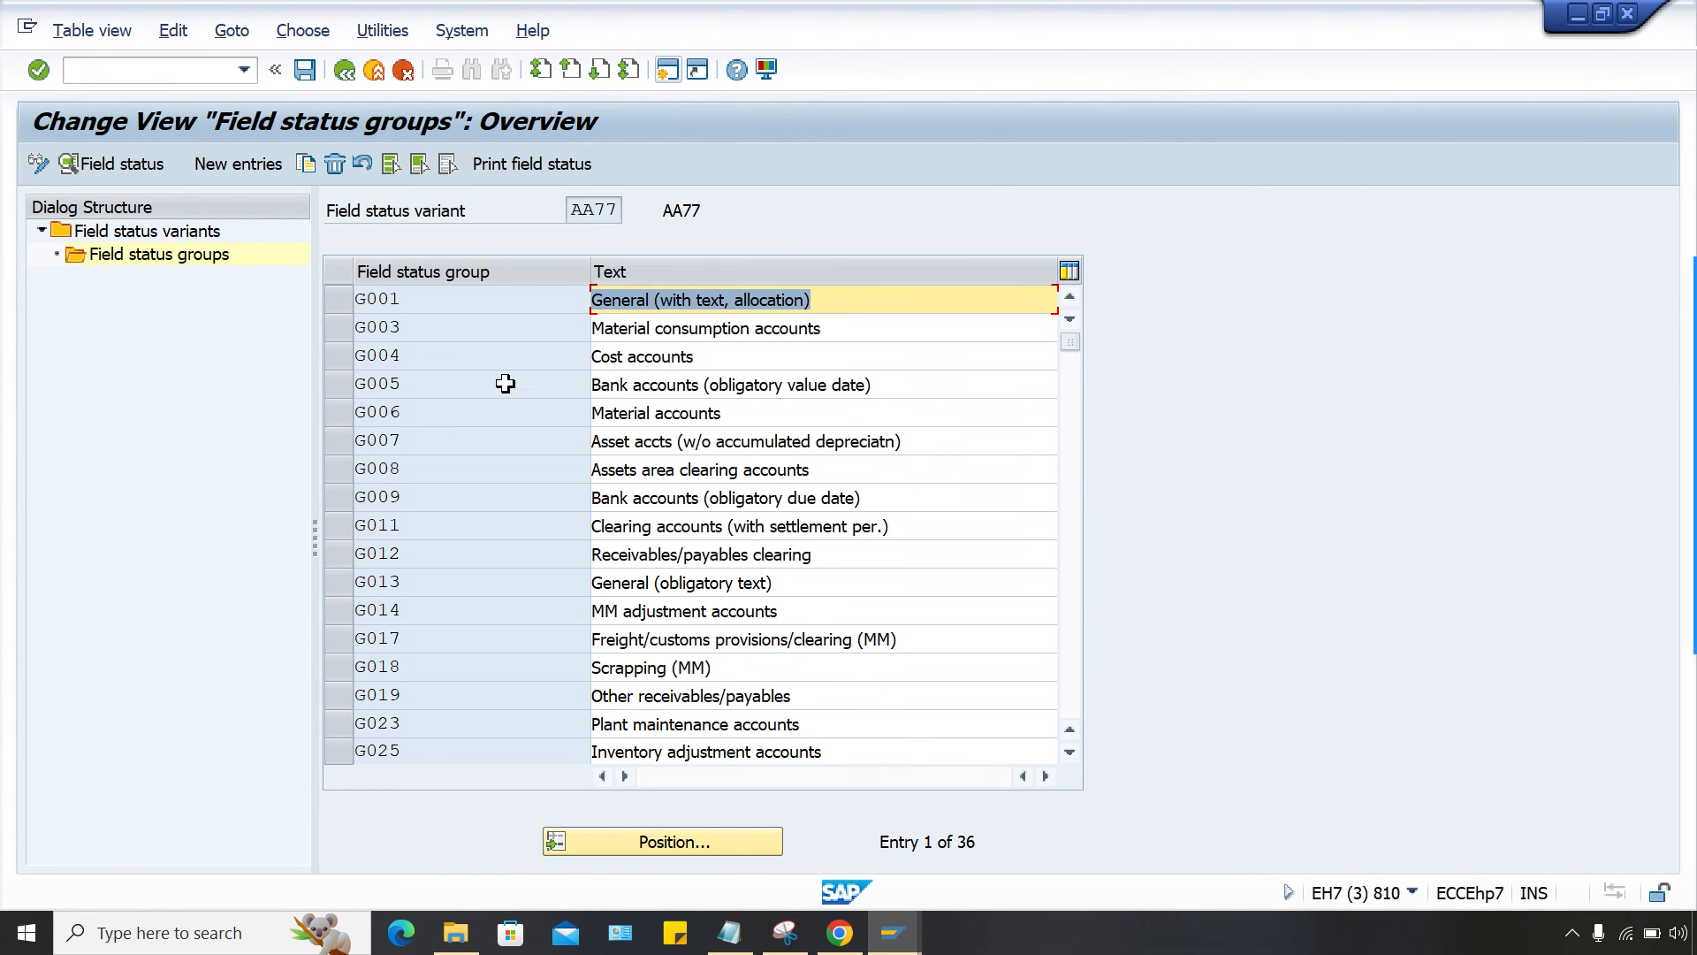
In group G006 additional account assignments, set Cost center to optional entry and save.
{"action": "double_click", "coordinate": [376, 412]}
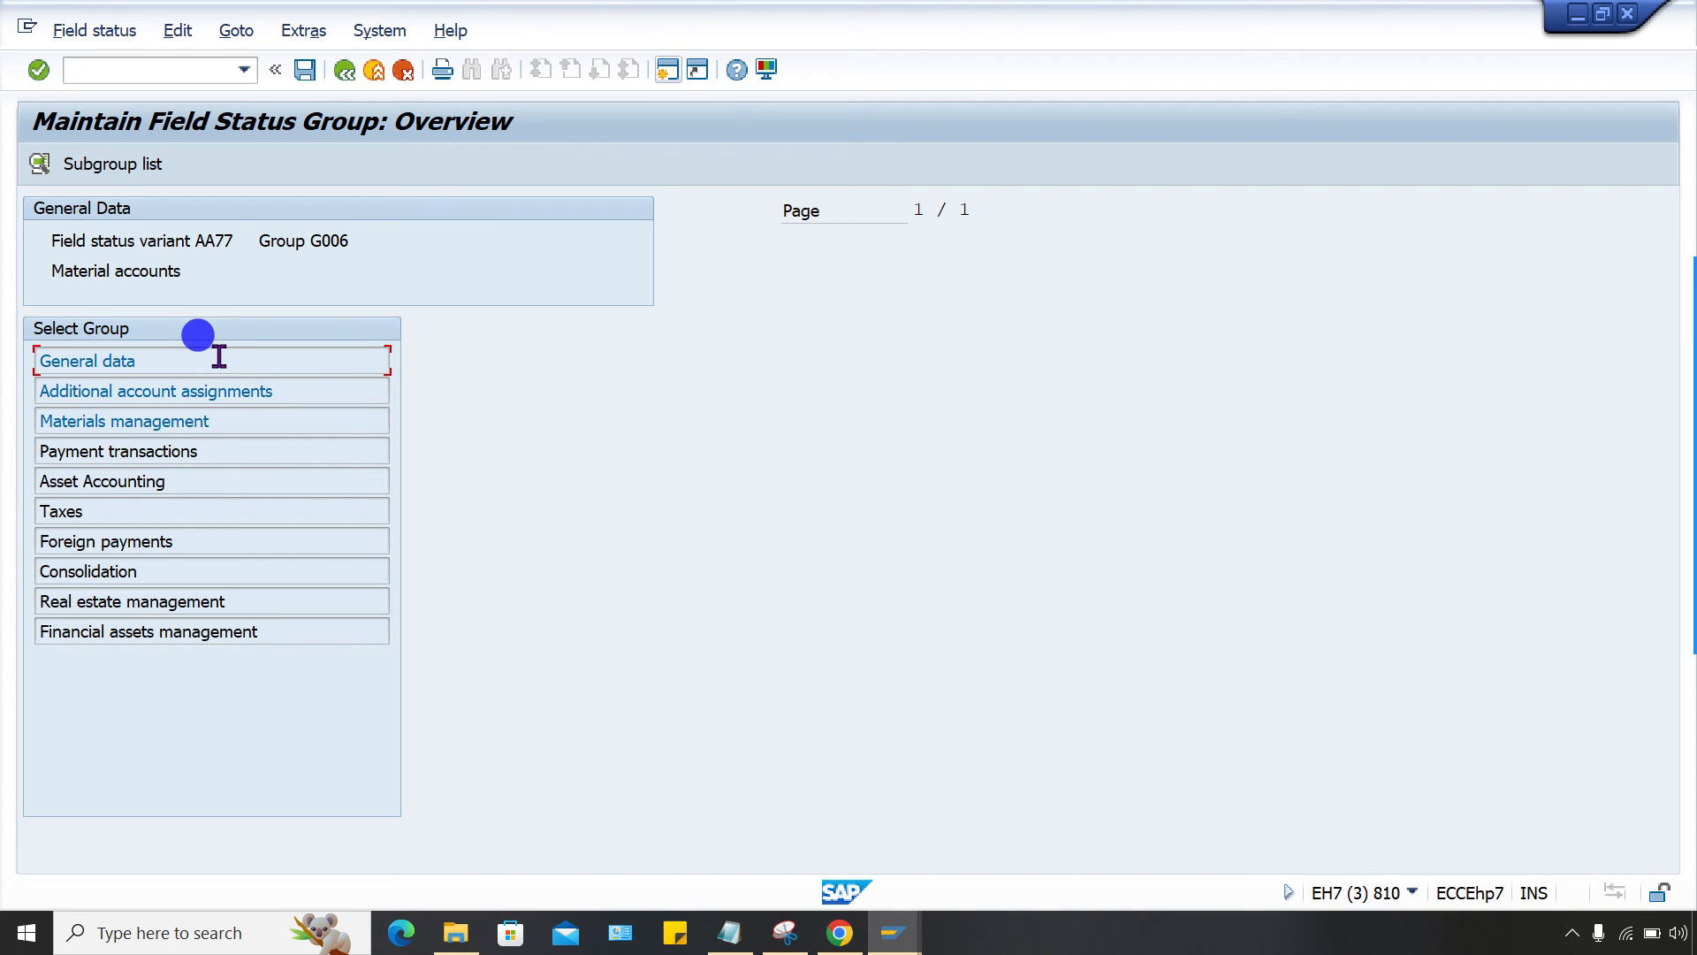
{"action": "mouse_move", "coordinate": [557, 370]}
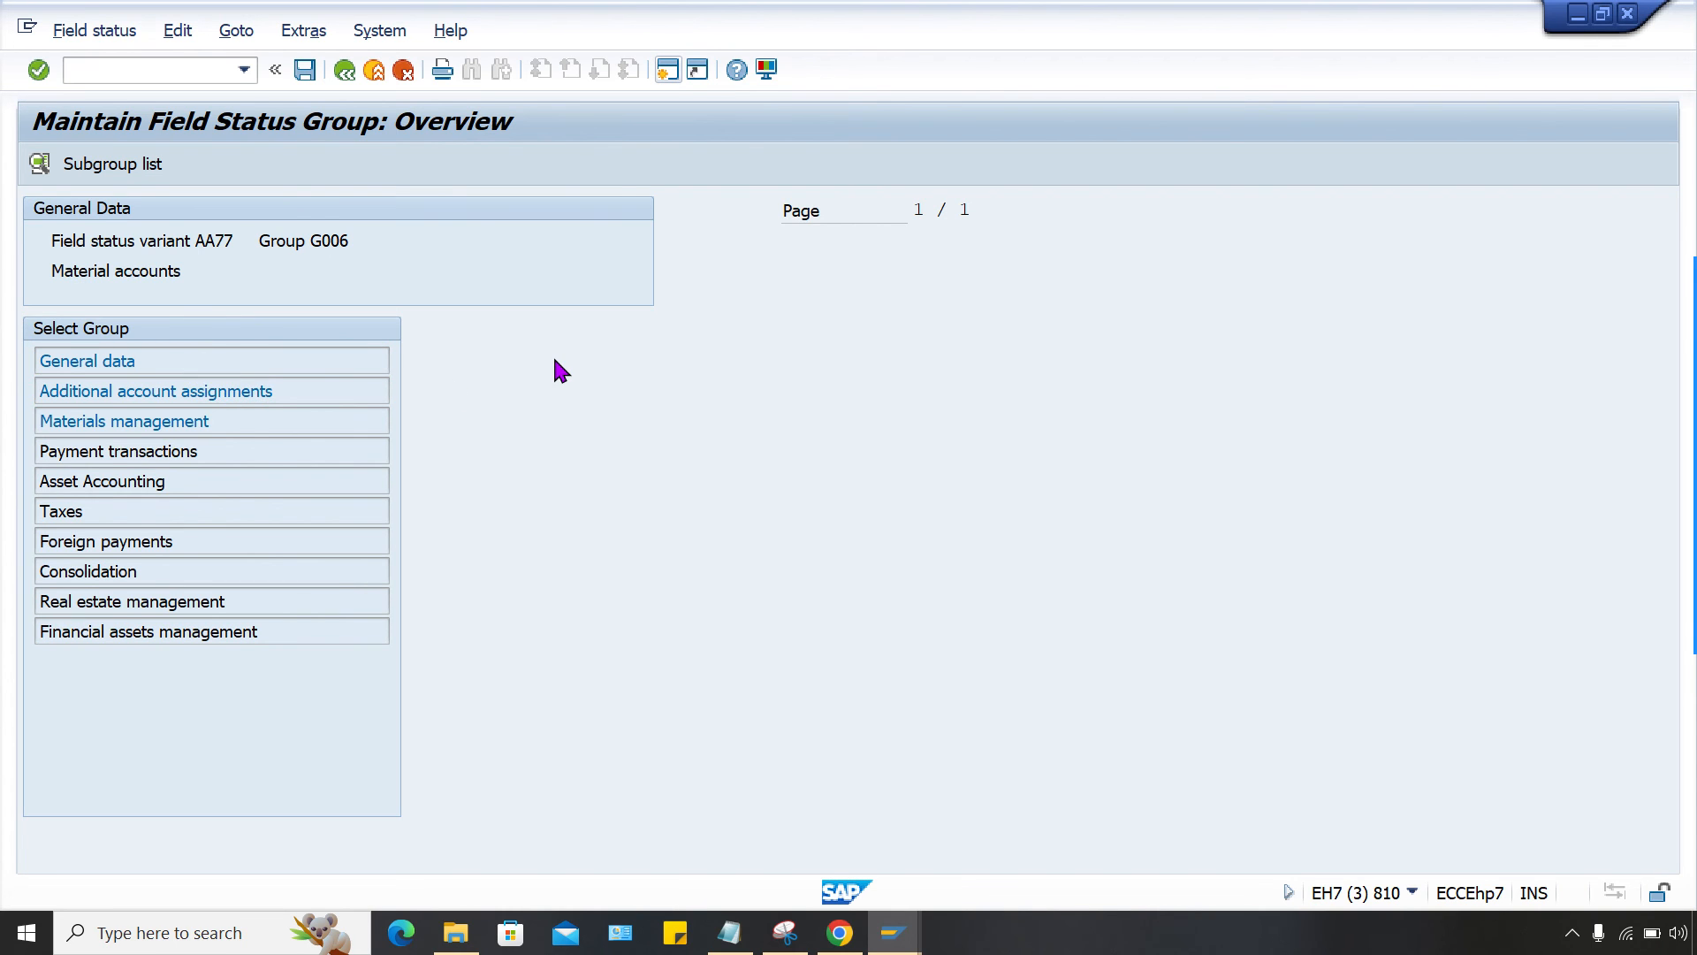
{"action": "left_click", "coordinate": [155, 391]}
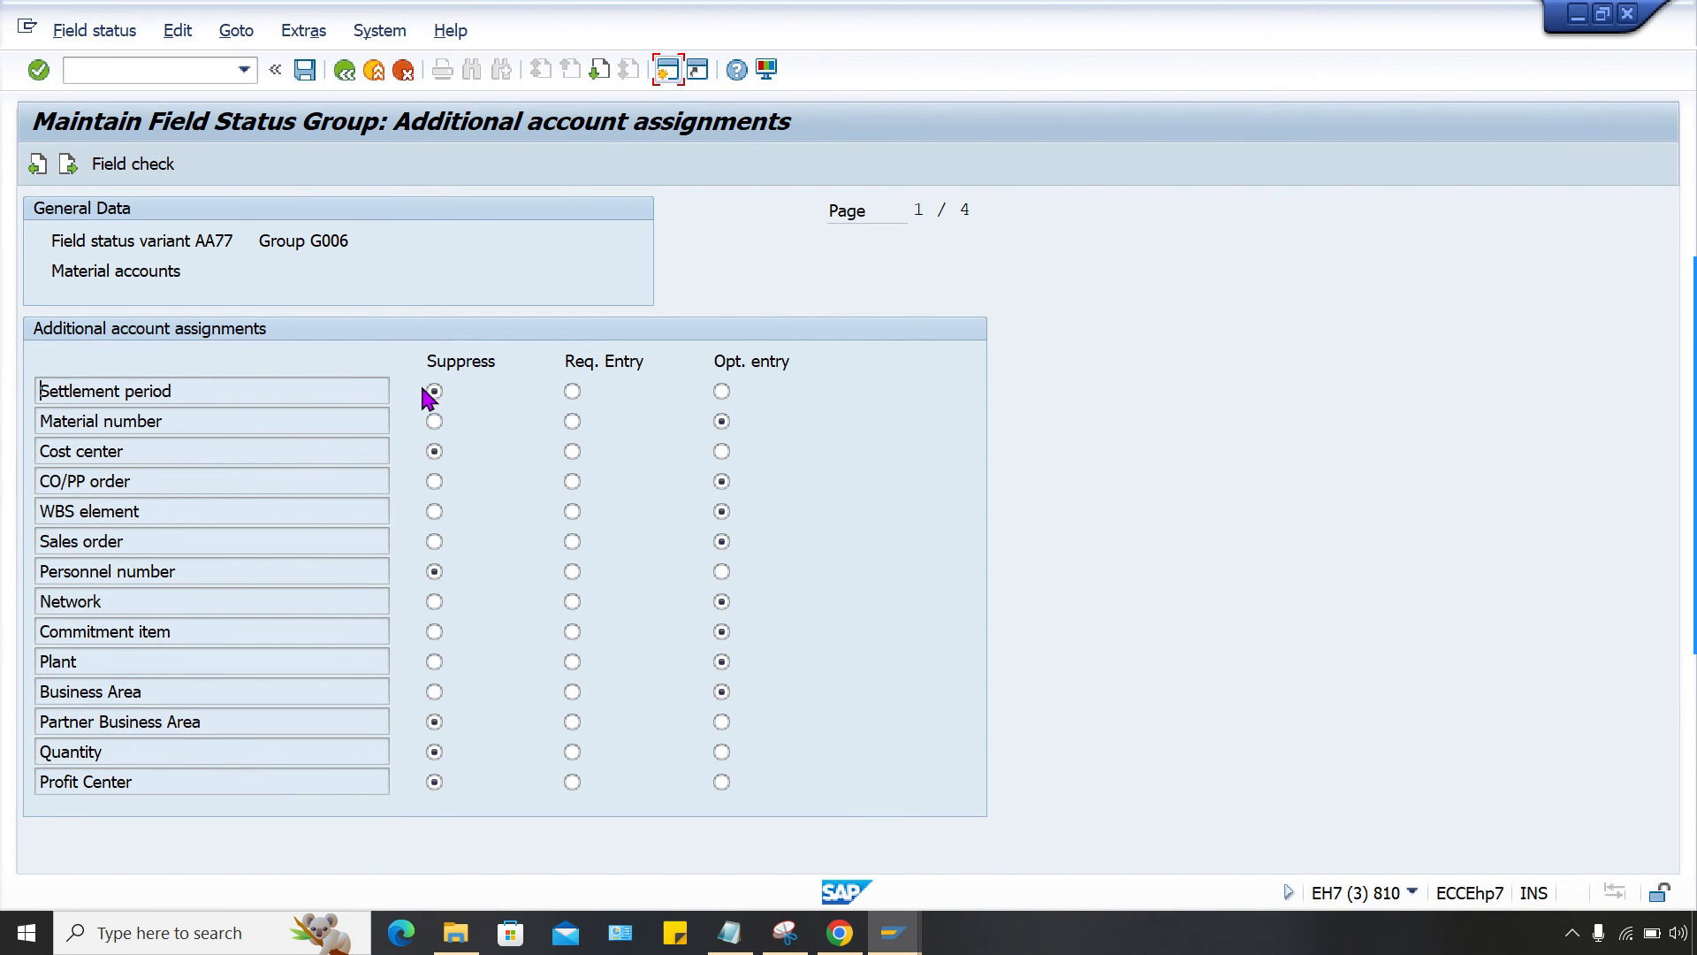
{"action": "left_click", "coordinate": [721, 452]}
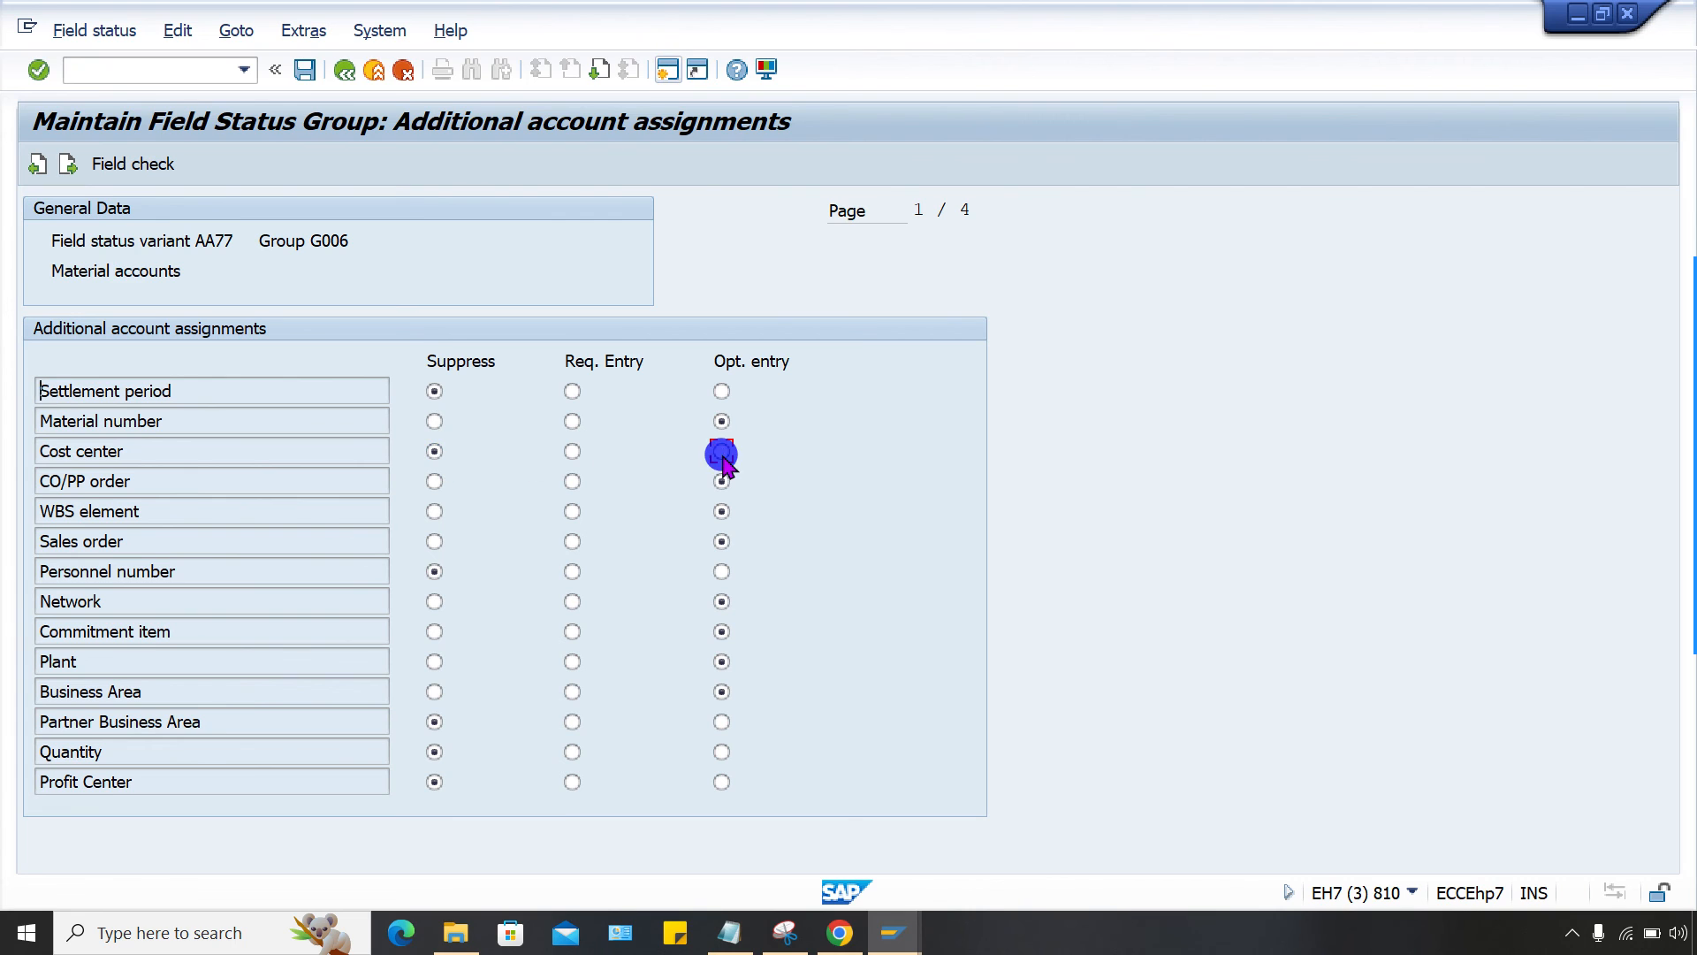
{"action": "left_click", "coordinate": [721, 450]}
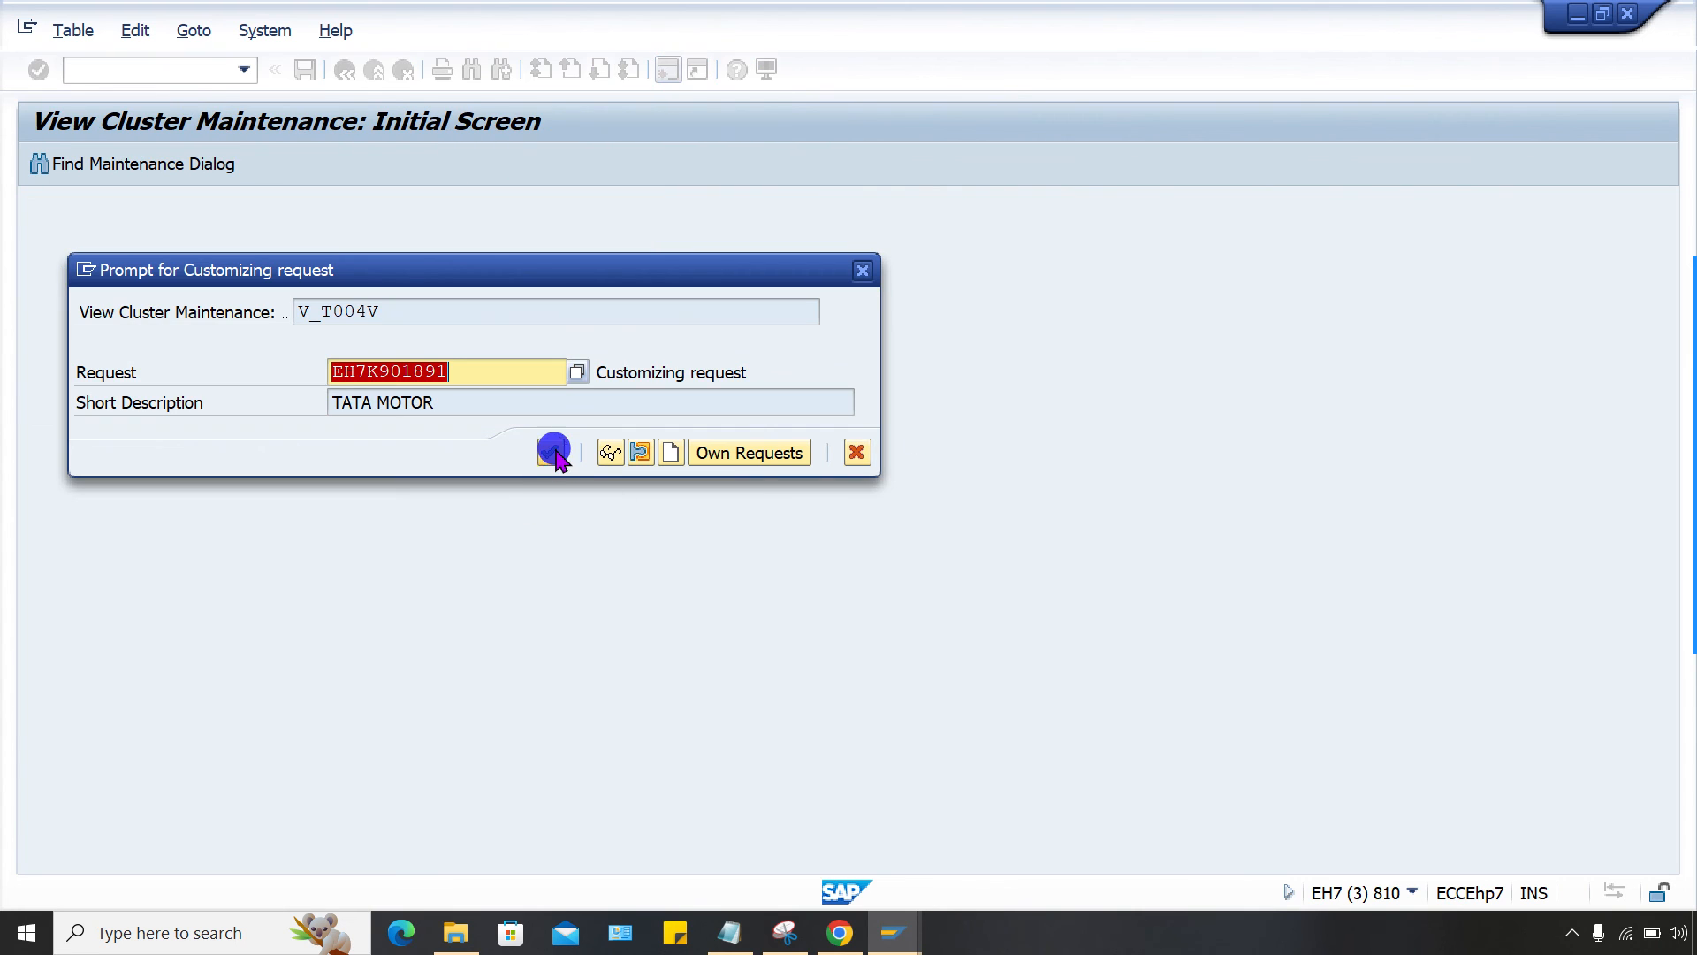
Save the G006 change on request EH7K901891 and return to the goods issue window.
{"action": "left_click", "coordinate": [553, 451]}
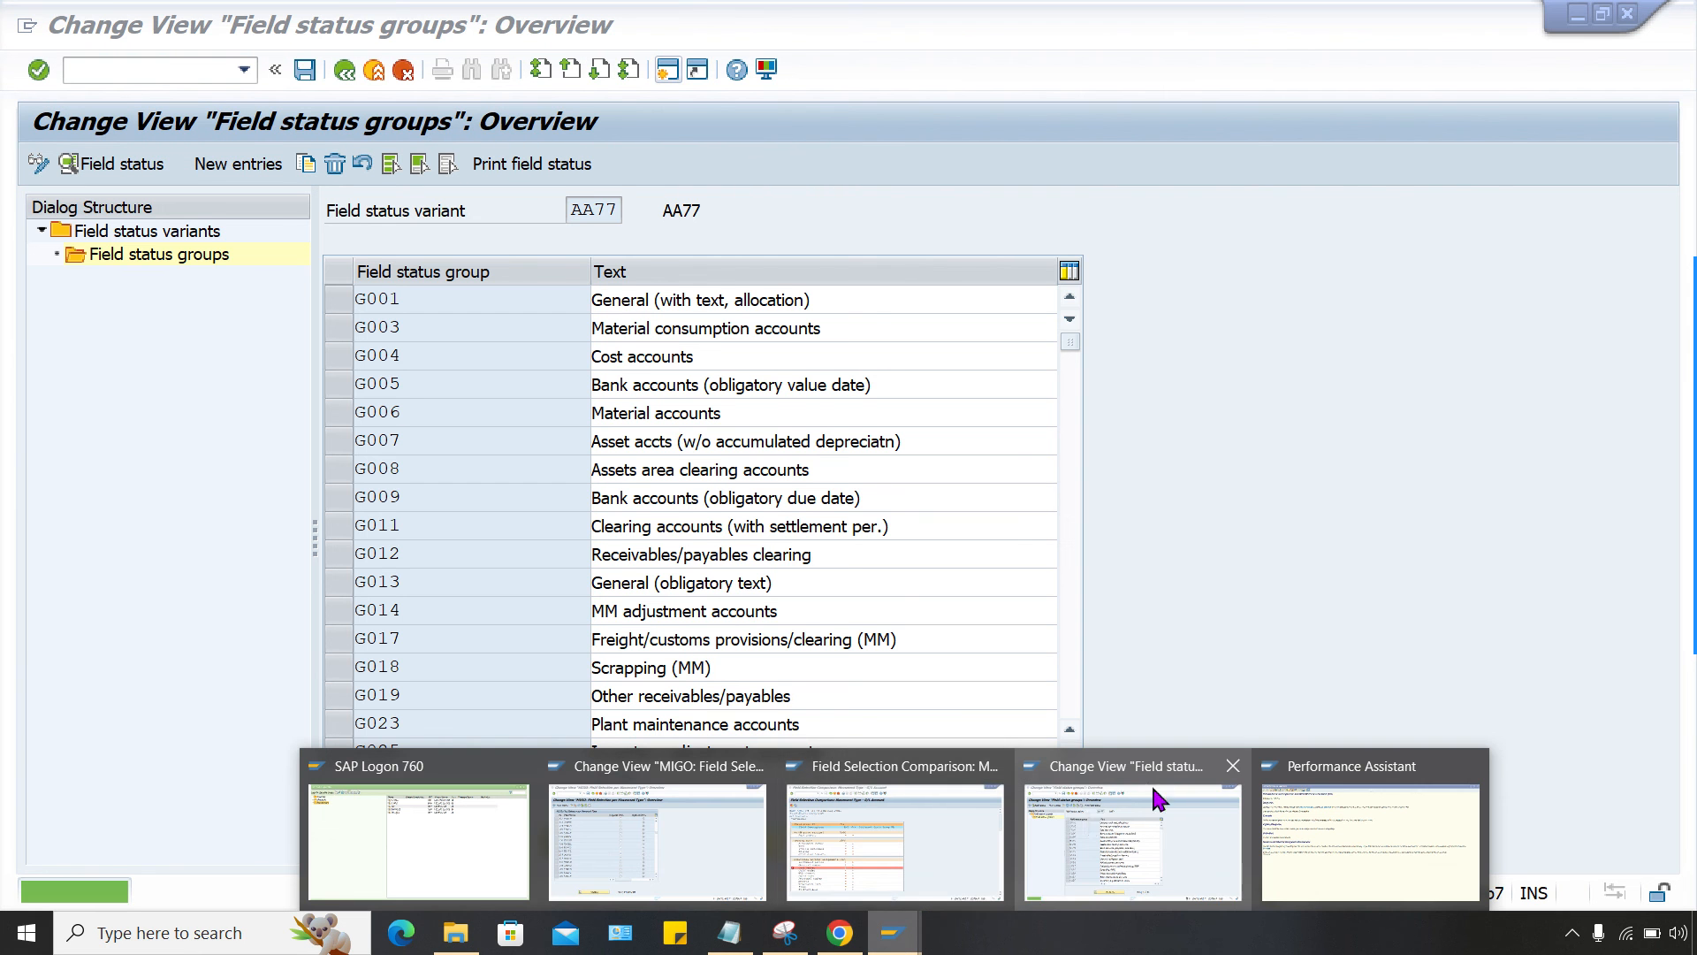
{"action": "left_click", "coordinate": [893, 842]}
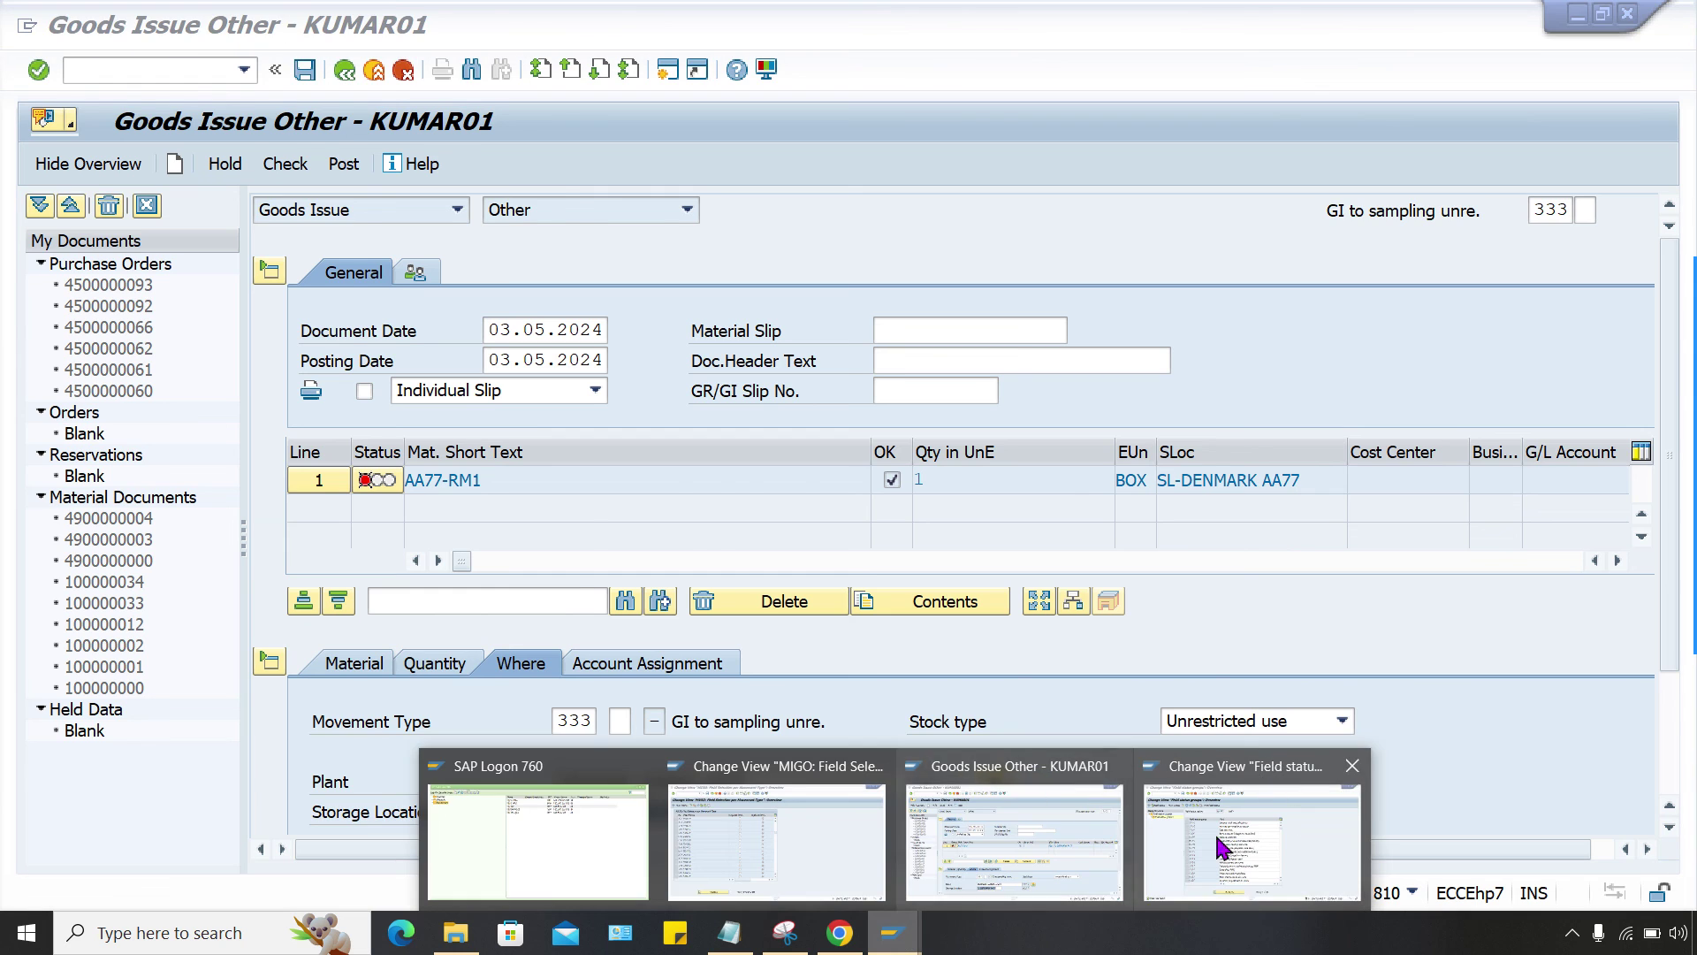
{"action": "left_click", "coordinate": [1251, 840]}
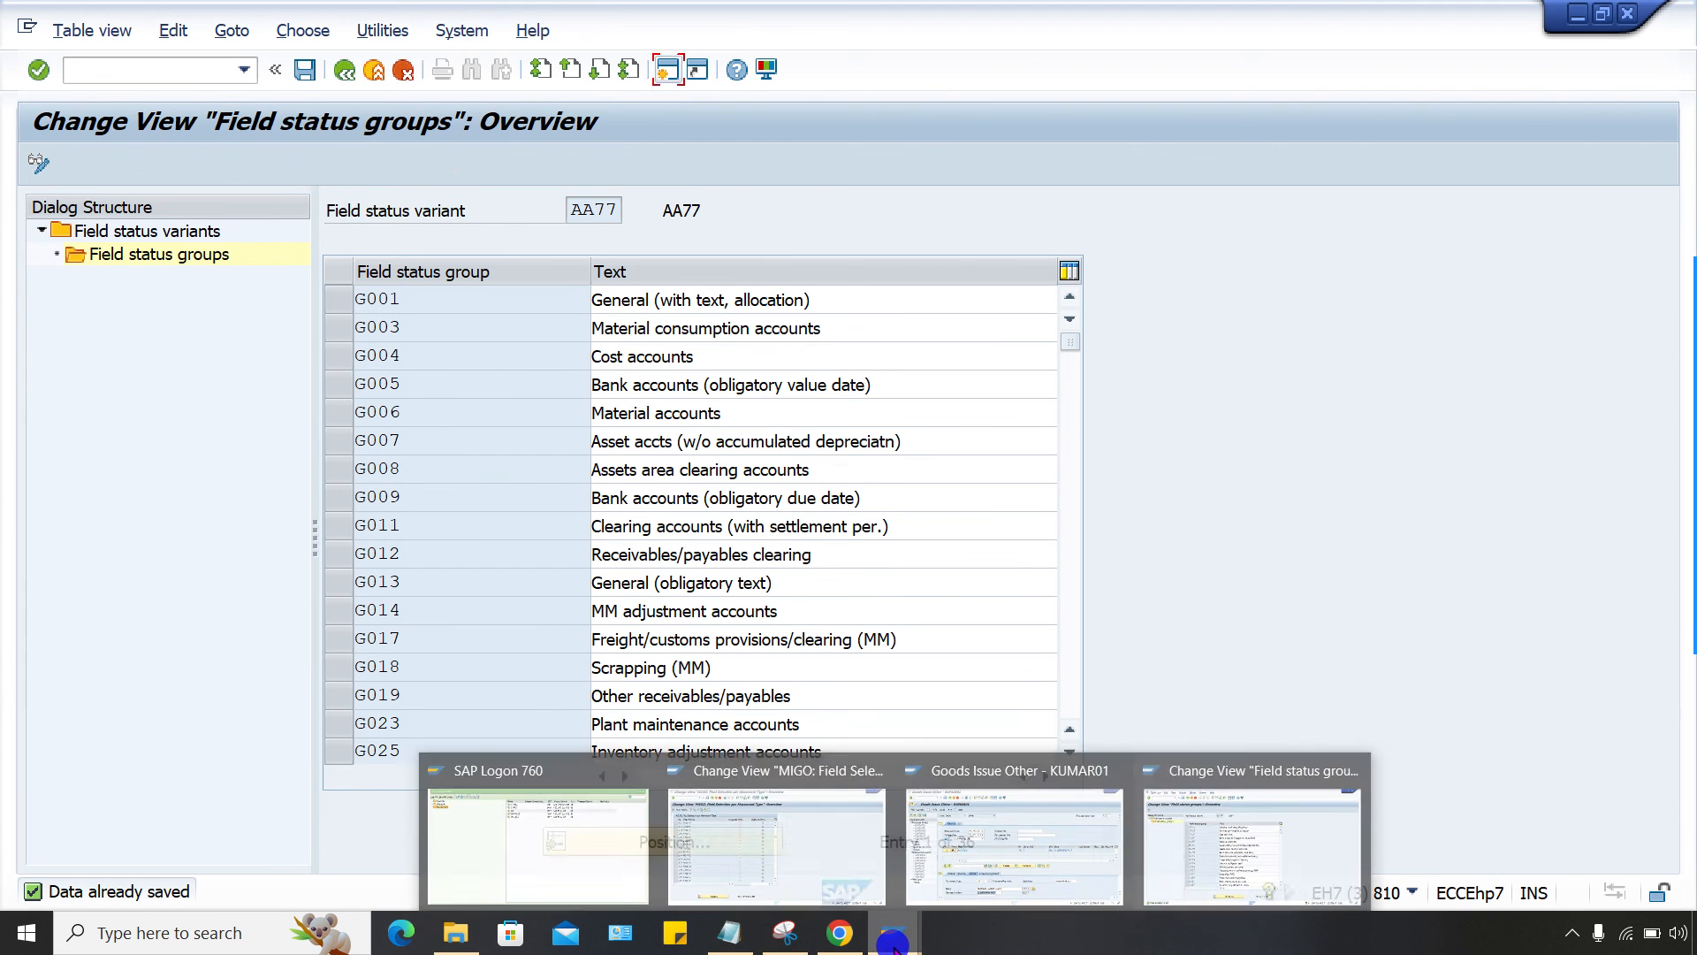
{"action": "left_click", "coordinate": [1012, 844]}
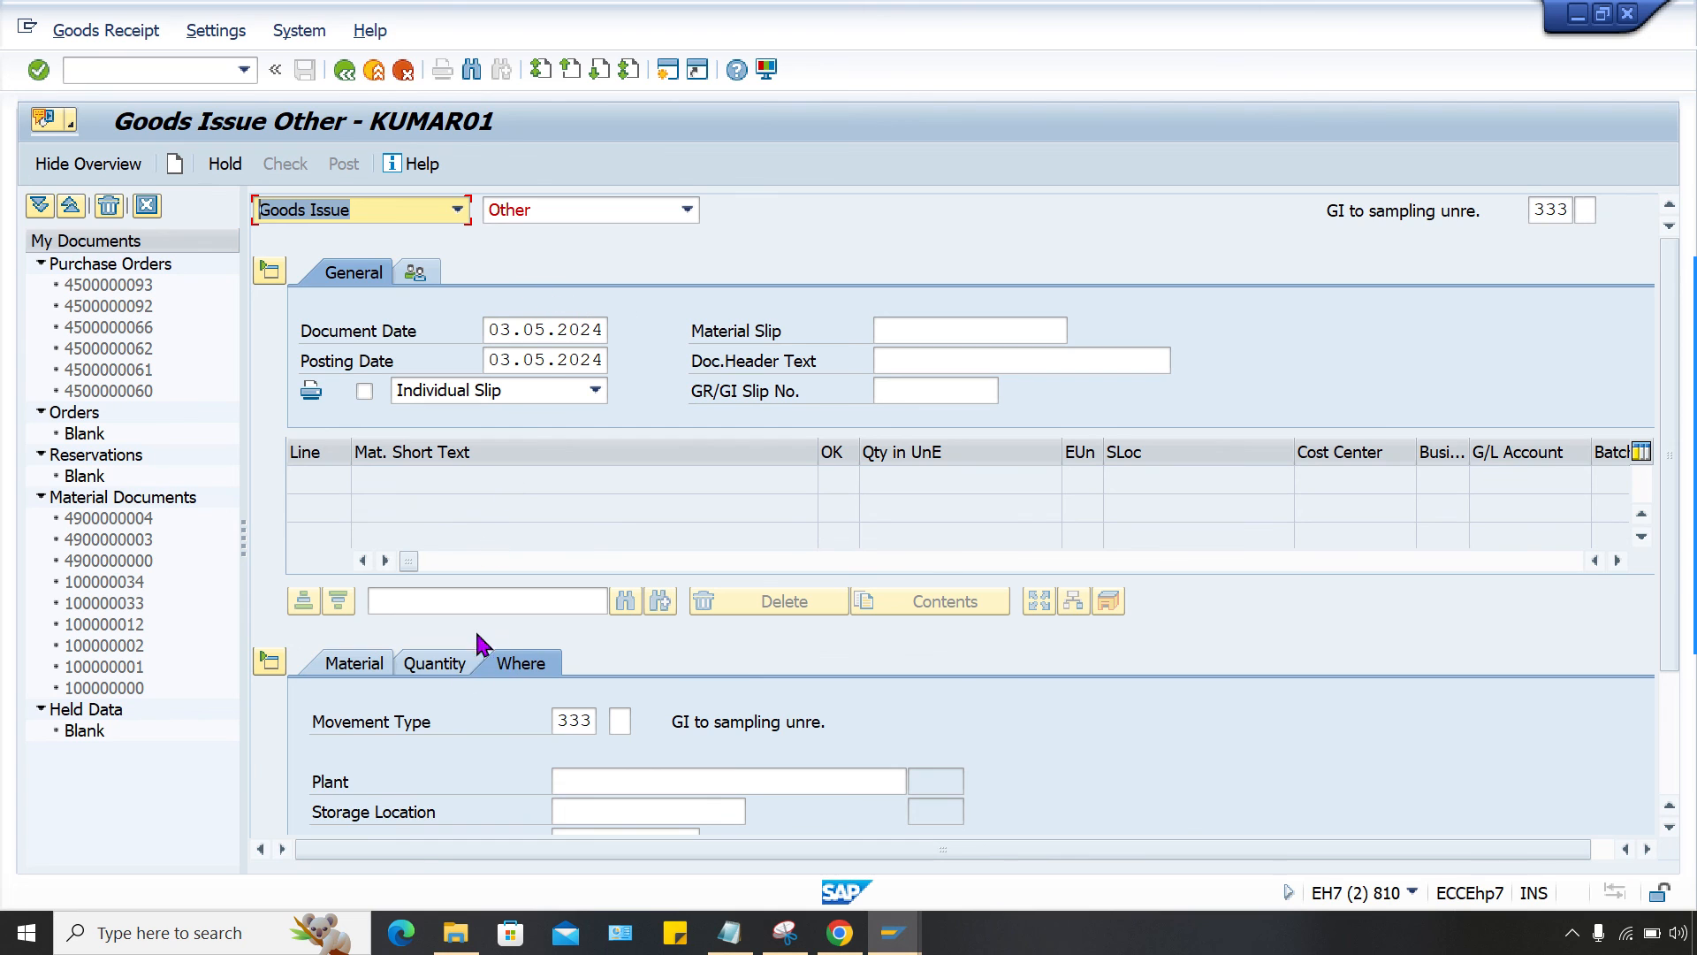
Review the AA77-RM1 item's material, quantity and plant AA77, then check the 333 document.
{"action": "left_click", "coordinate": [354, 662]}
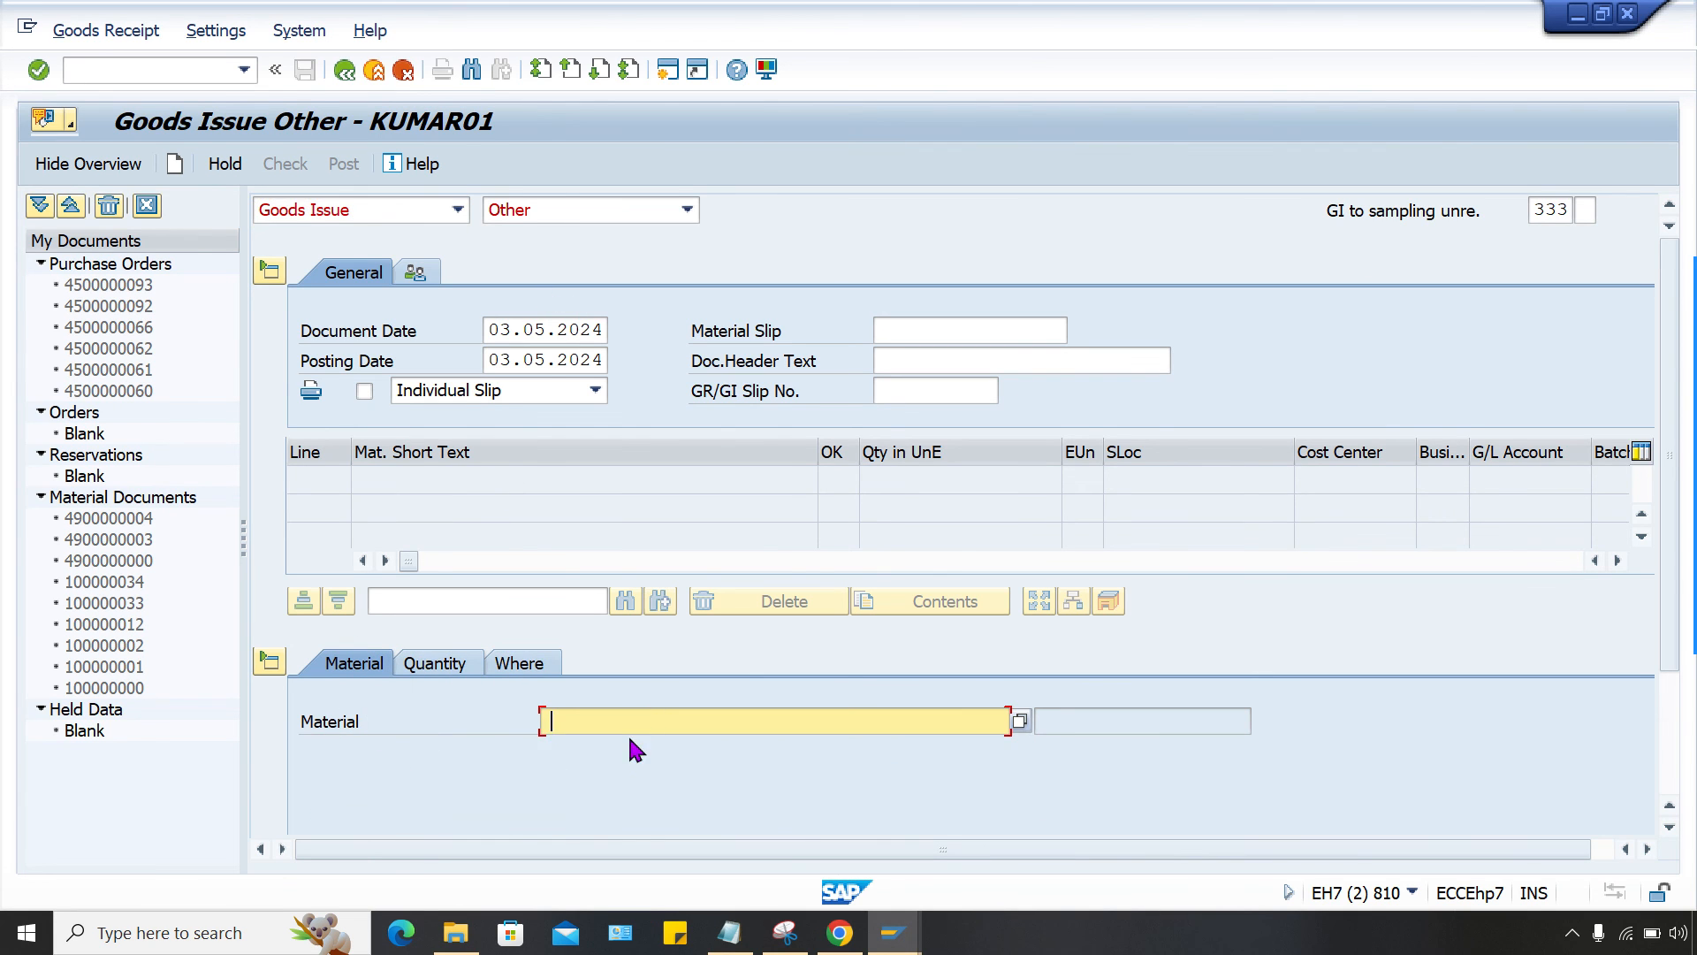
{"action": "left_click", "coordinate": [437, 662]}
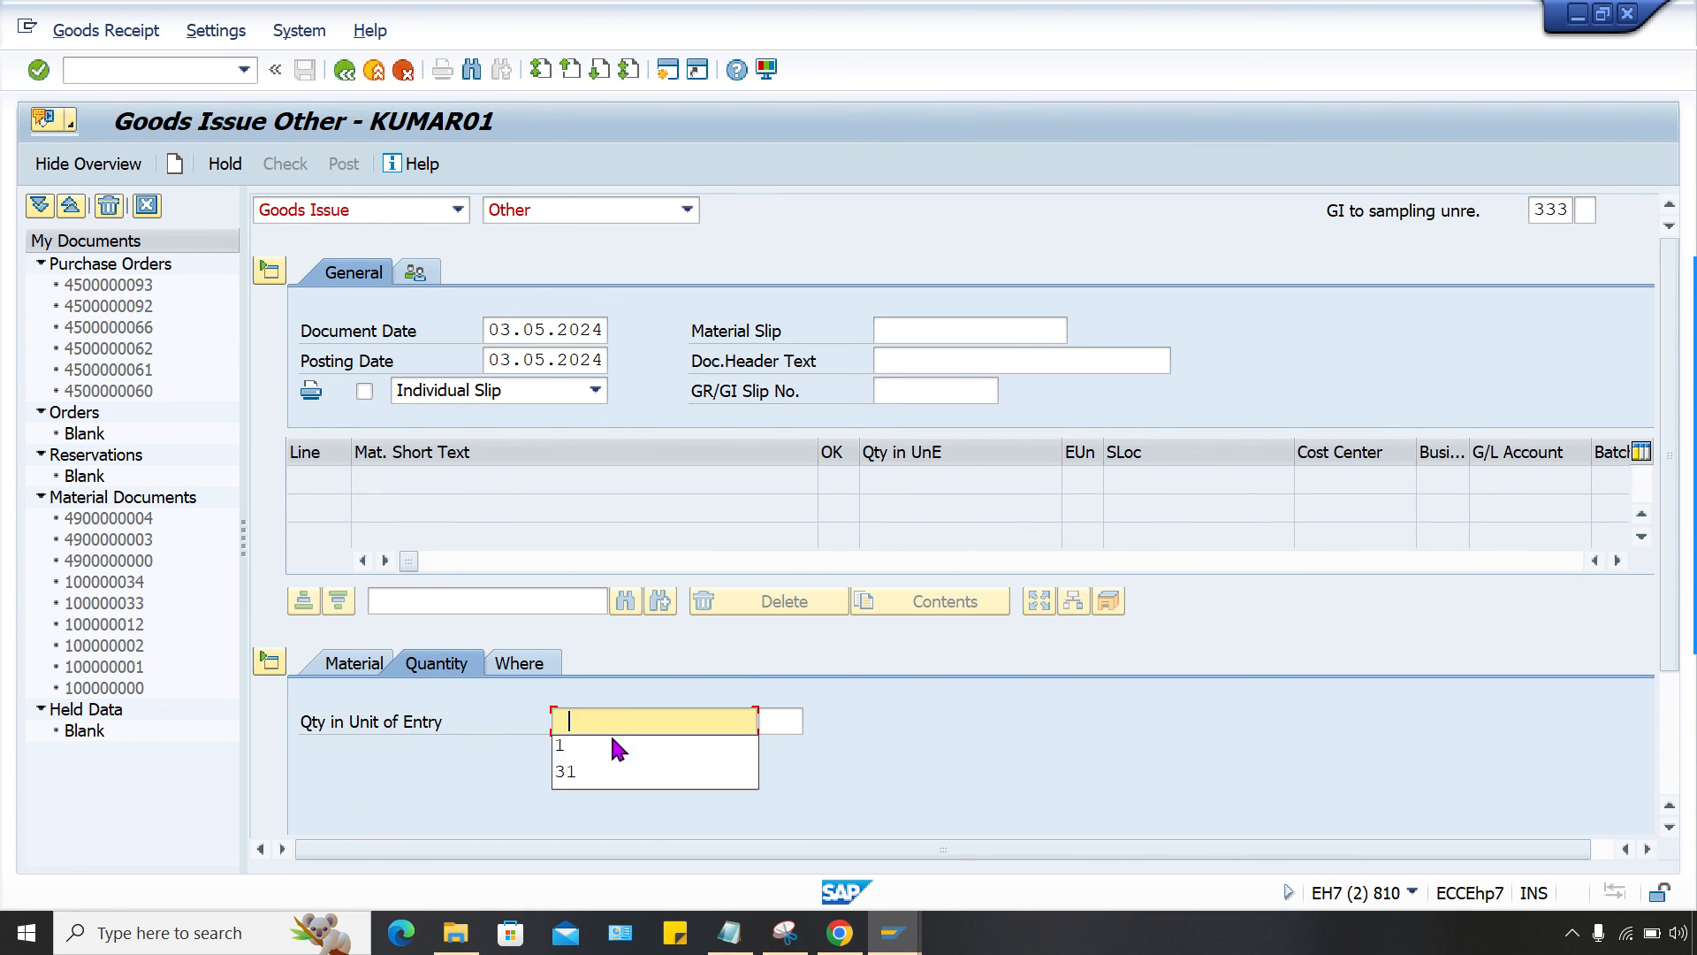
{"action": "left_click", "coordinate": [520, 662]}
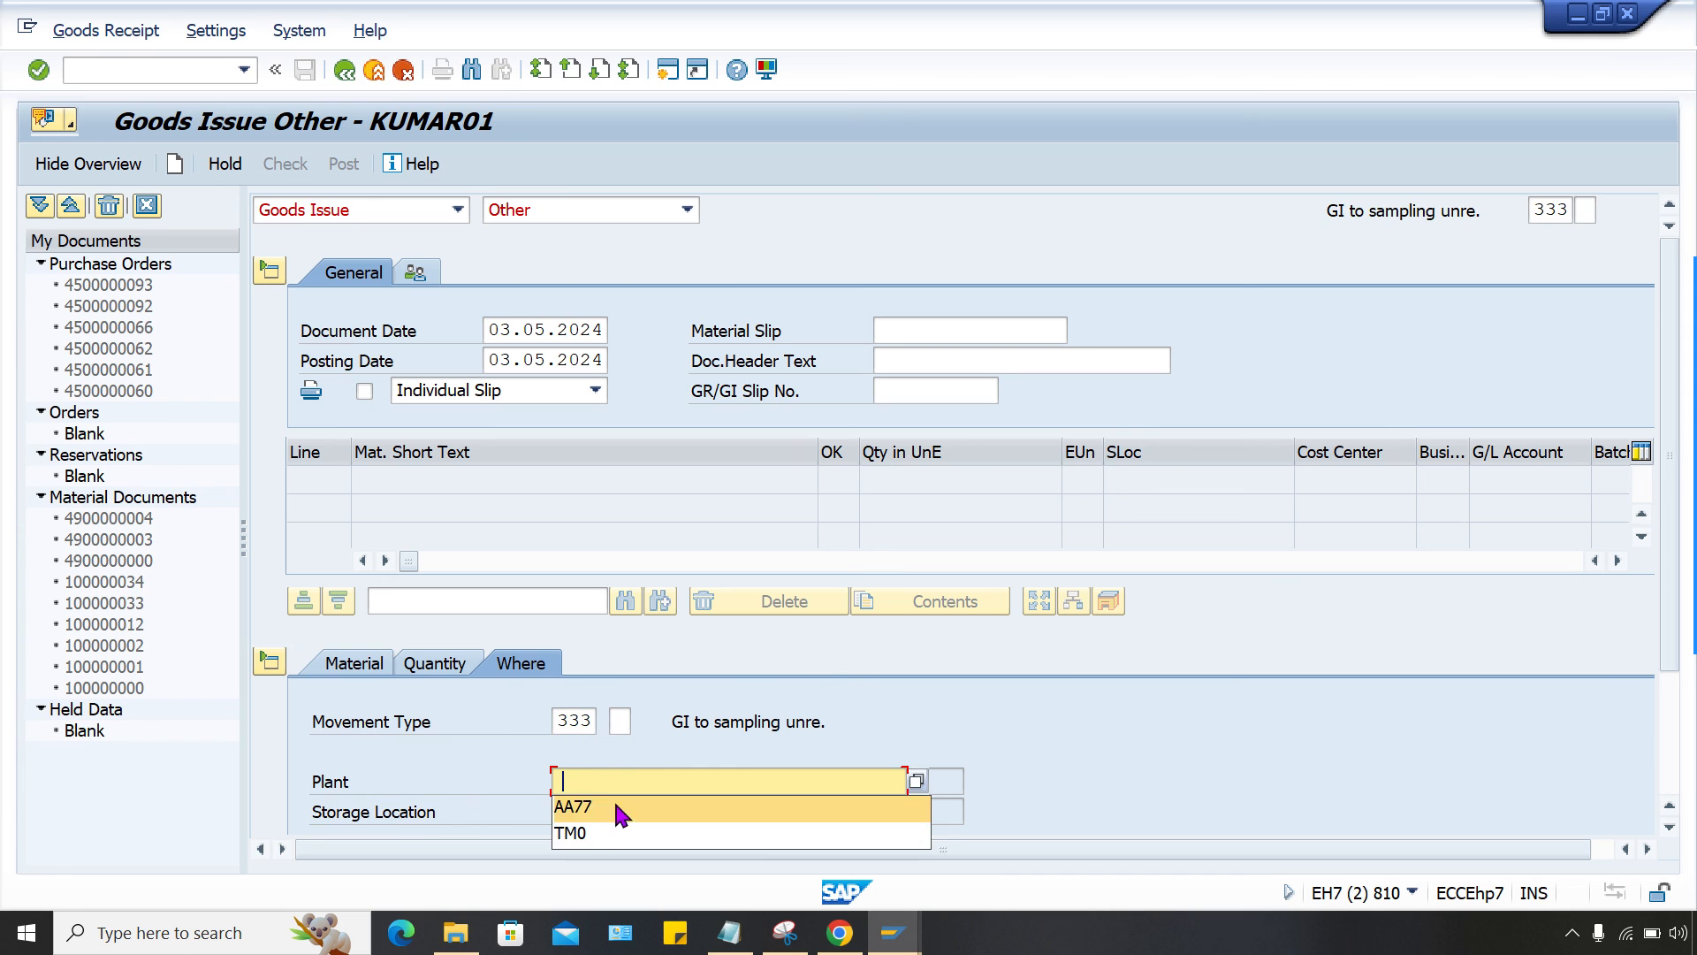
{"action": "left_click", "coordinate": [579, 805]}
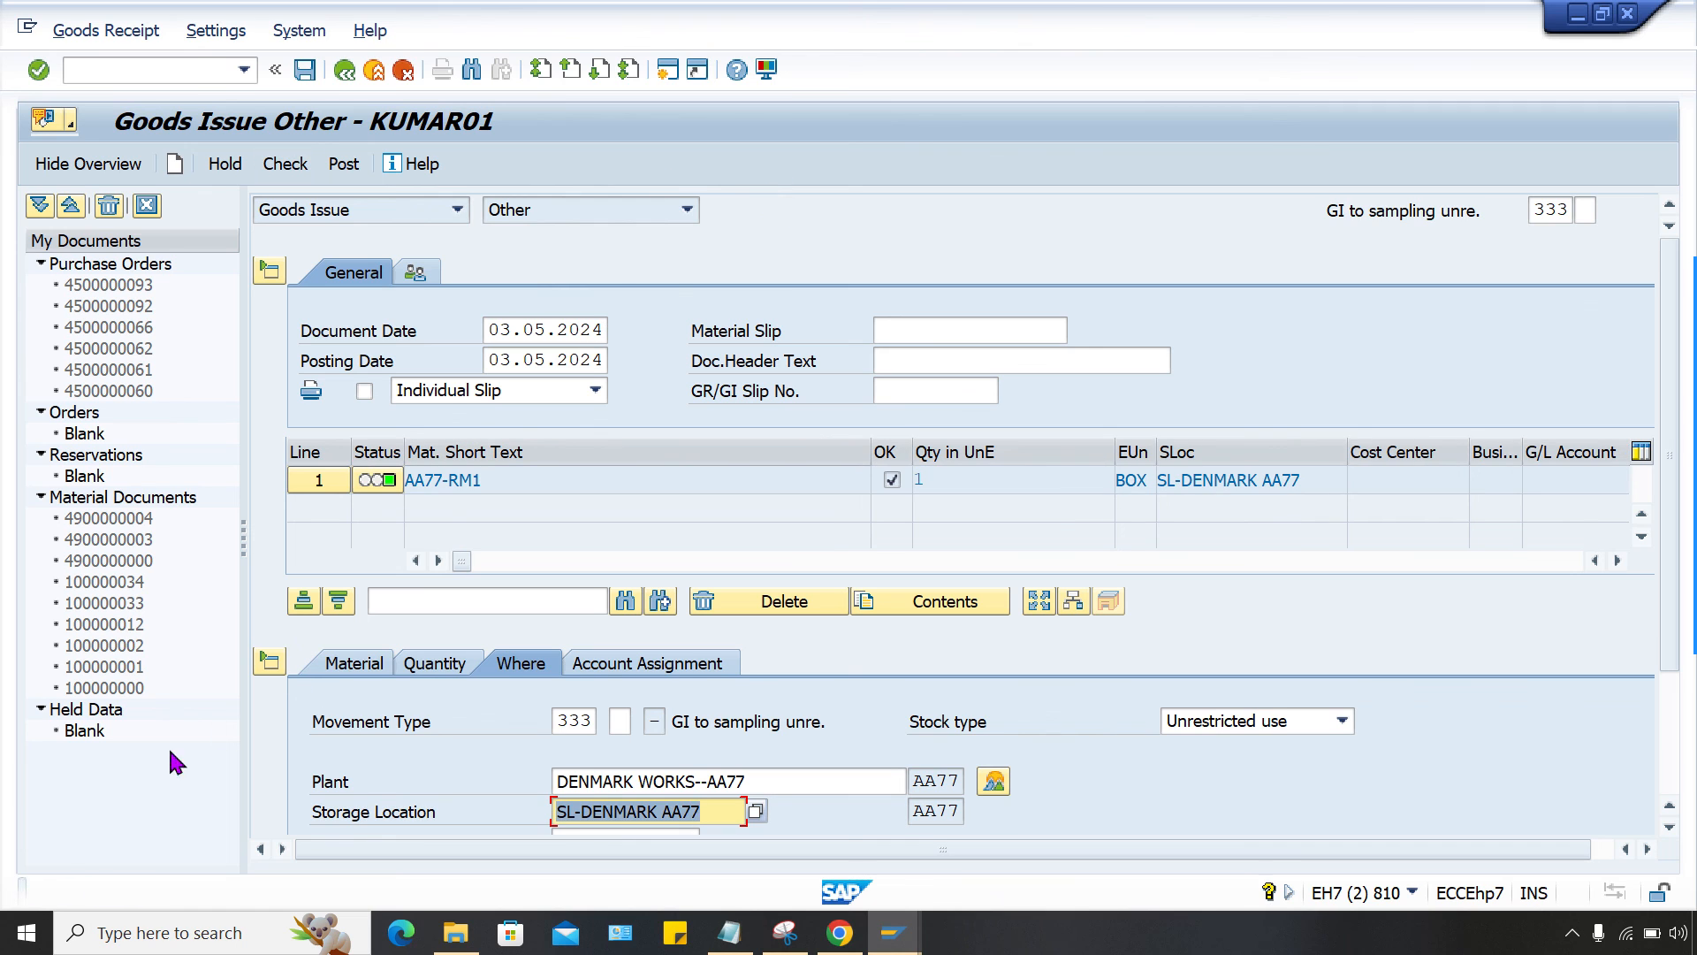
{"action": "left_click", "coordinate": [284, 163]}
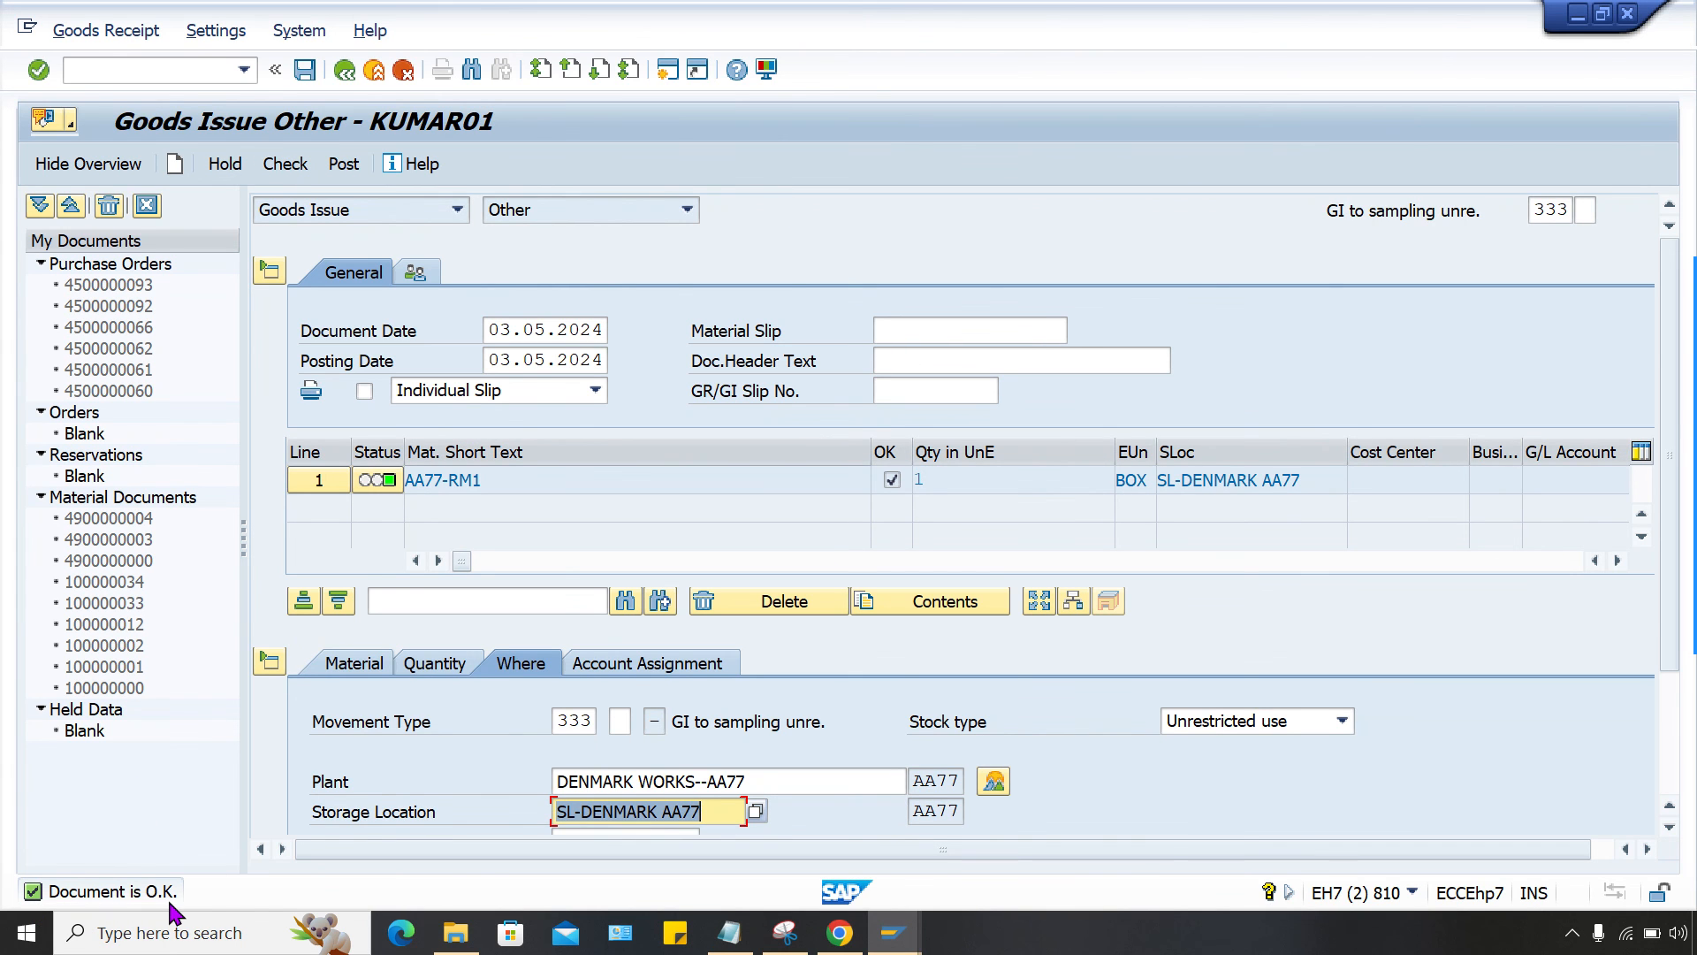